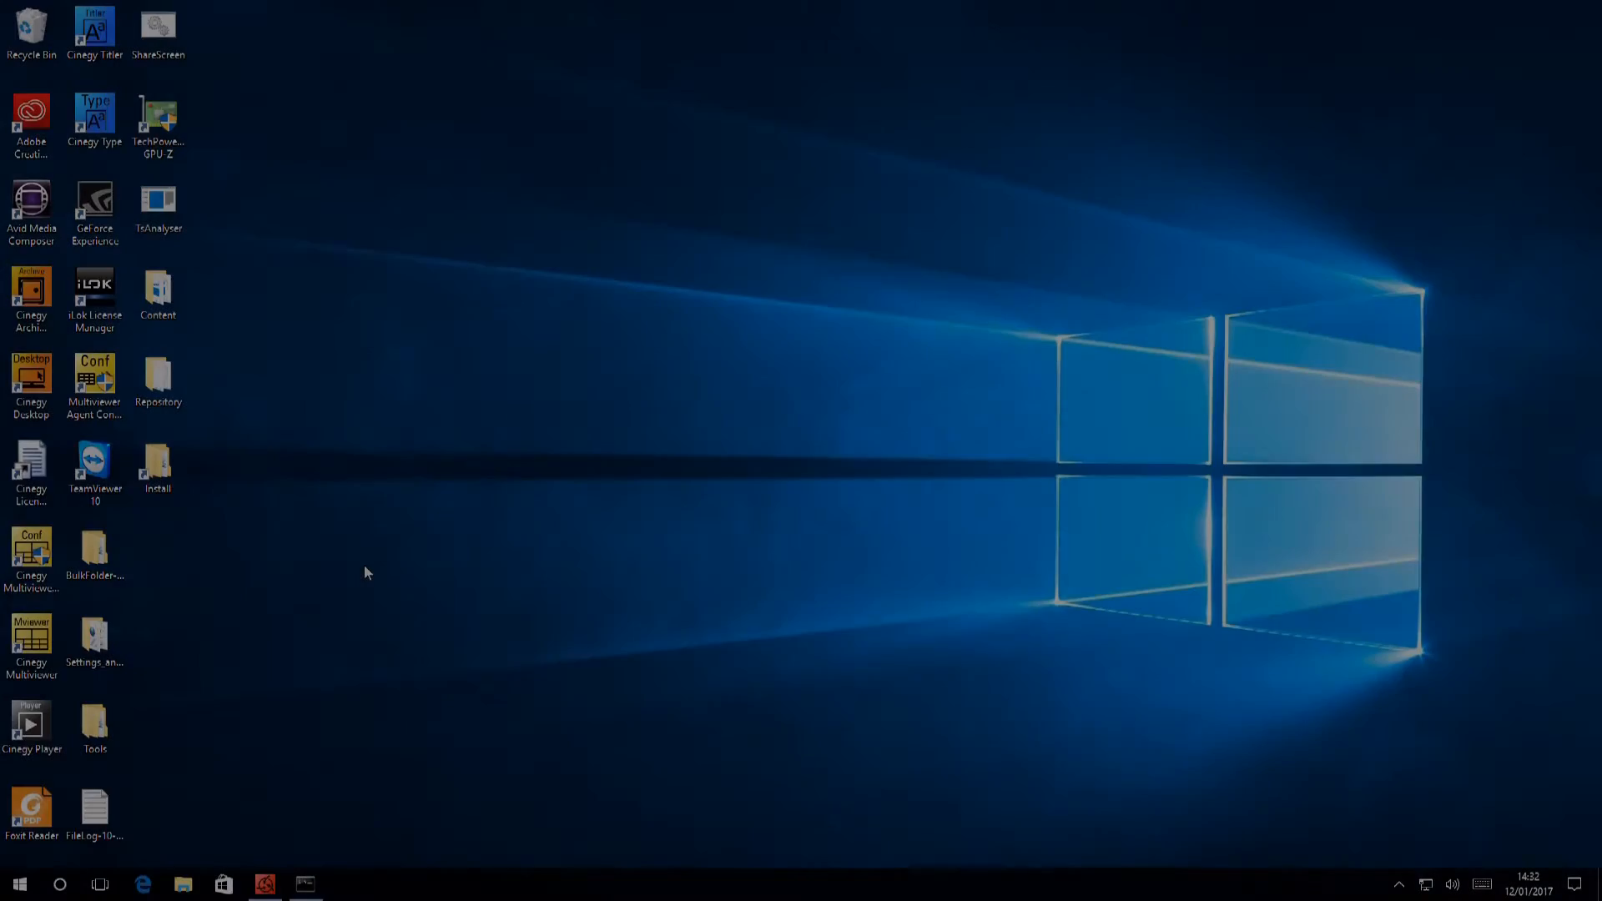
Step: Open the desktop Install folder and then the Cinegy Playout x64 folder inside it
click(157, 467)
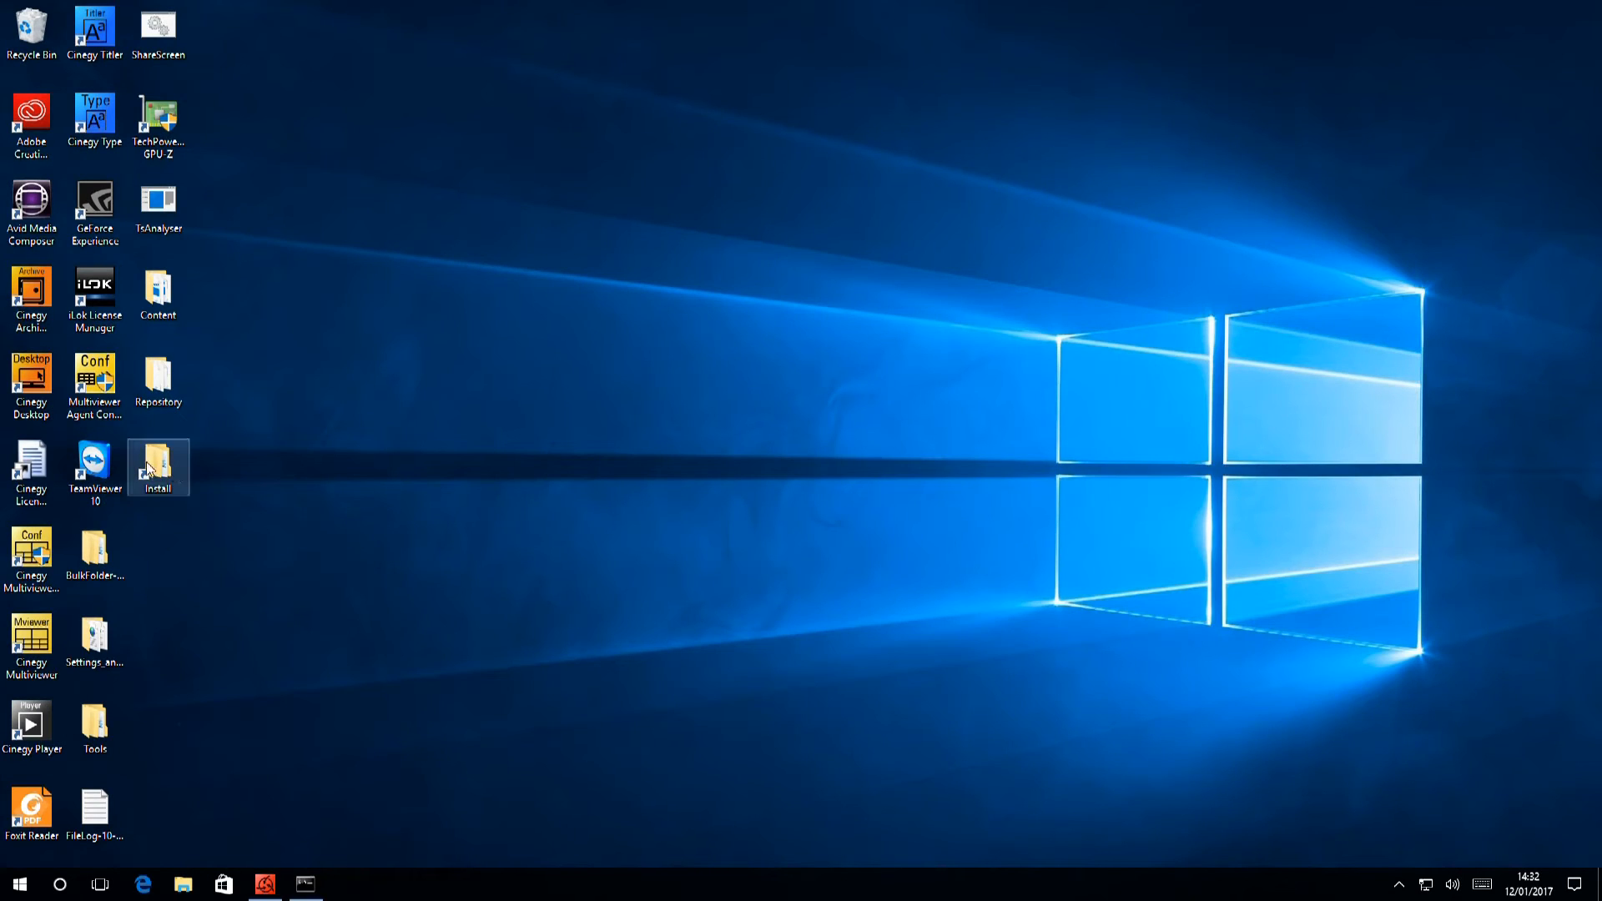
double_click(158, 468)
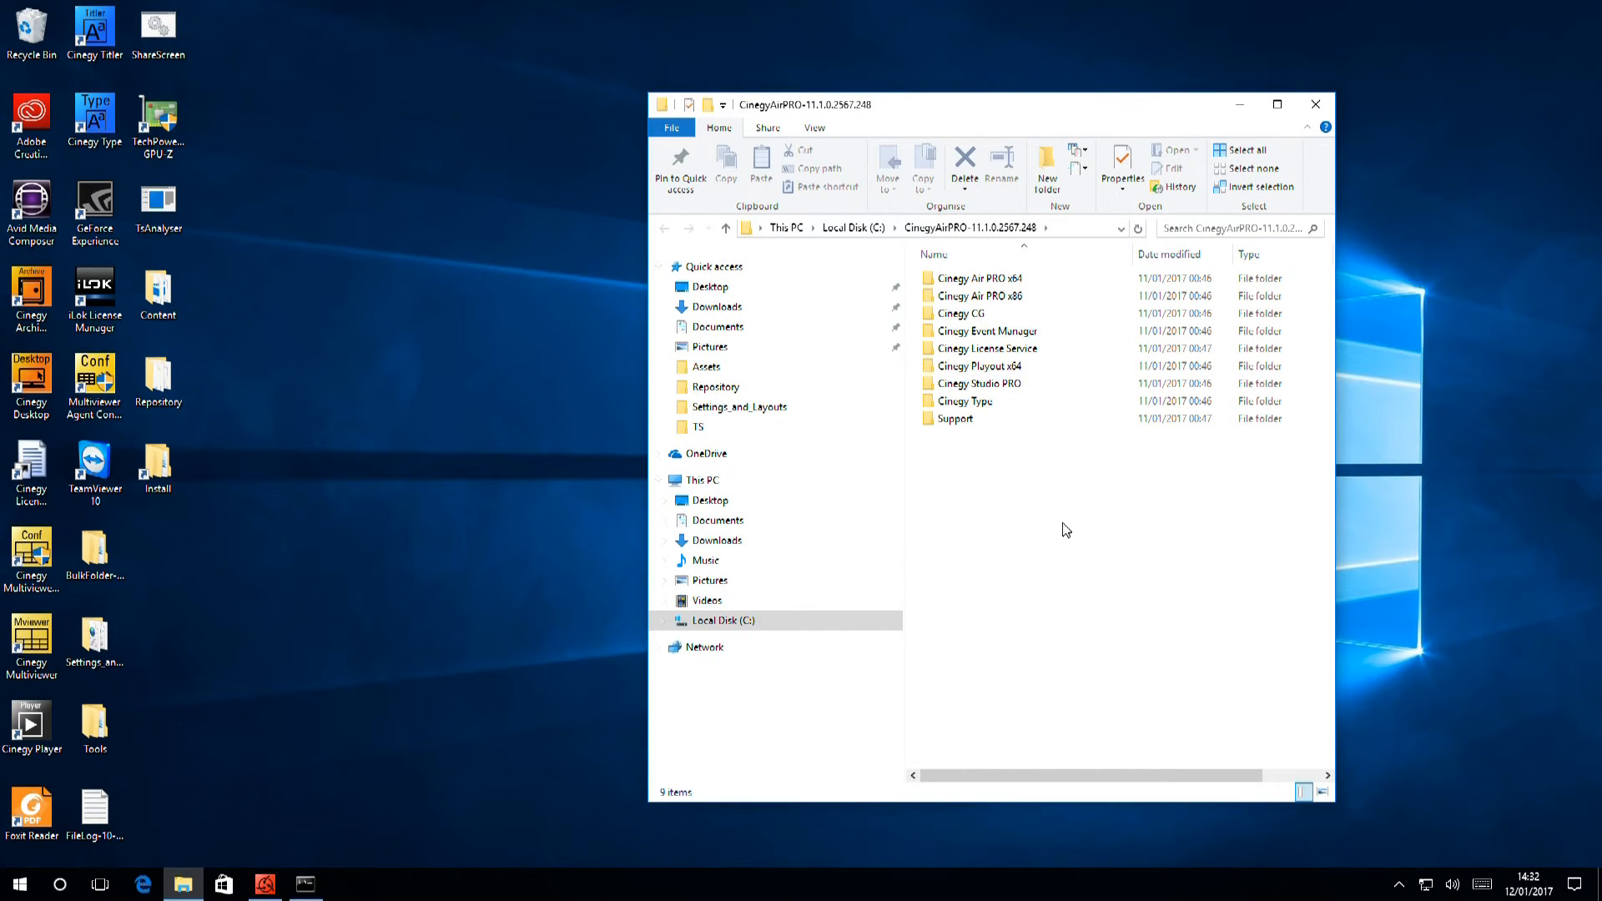
click(980, 383)
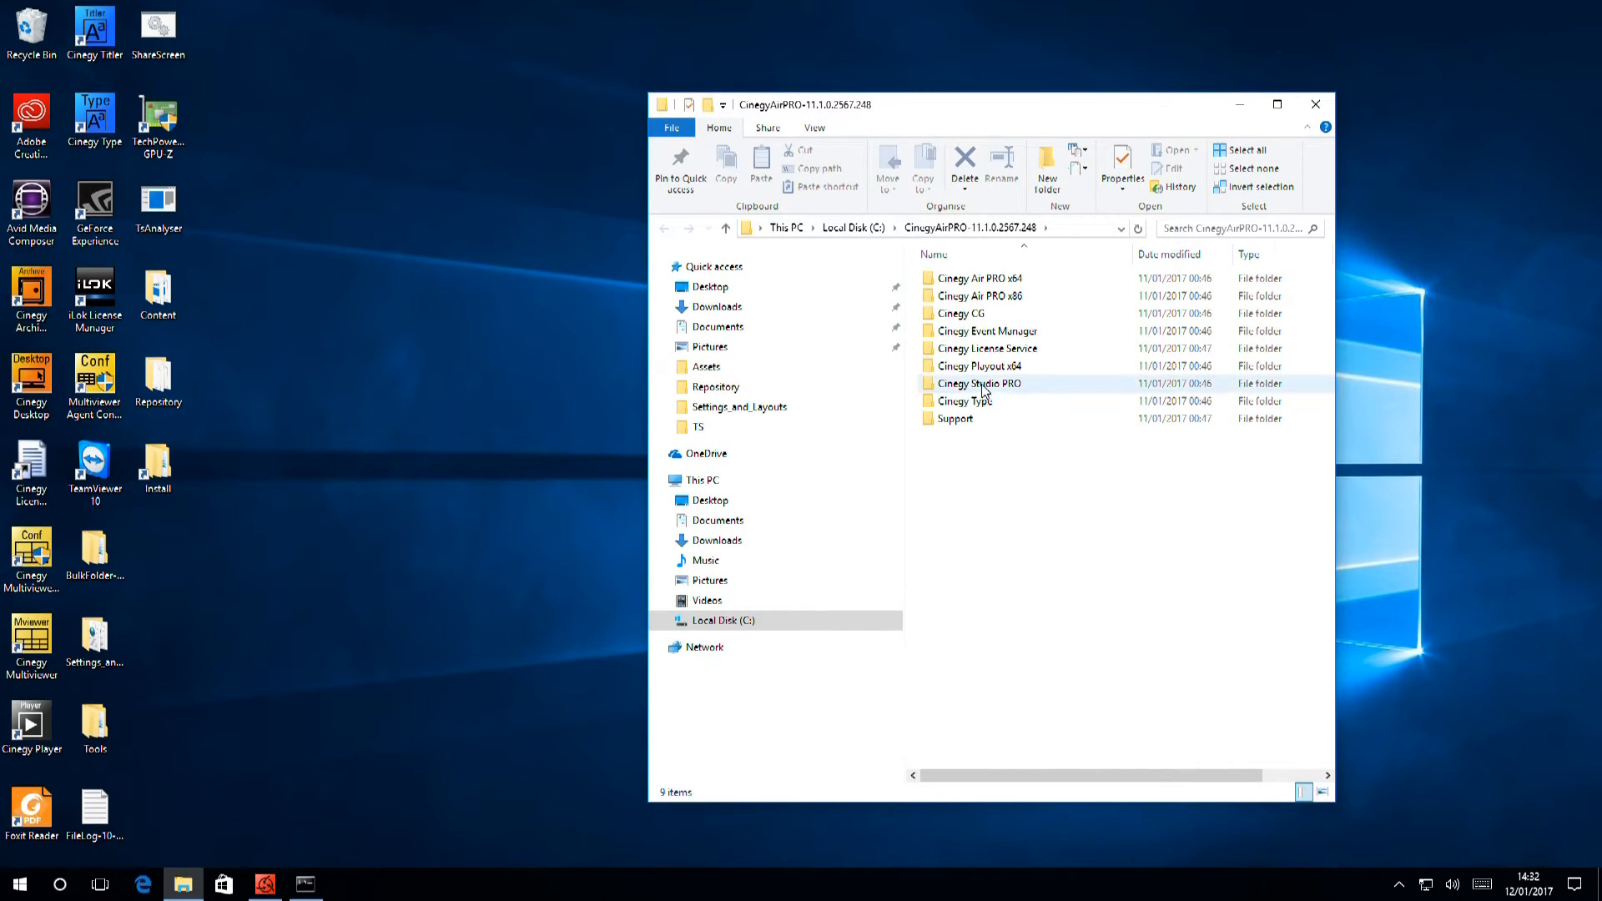
double_click(980, 366)
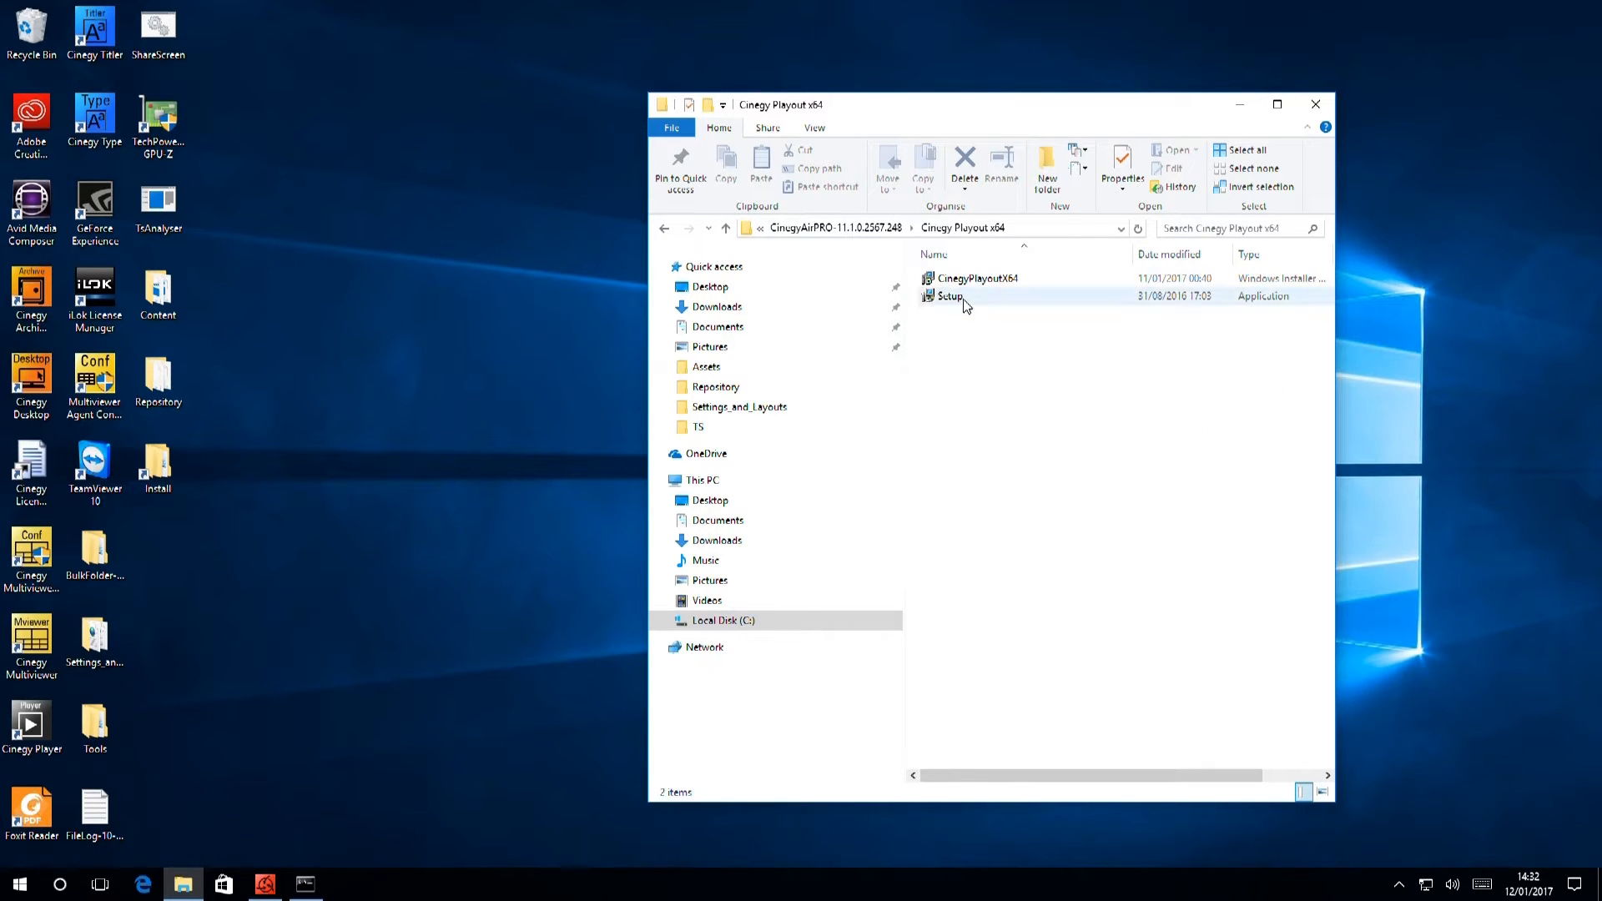
Step: Run Setup, accept the licence, install to the default destination folder and finish the wizard
double_click(944, 296)
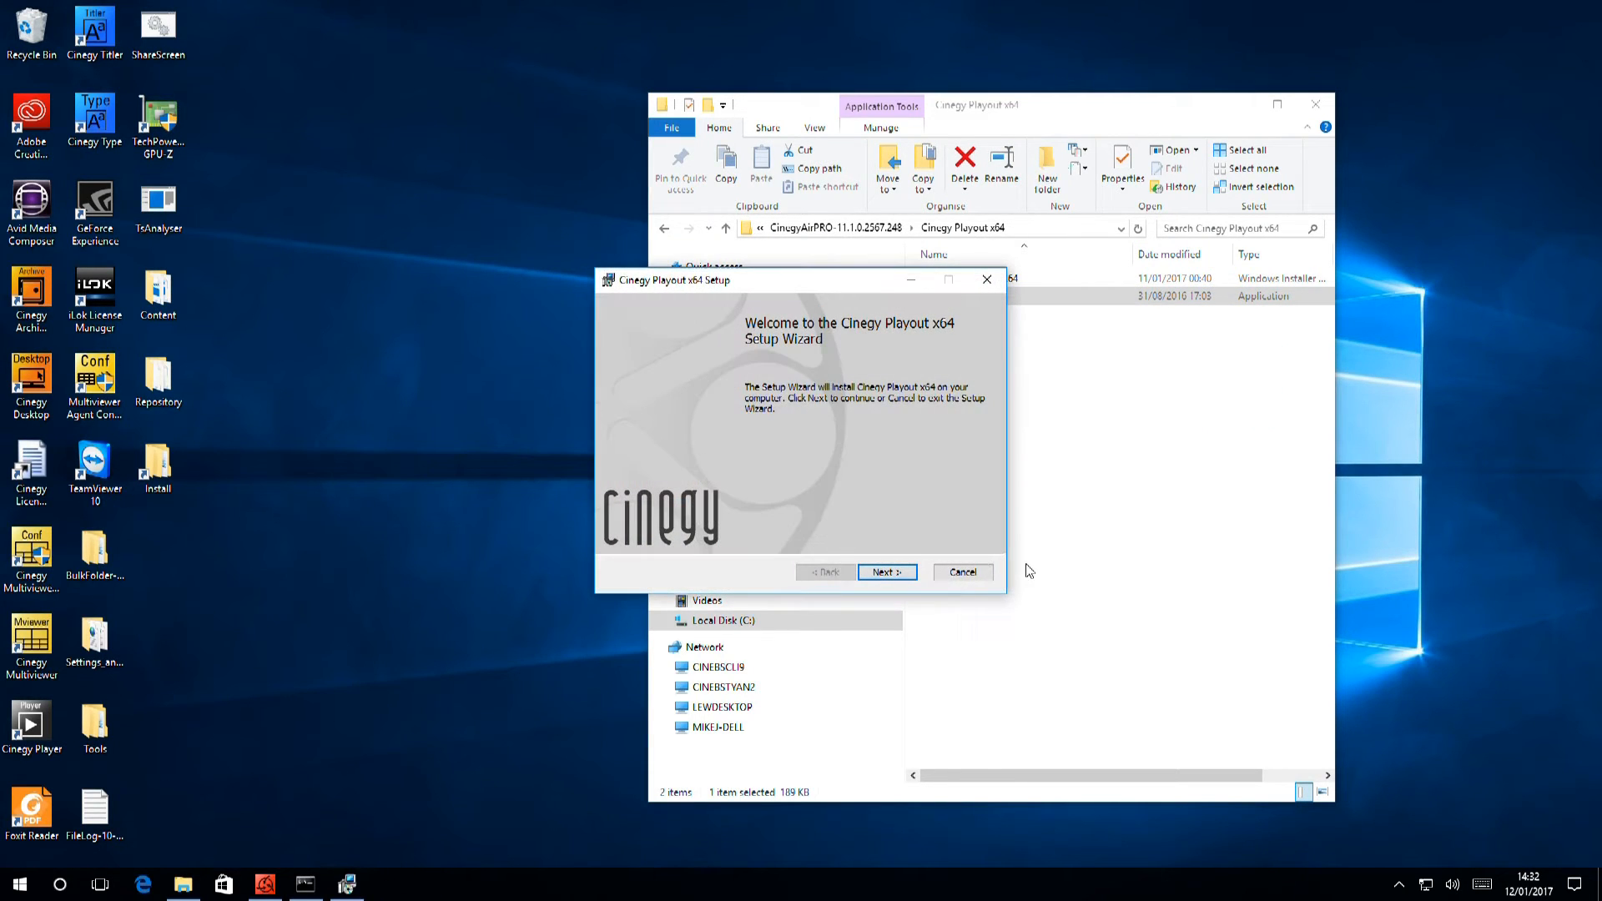
click(886, 571)
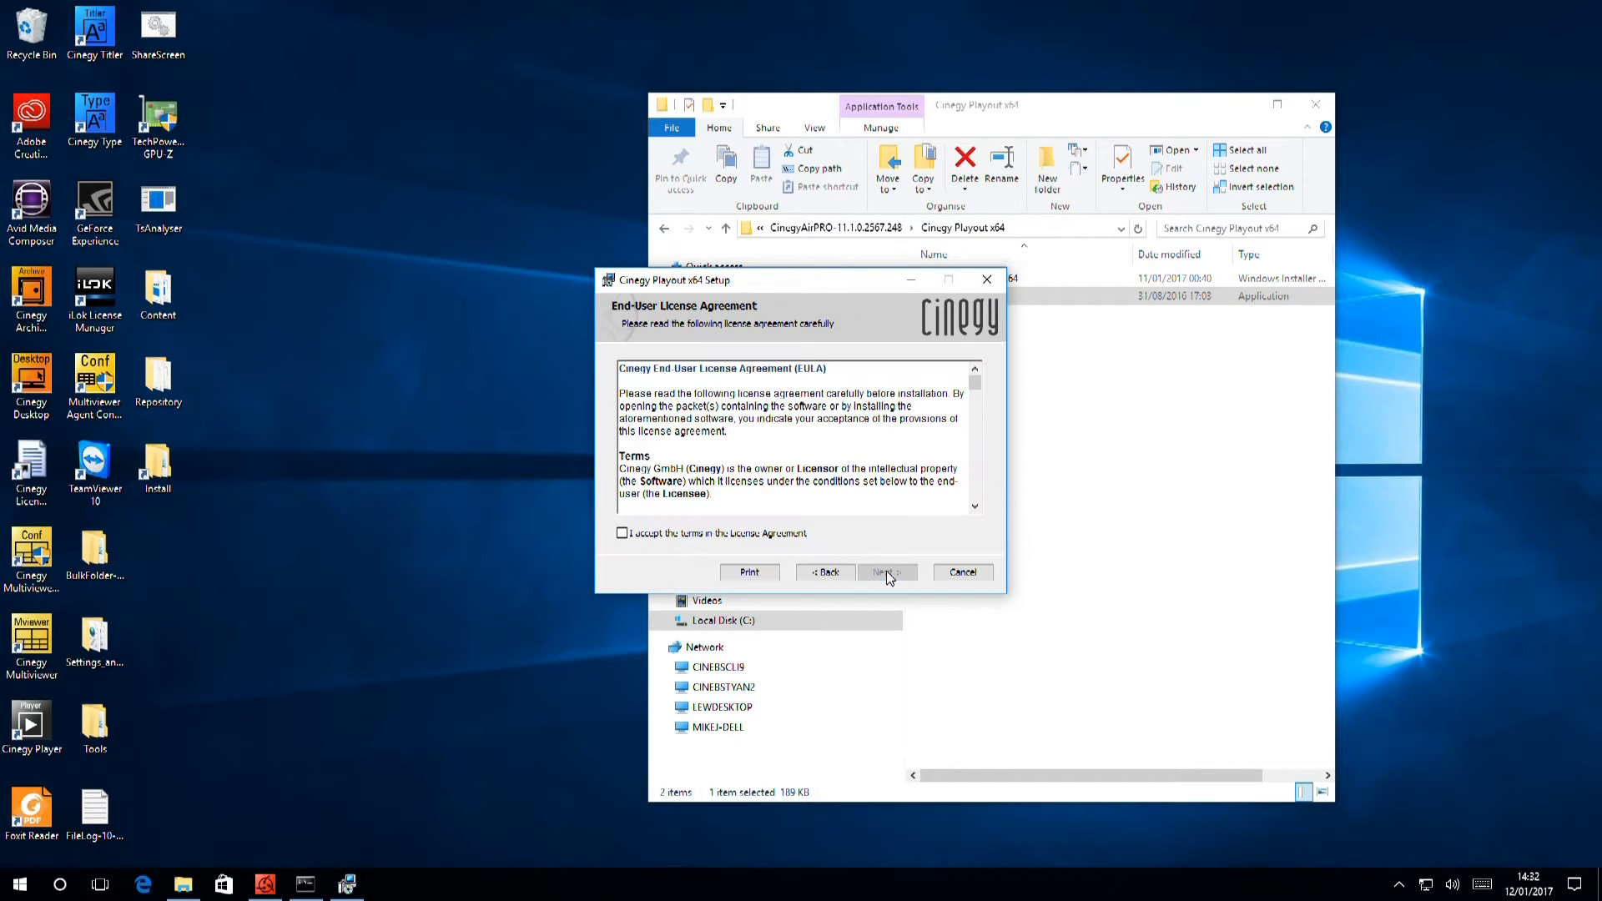
click(621, 532)
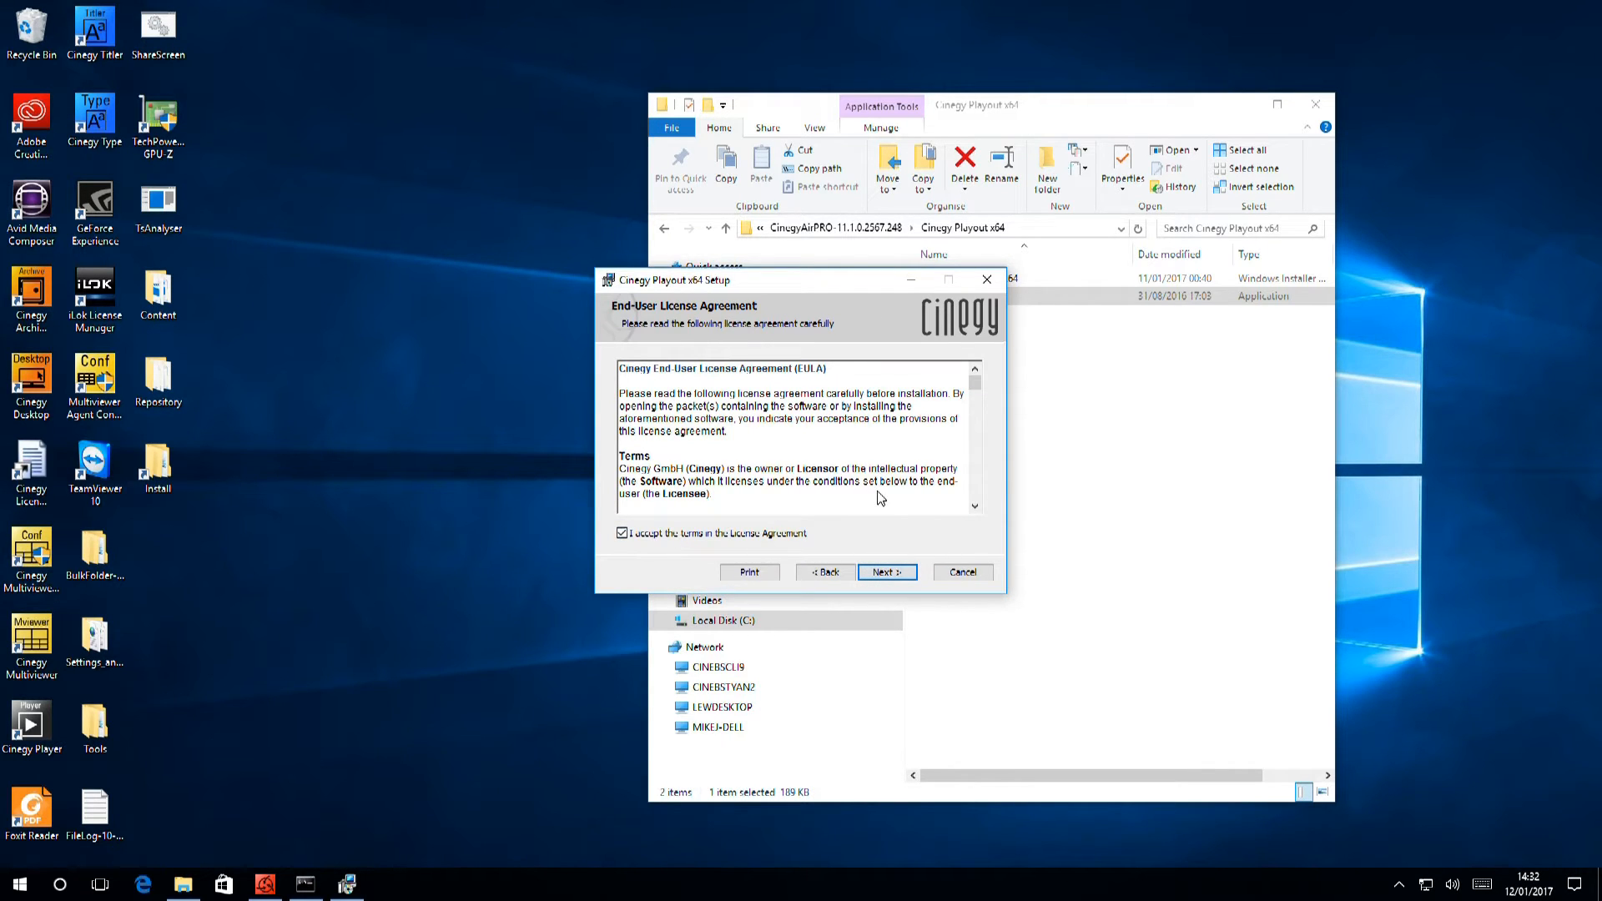
click(885, 570)
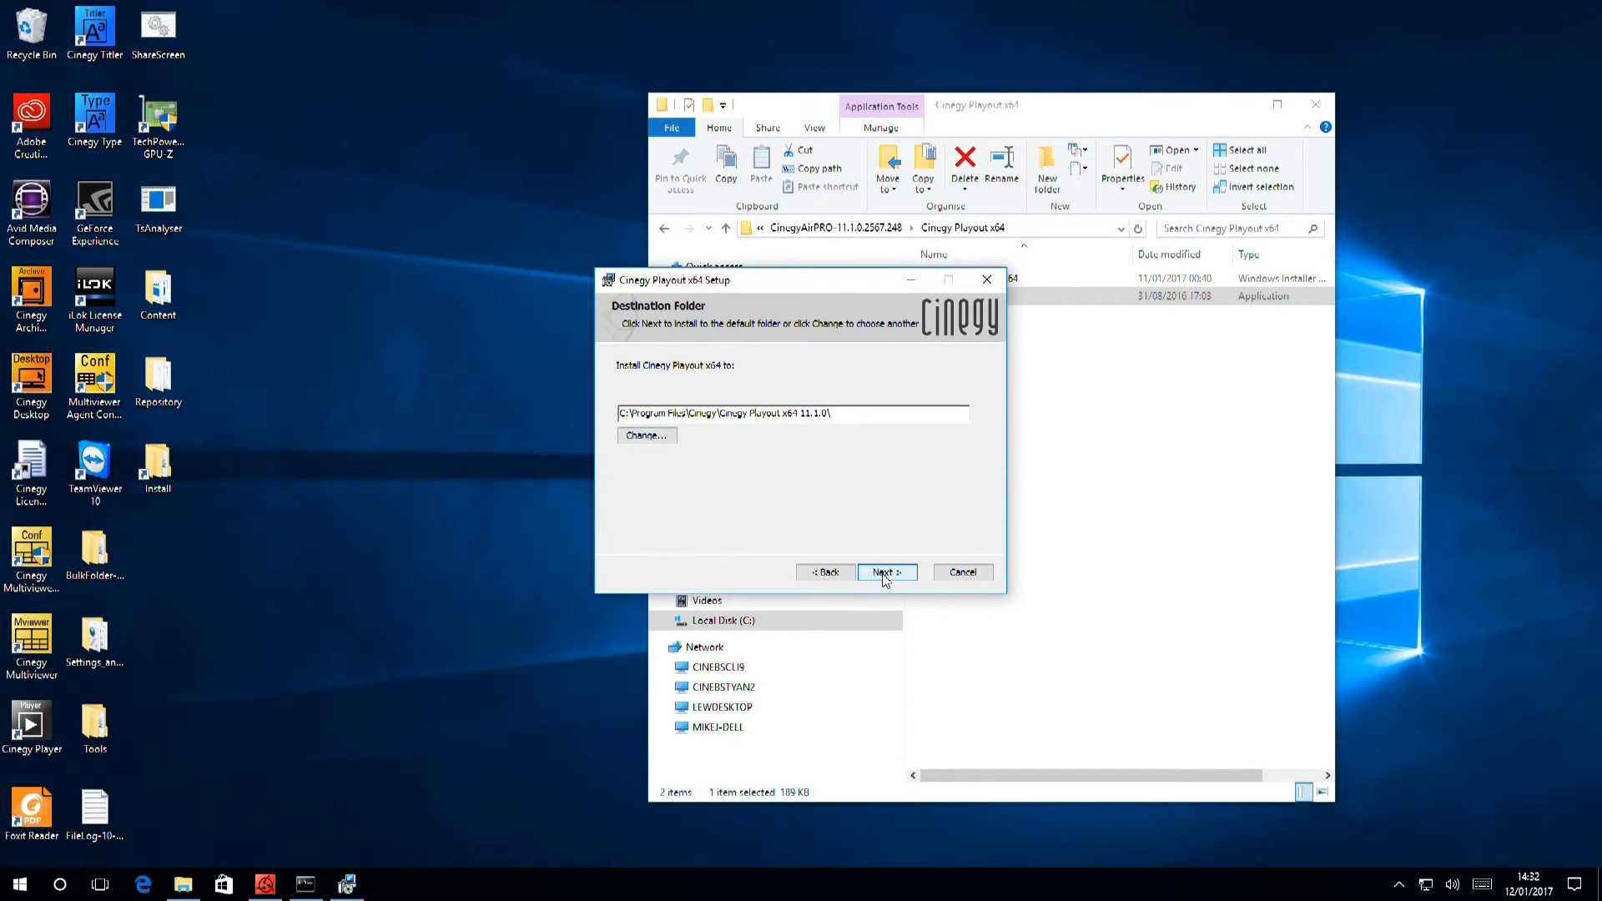
click(885, 572)
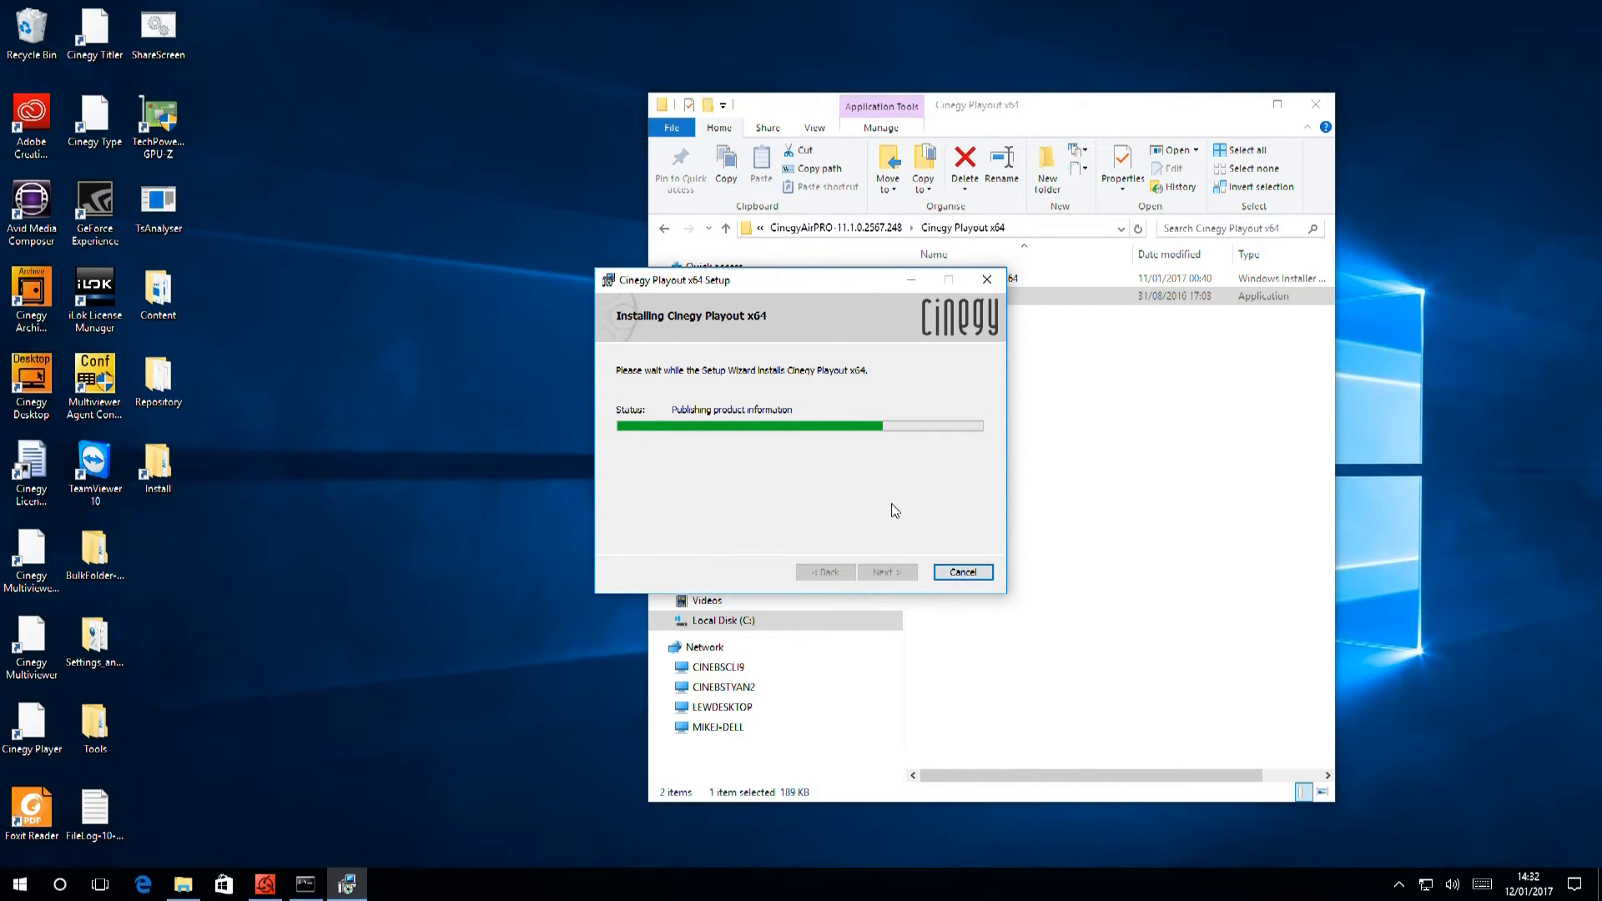
mouse_move(903, 509)
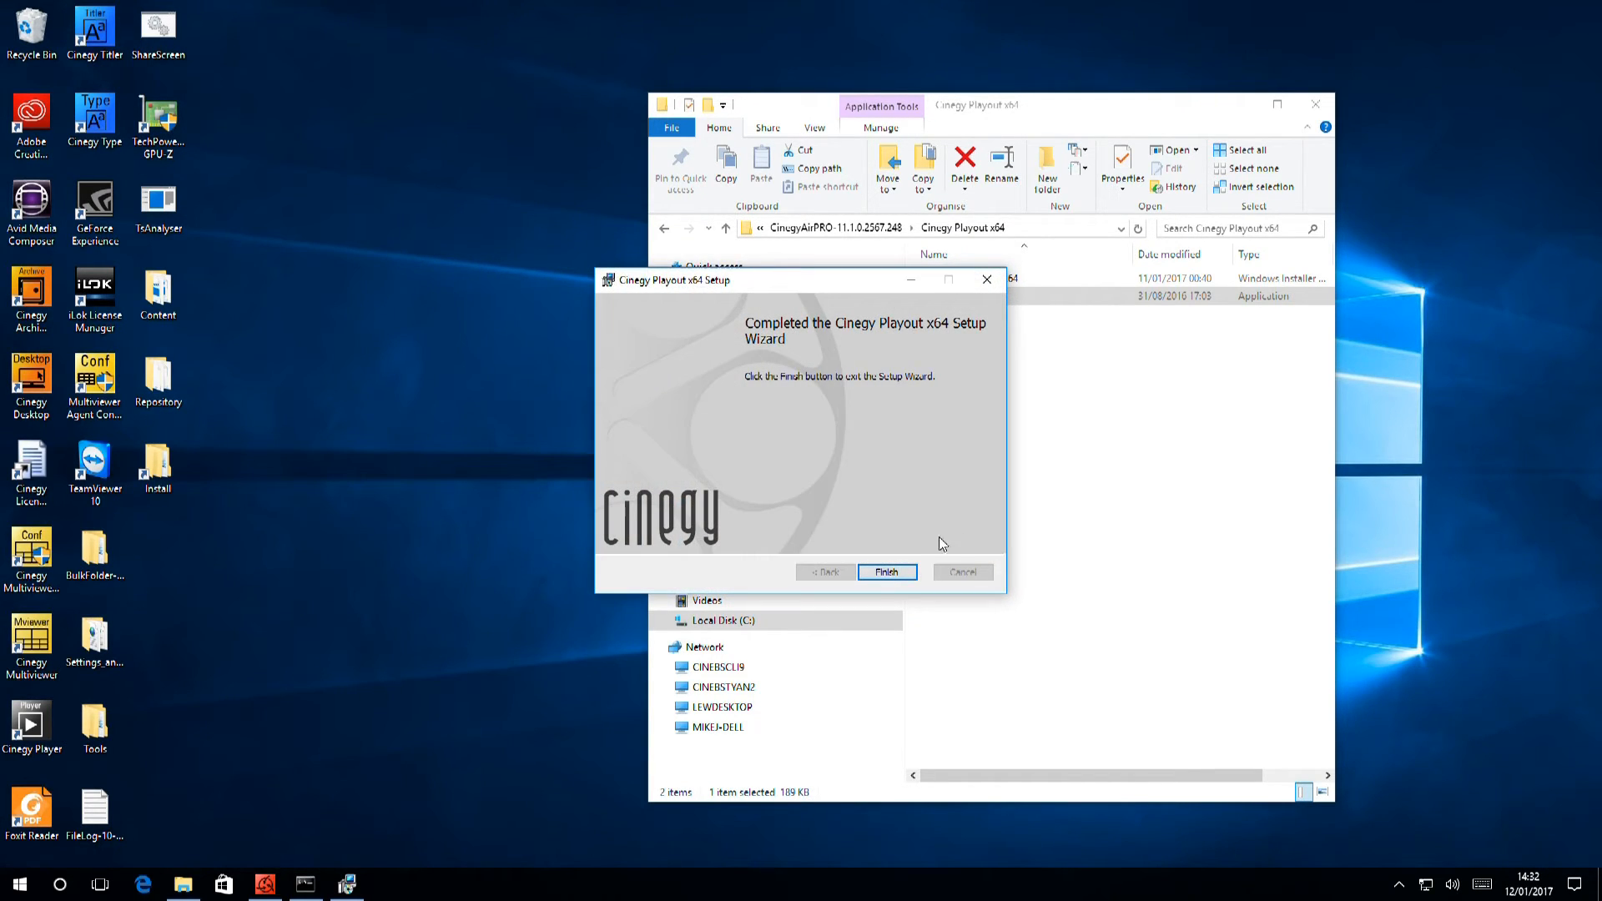
click(886, 570)
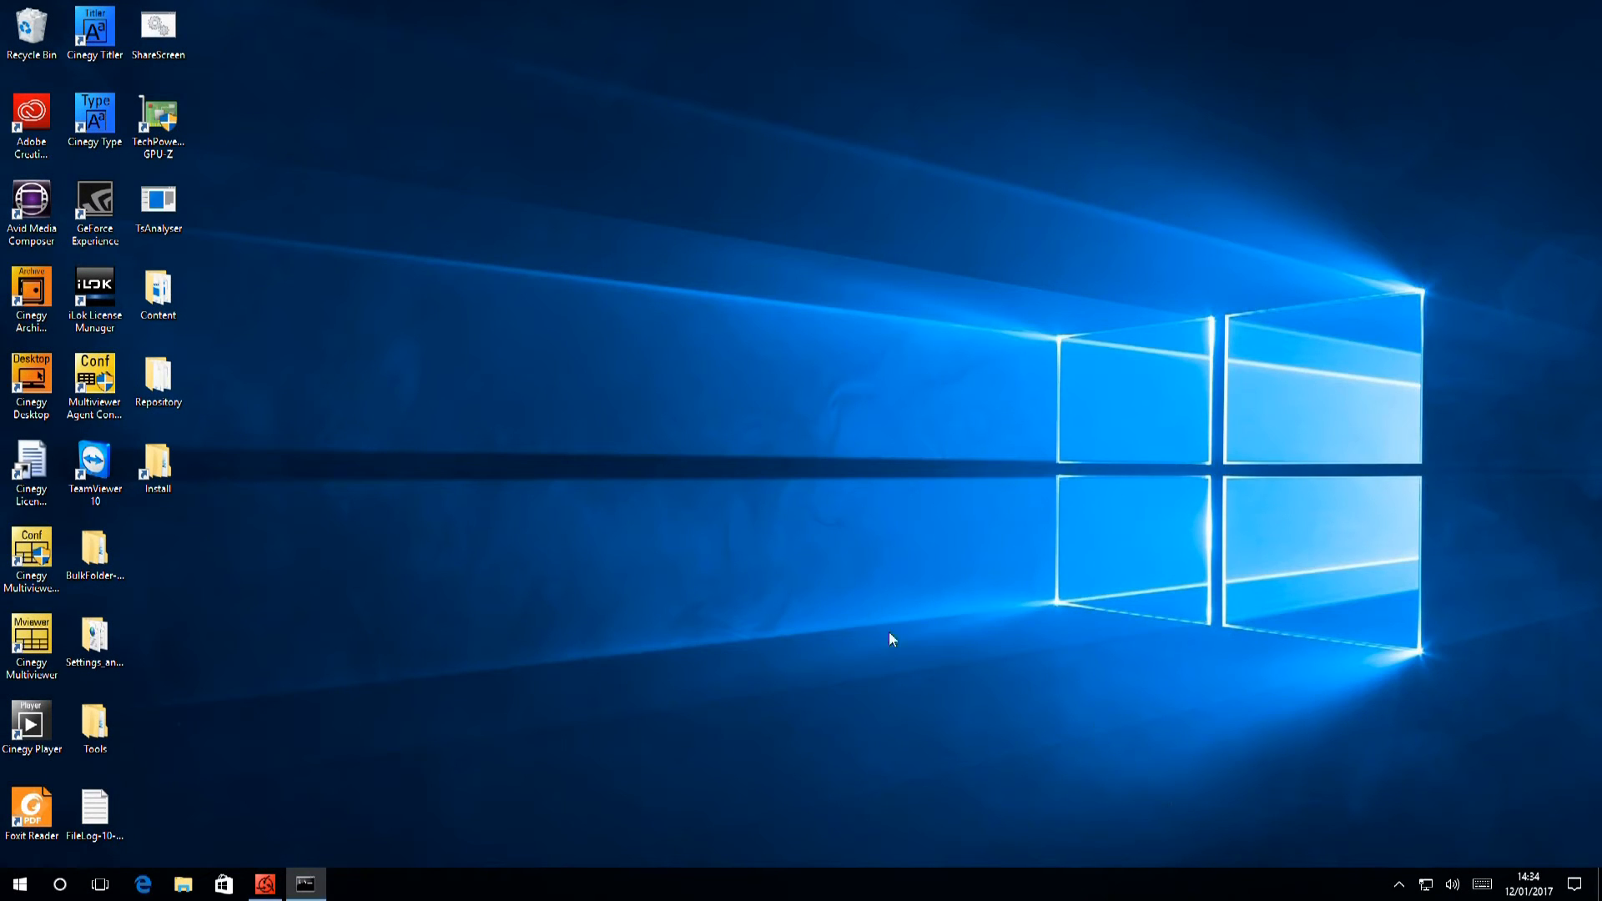
Step: Launch the configuration utility from the Playout tray icon and select free instance #0
click(1398, 884)
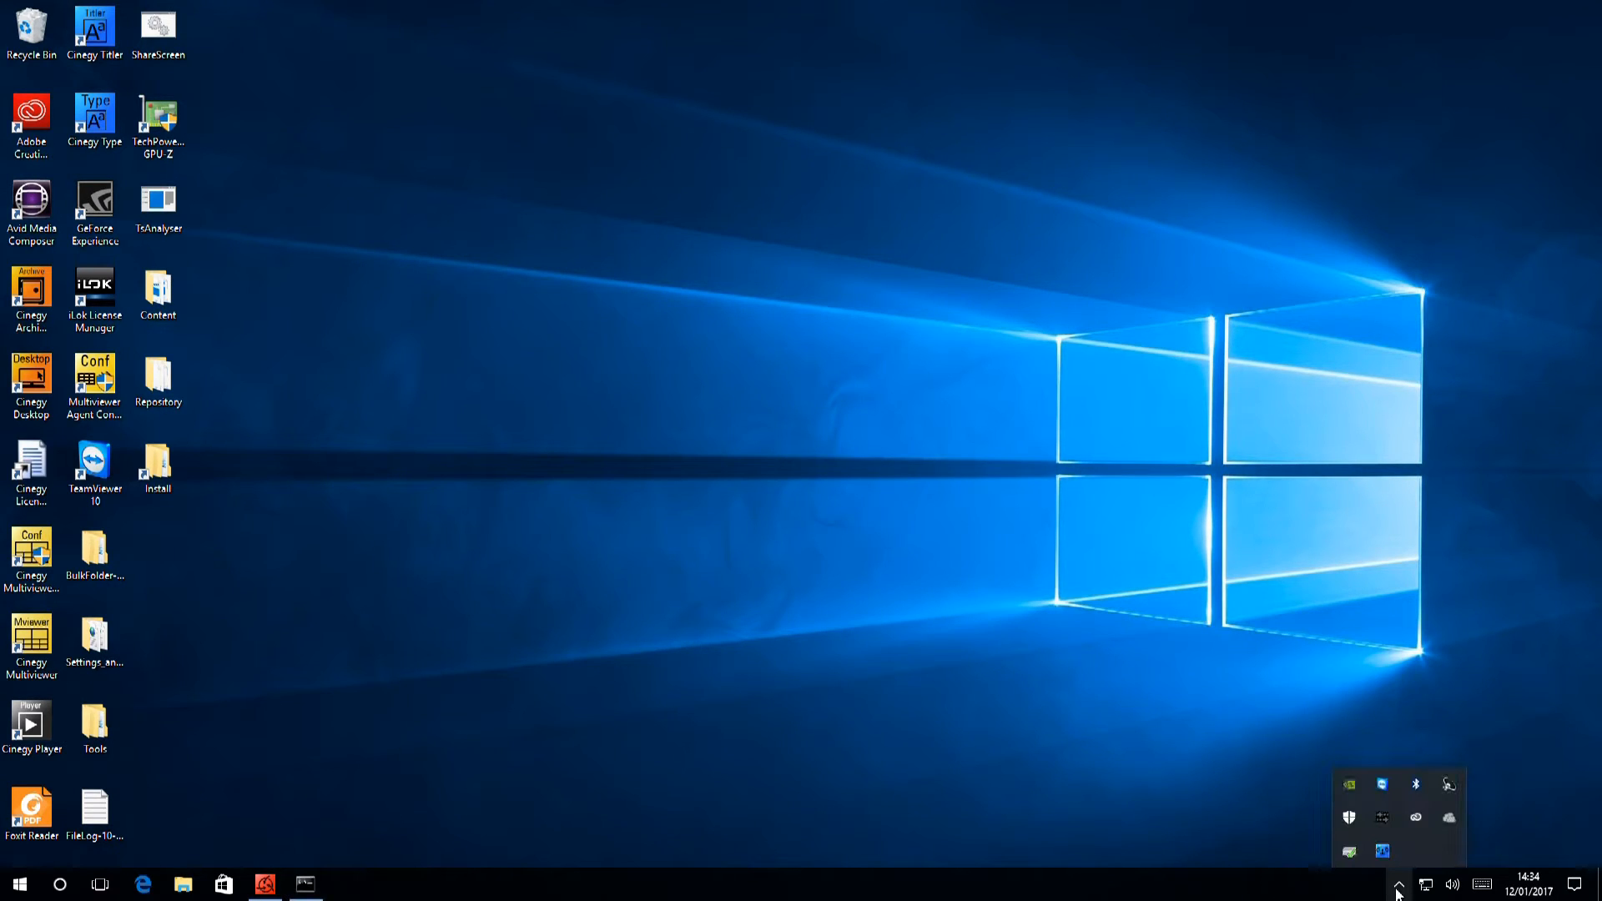
mouse_move(1380, 851)
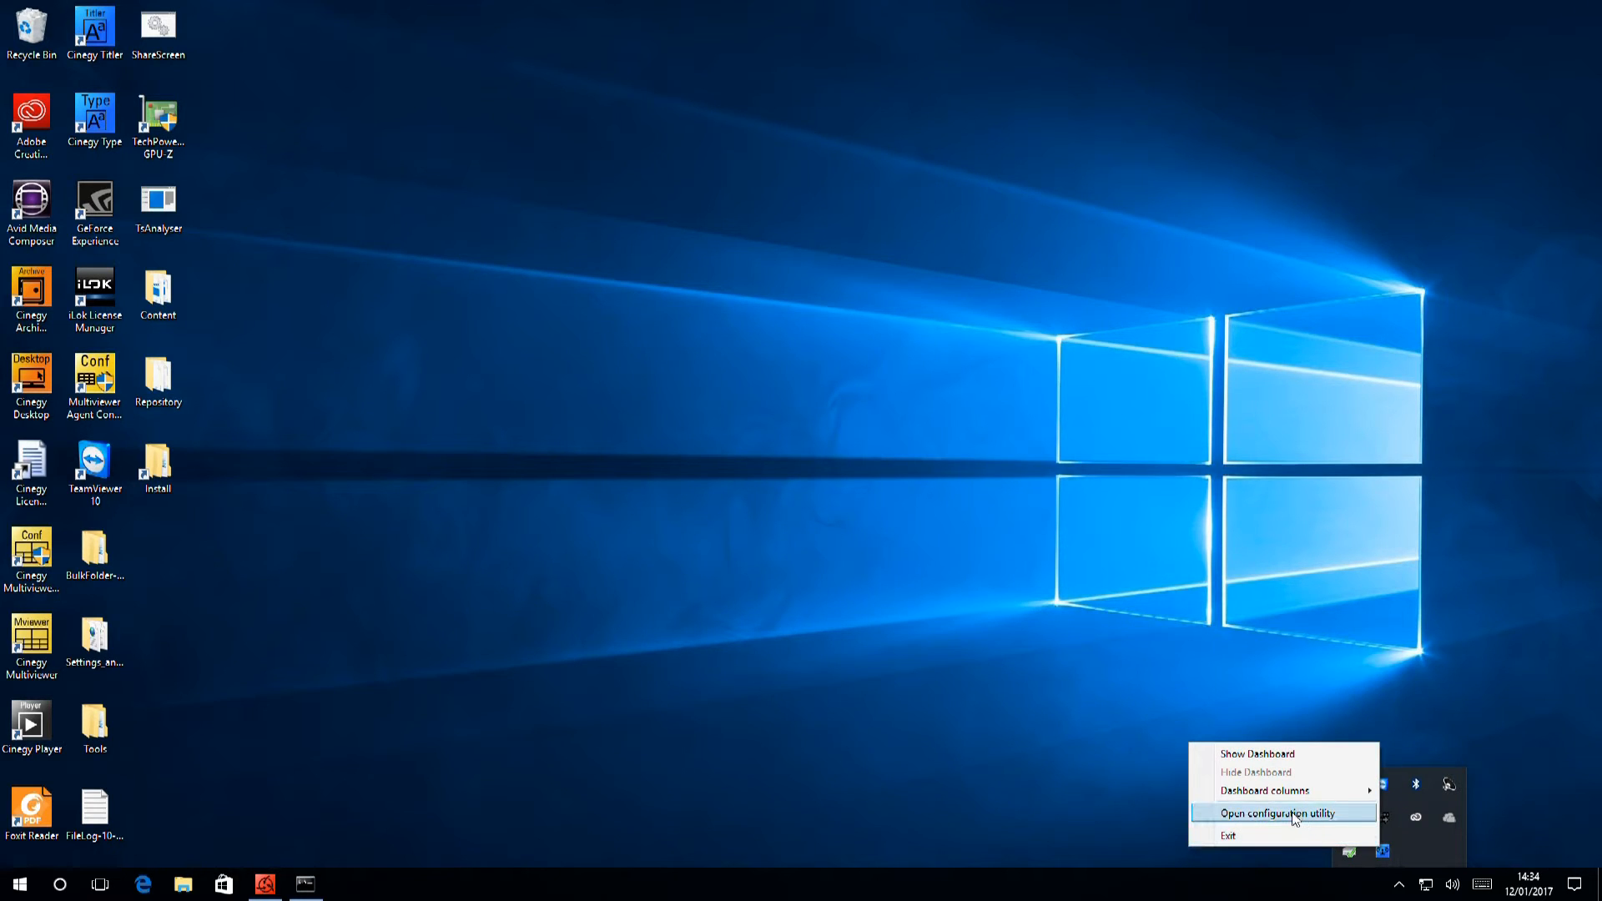
click(1280, 813)
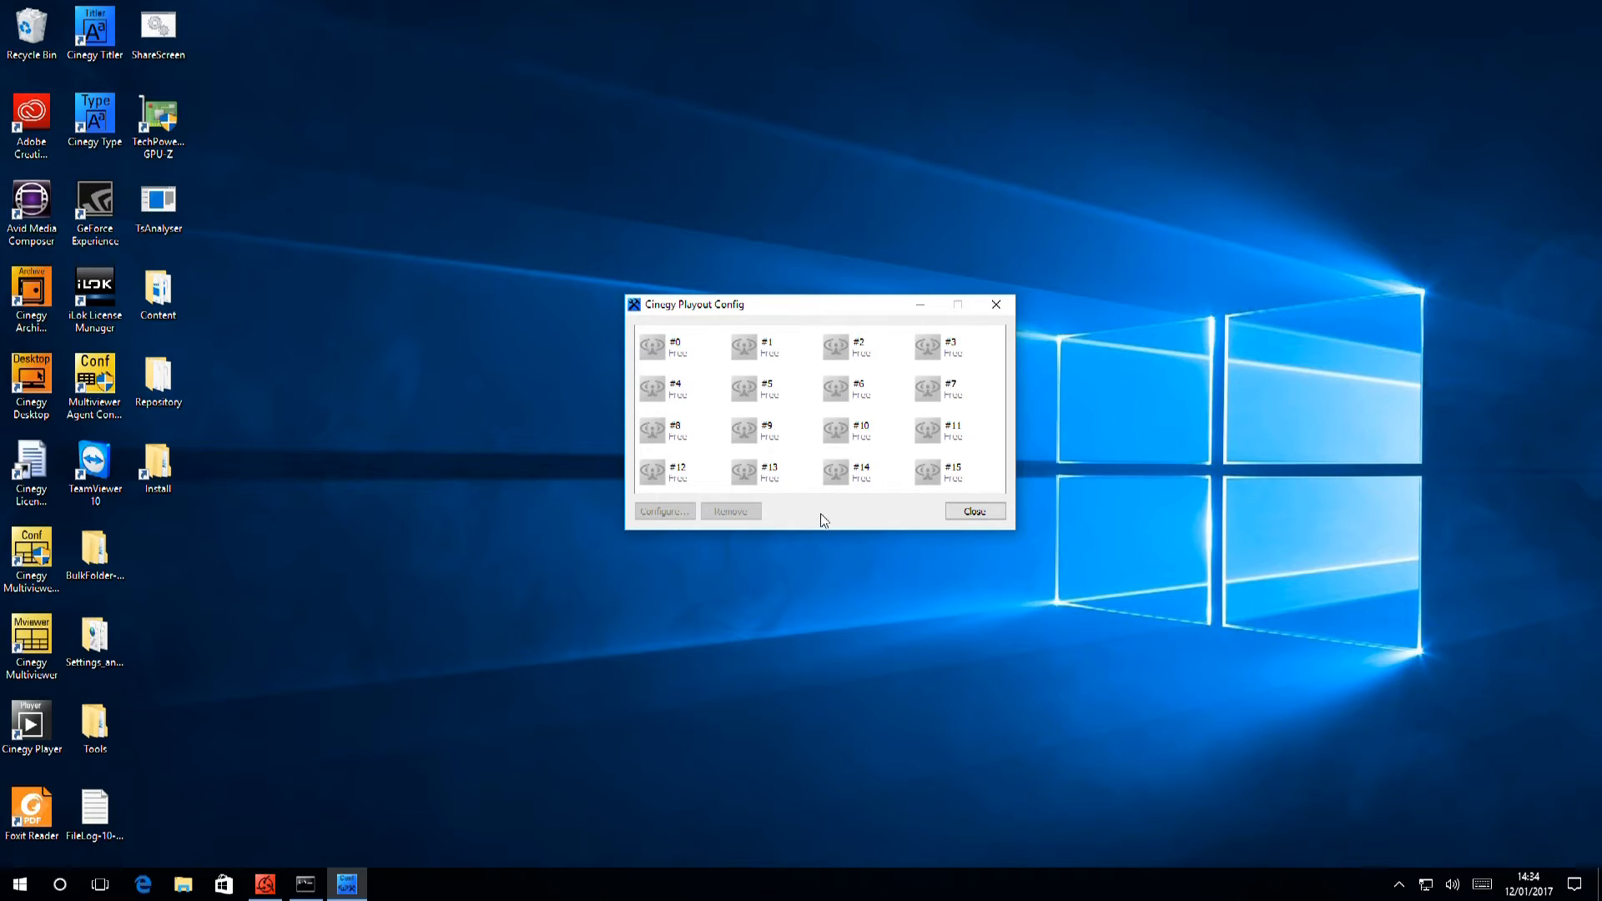
click(674, 346)
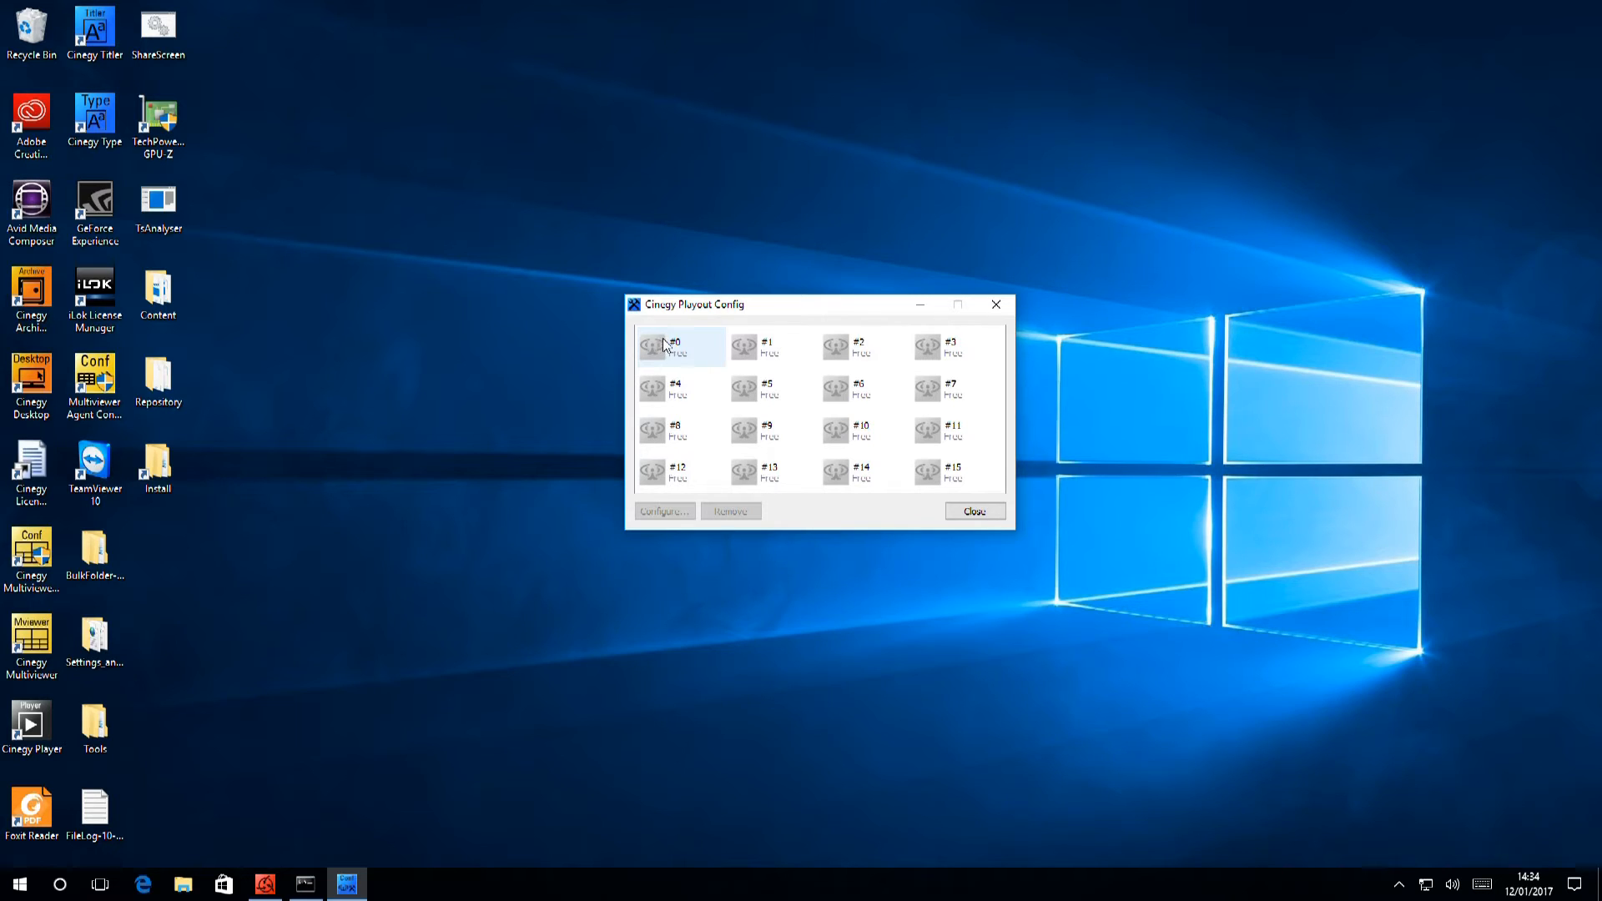
mouse_move(673, 355)
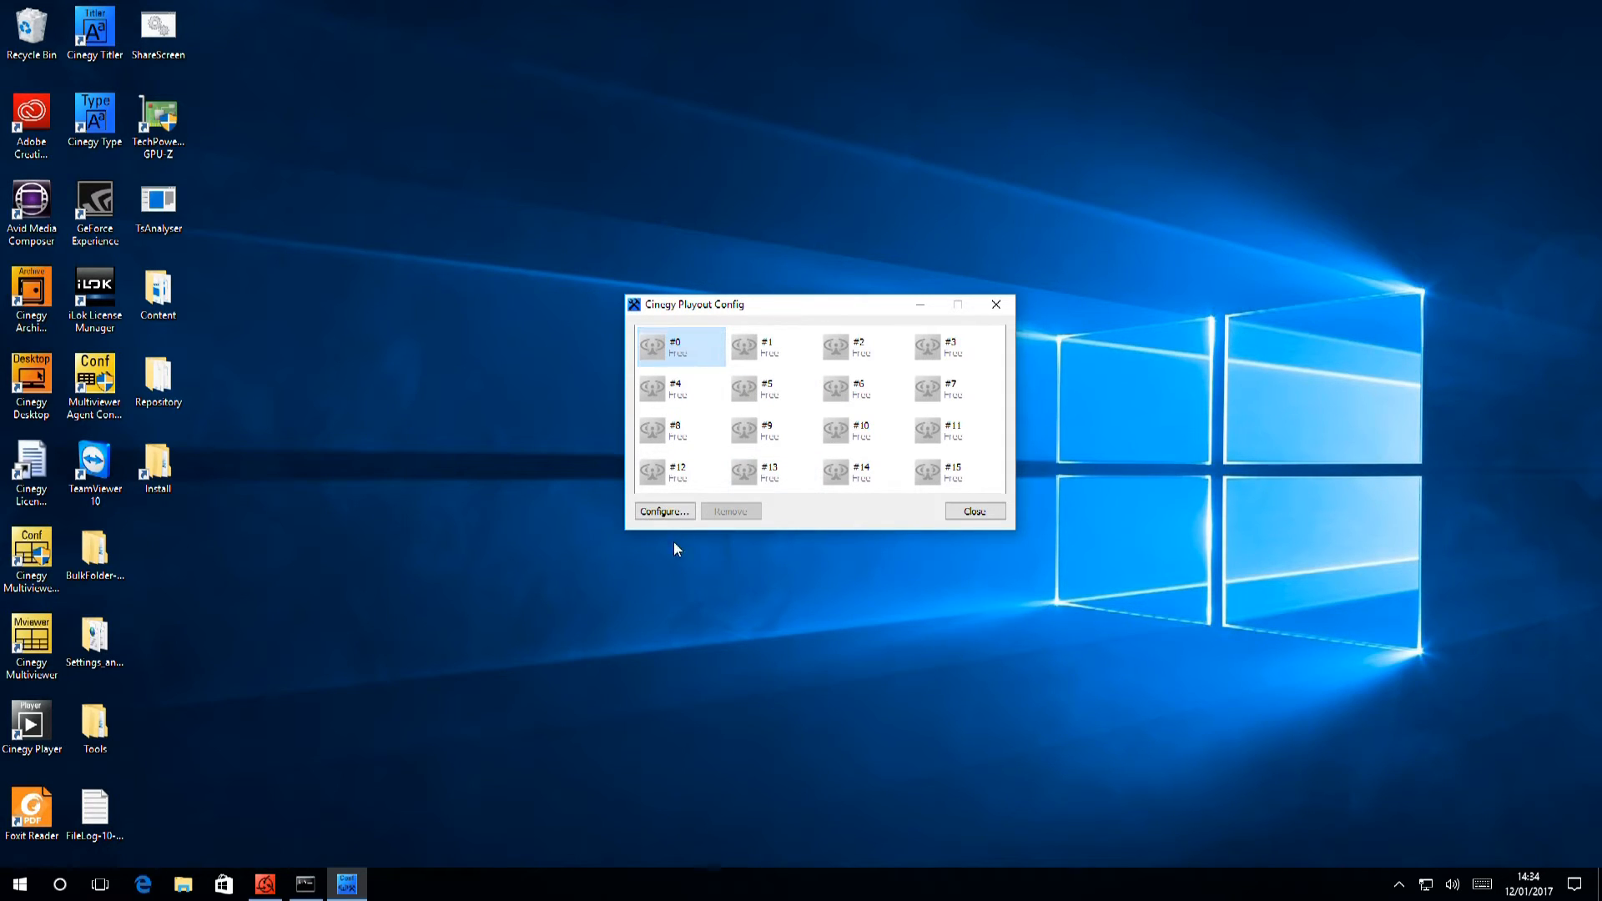
Step: Configure instance 0 and enter 'Channel 1' as its instance name on the General tab
click(663, 511)
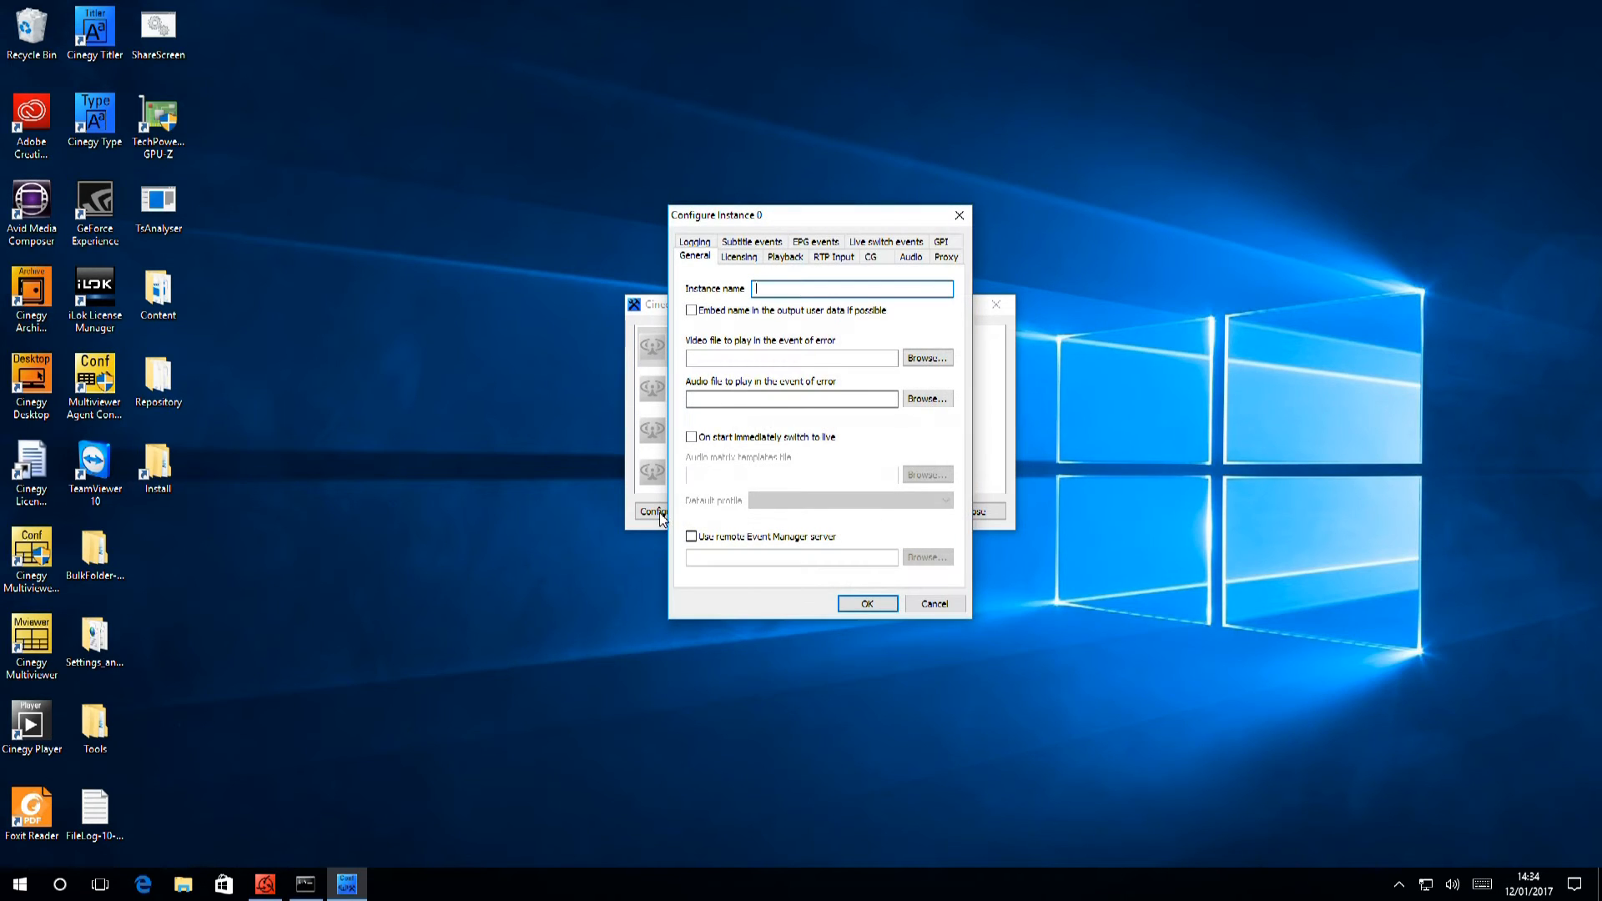
mouse_move(812, 509)
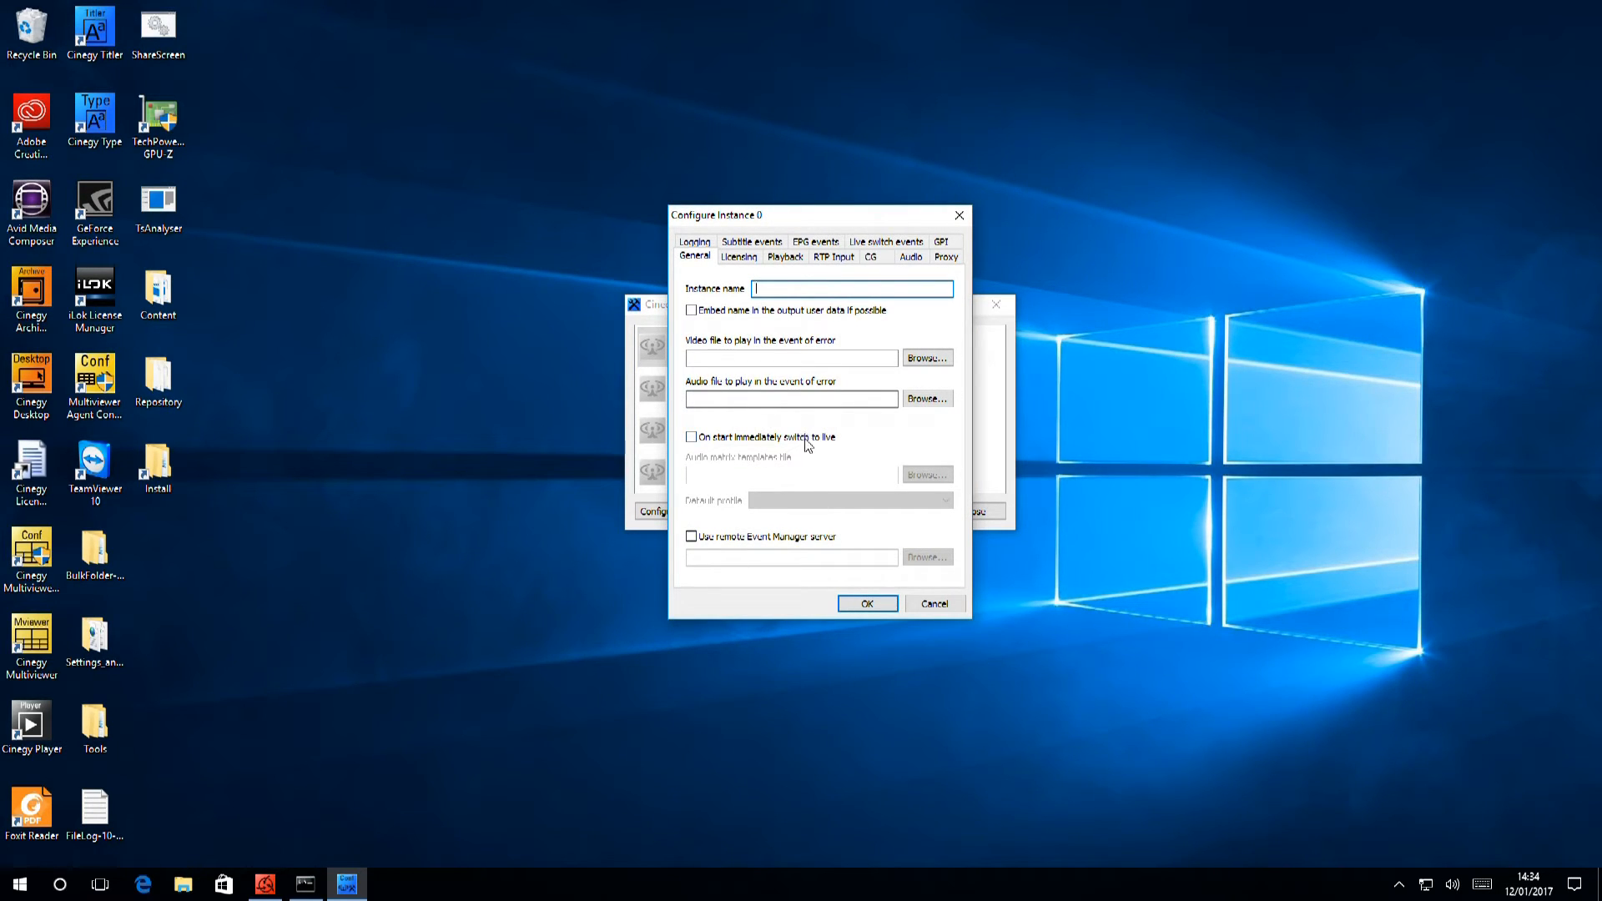
mouse_move(781, 419)
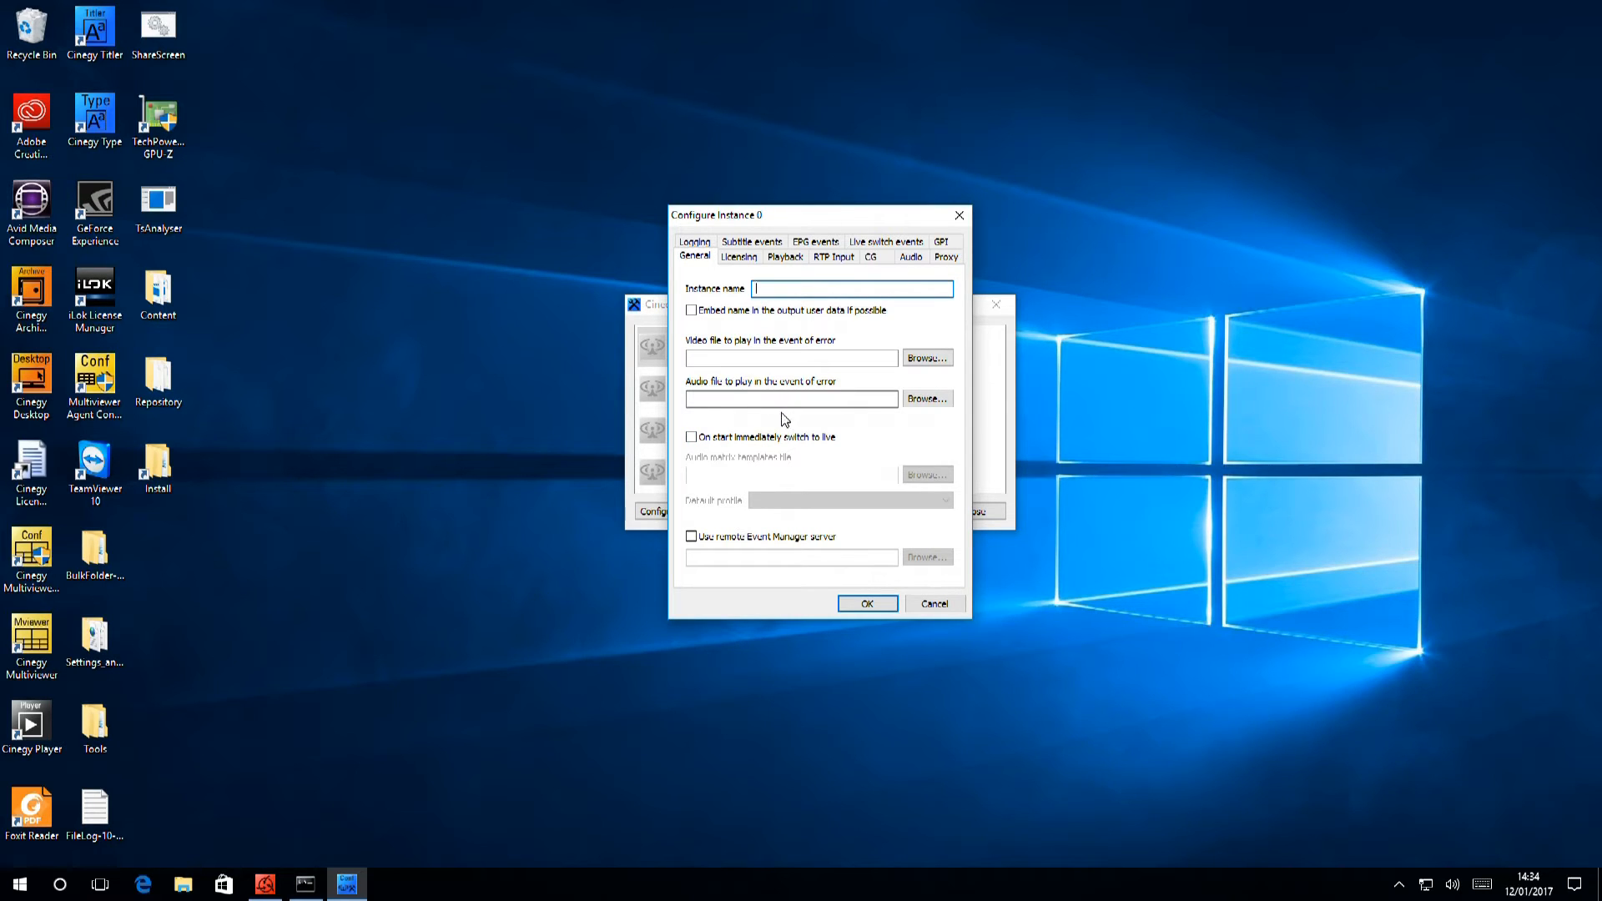
text(Channel 1)
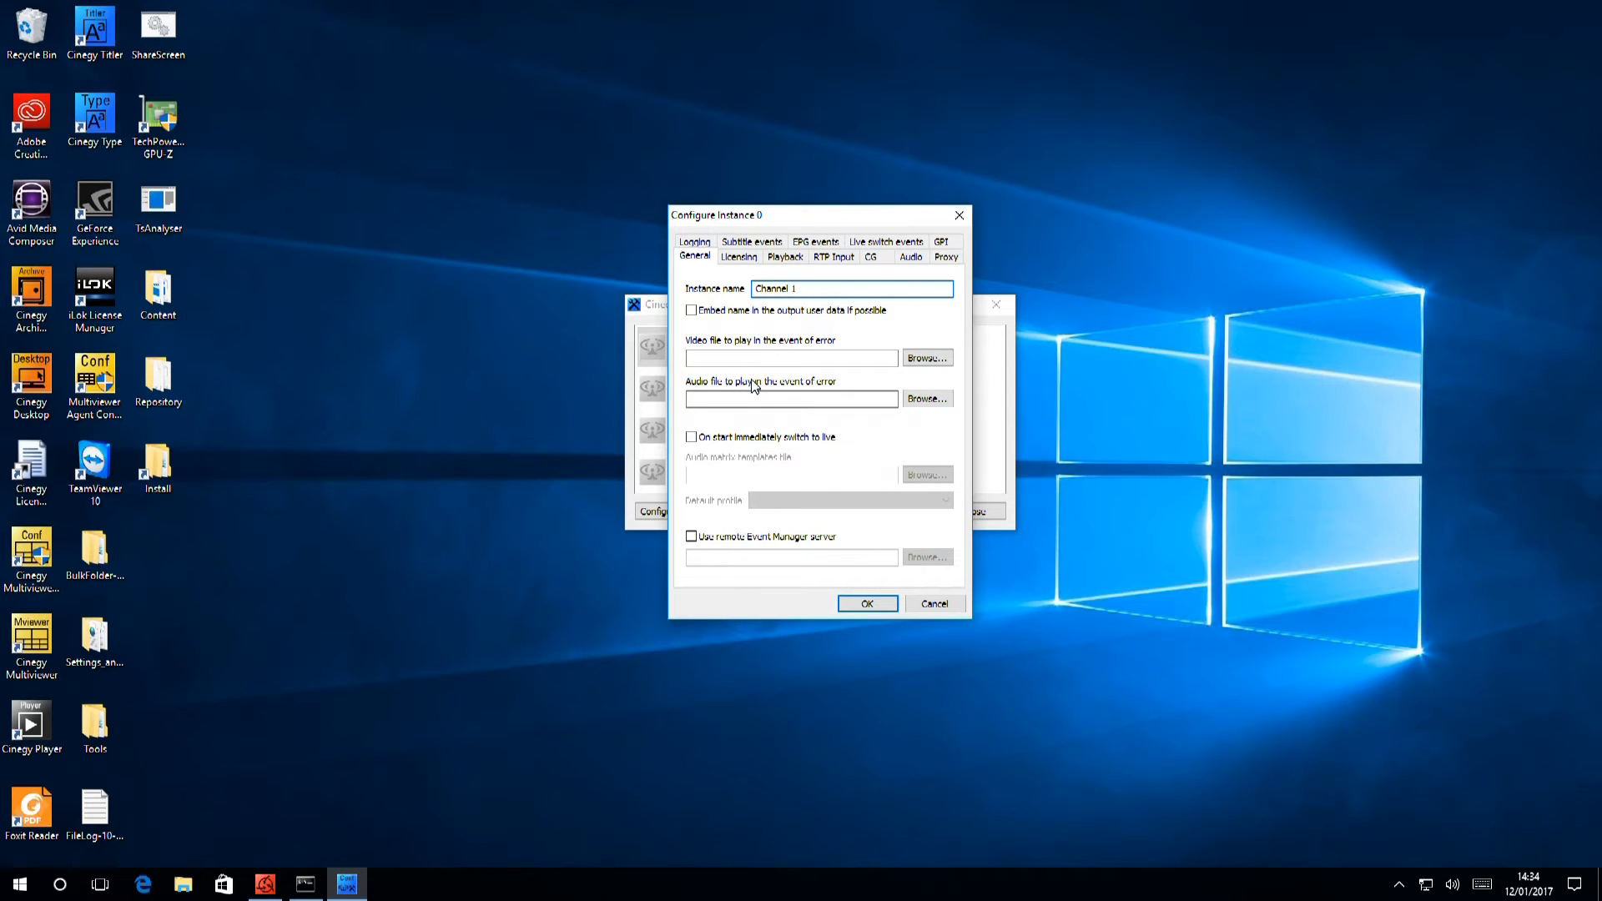
click(791, 399)
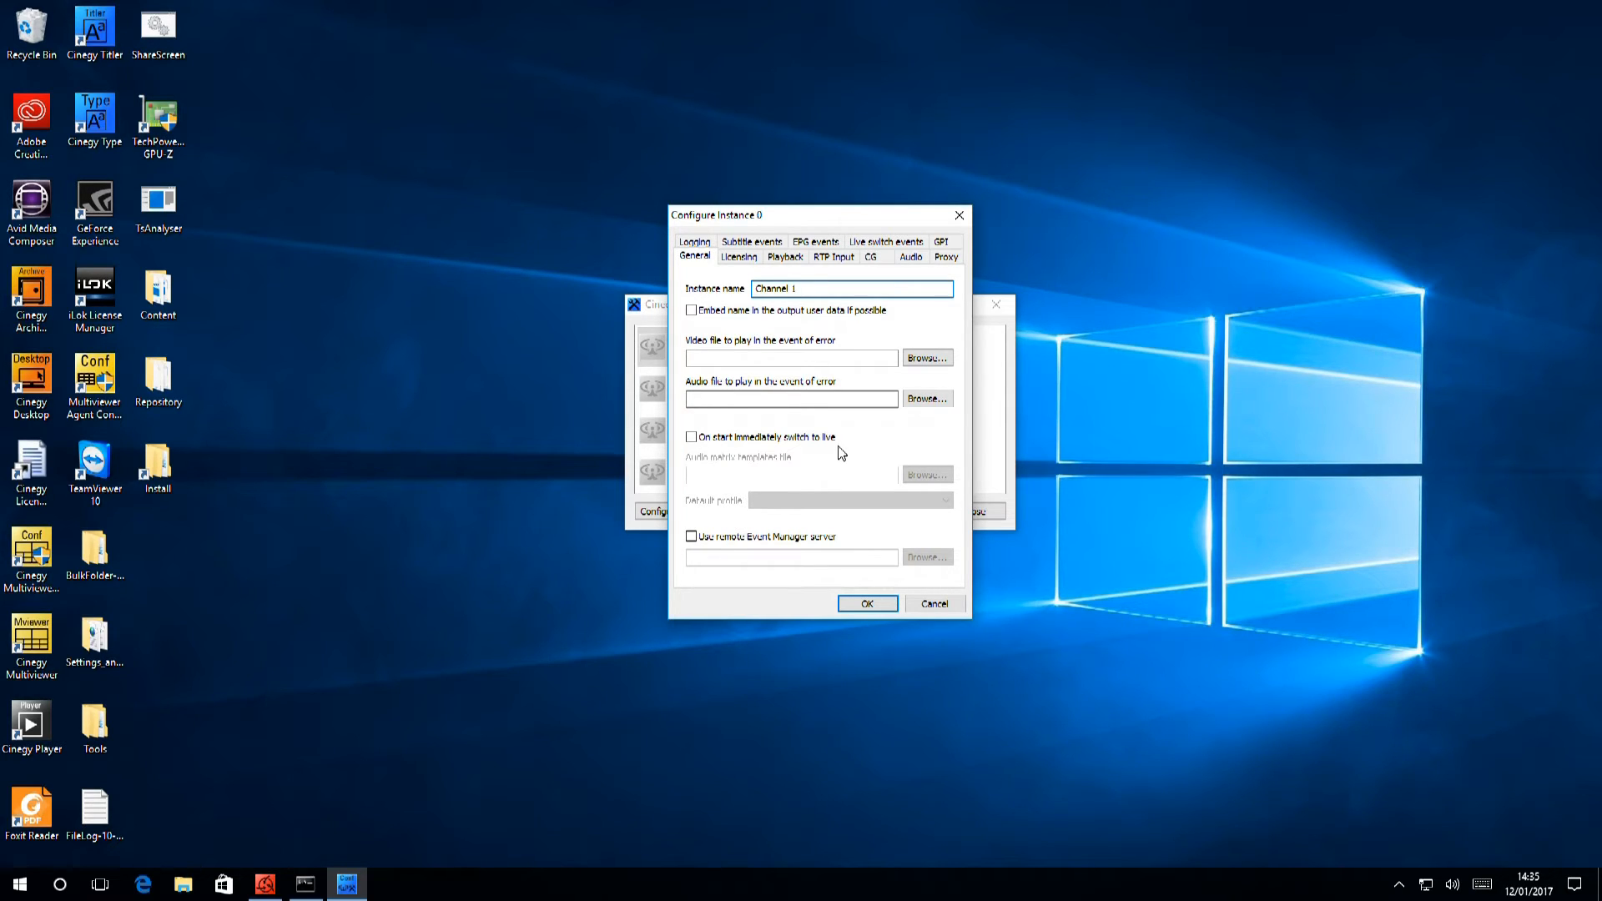
mouse_move(913, 557)
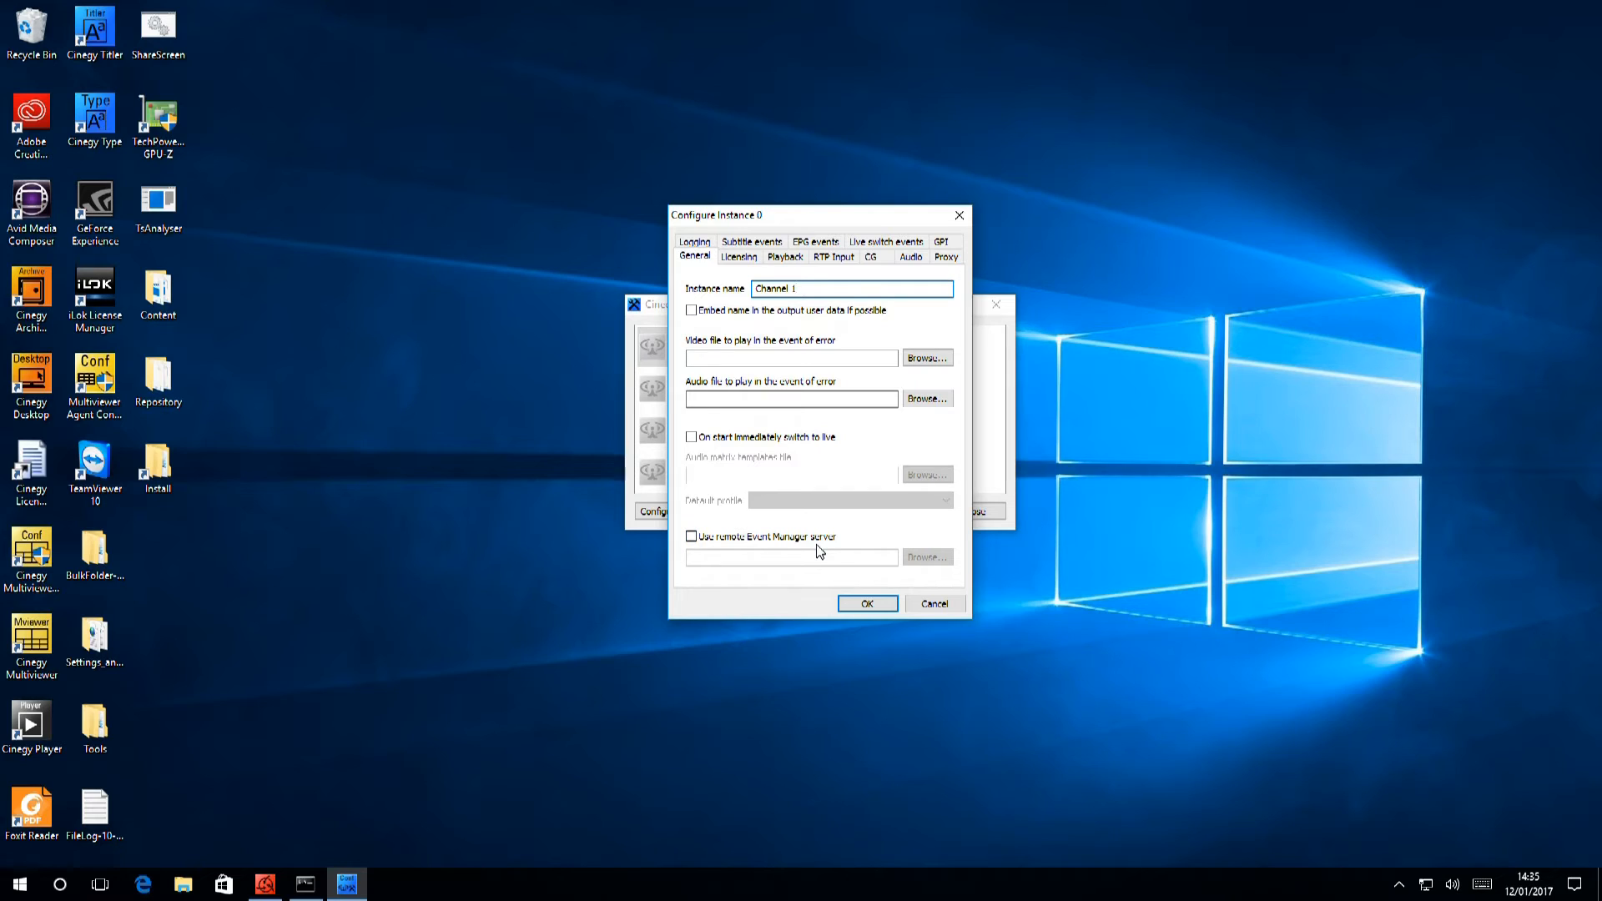
click(851, 289)
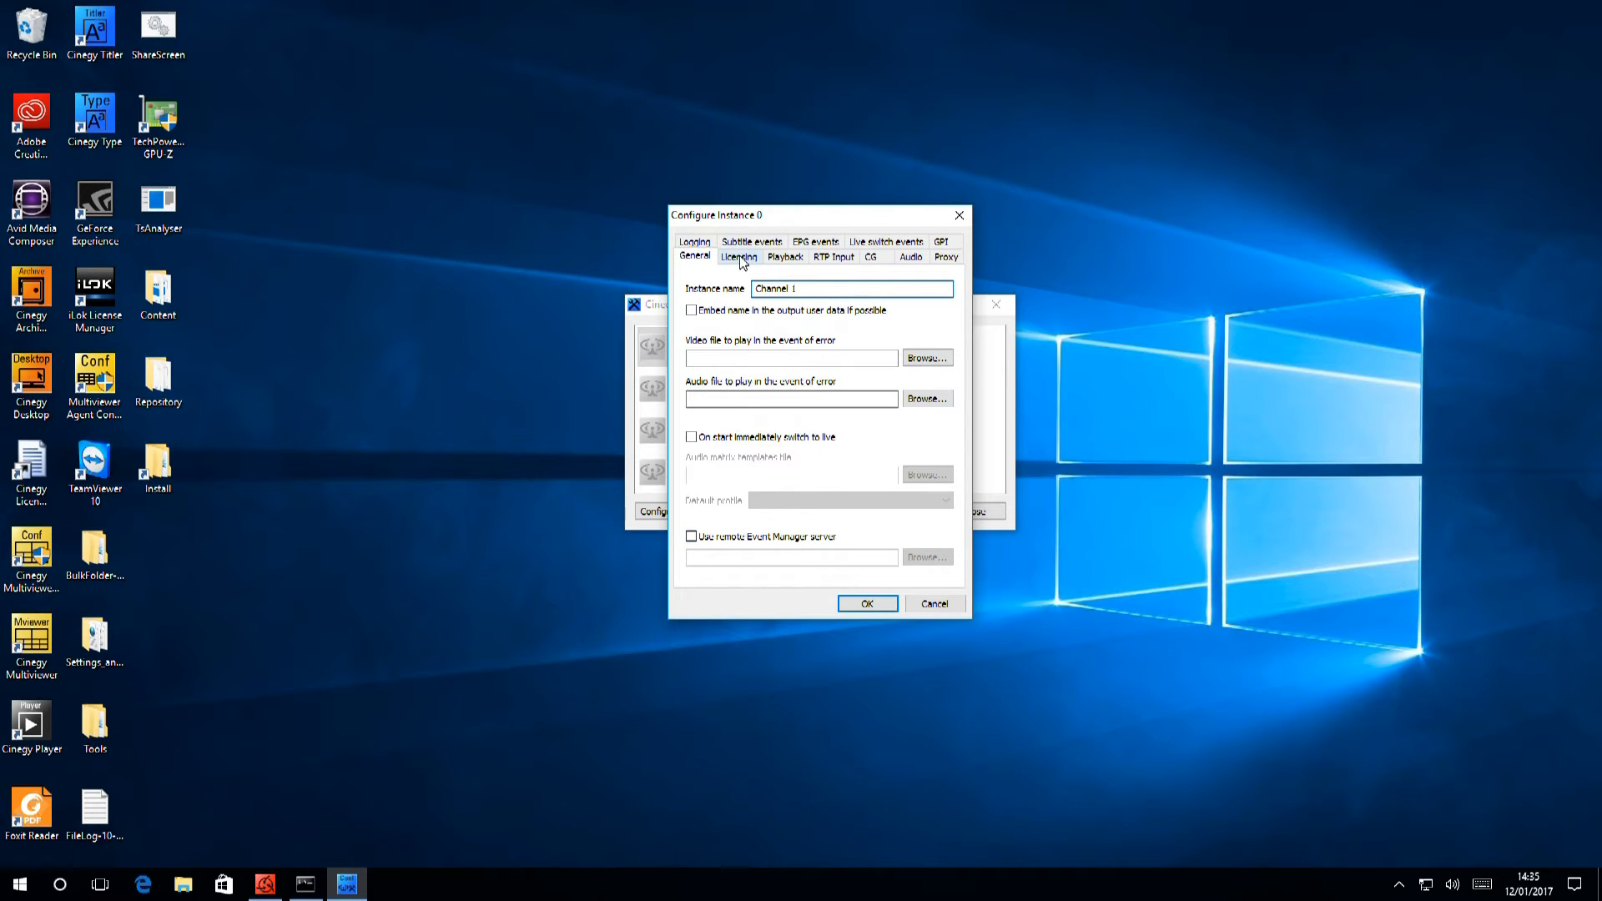
Step: On Licensing, tick Cinegy Air PRO Advanced Automation Control for instance 0
click(739, 257)
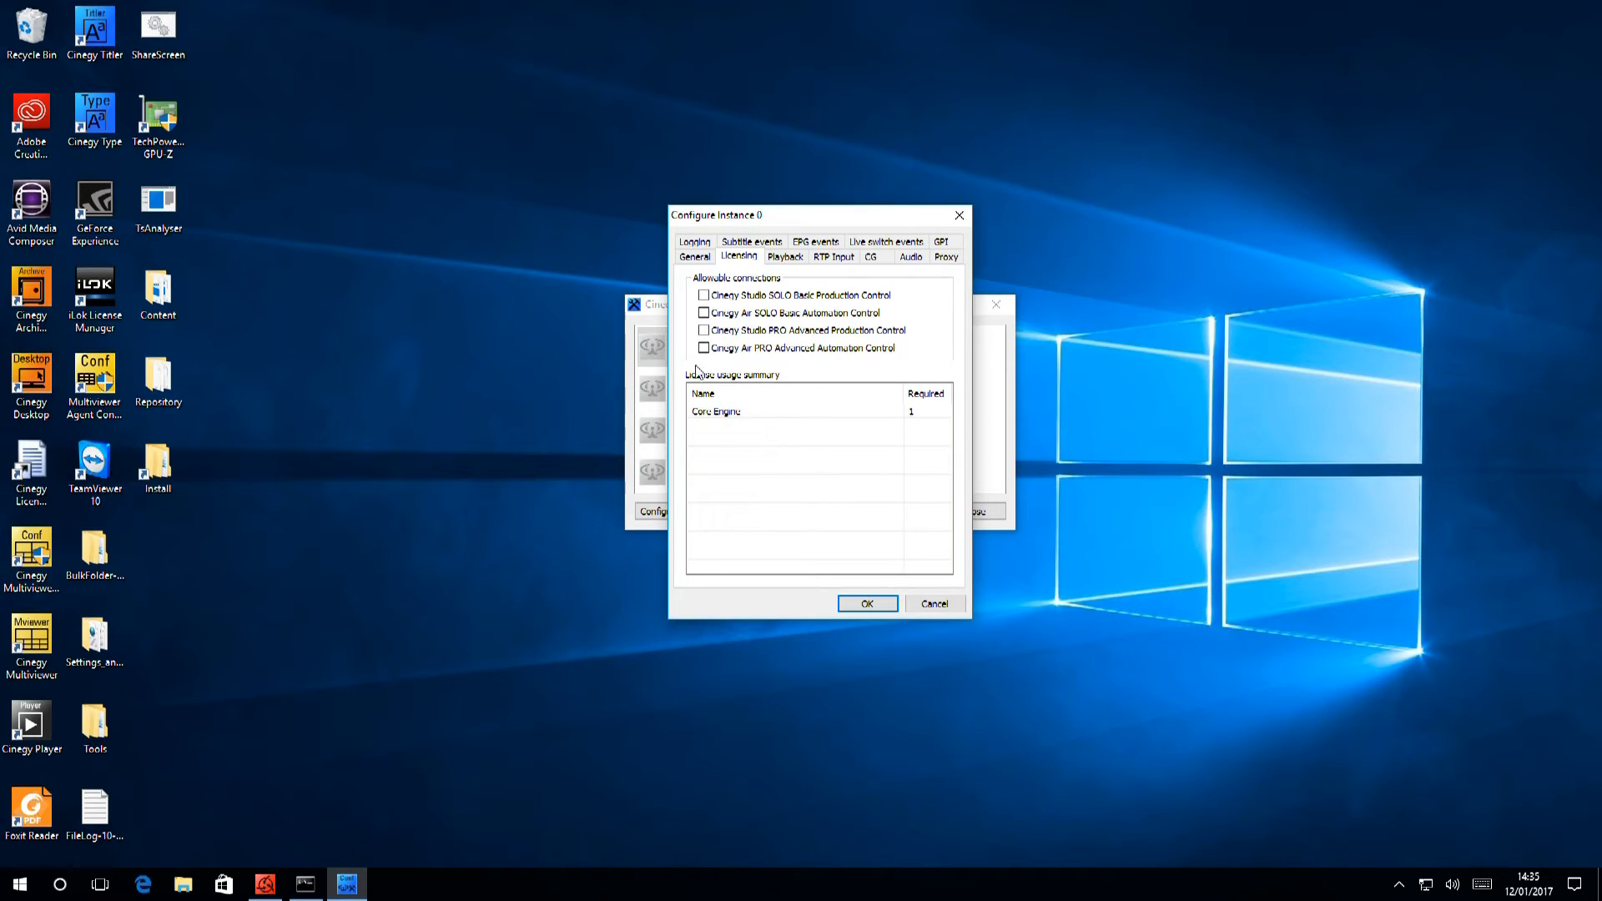
click(702, 348)
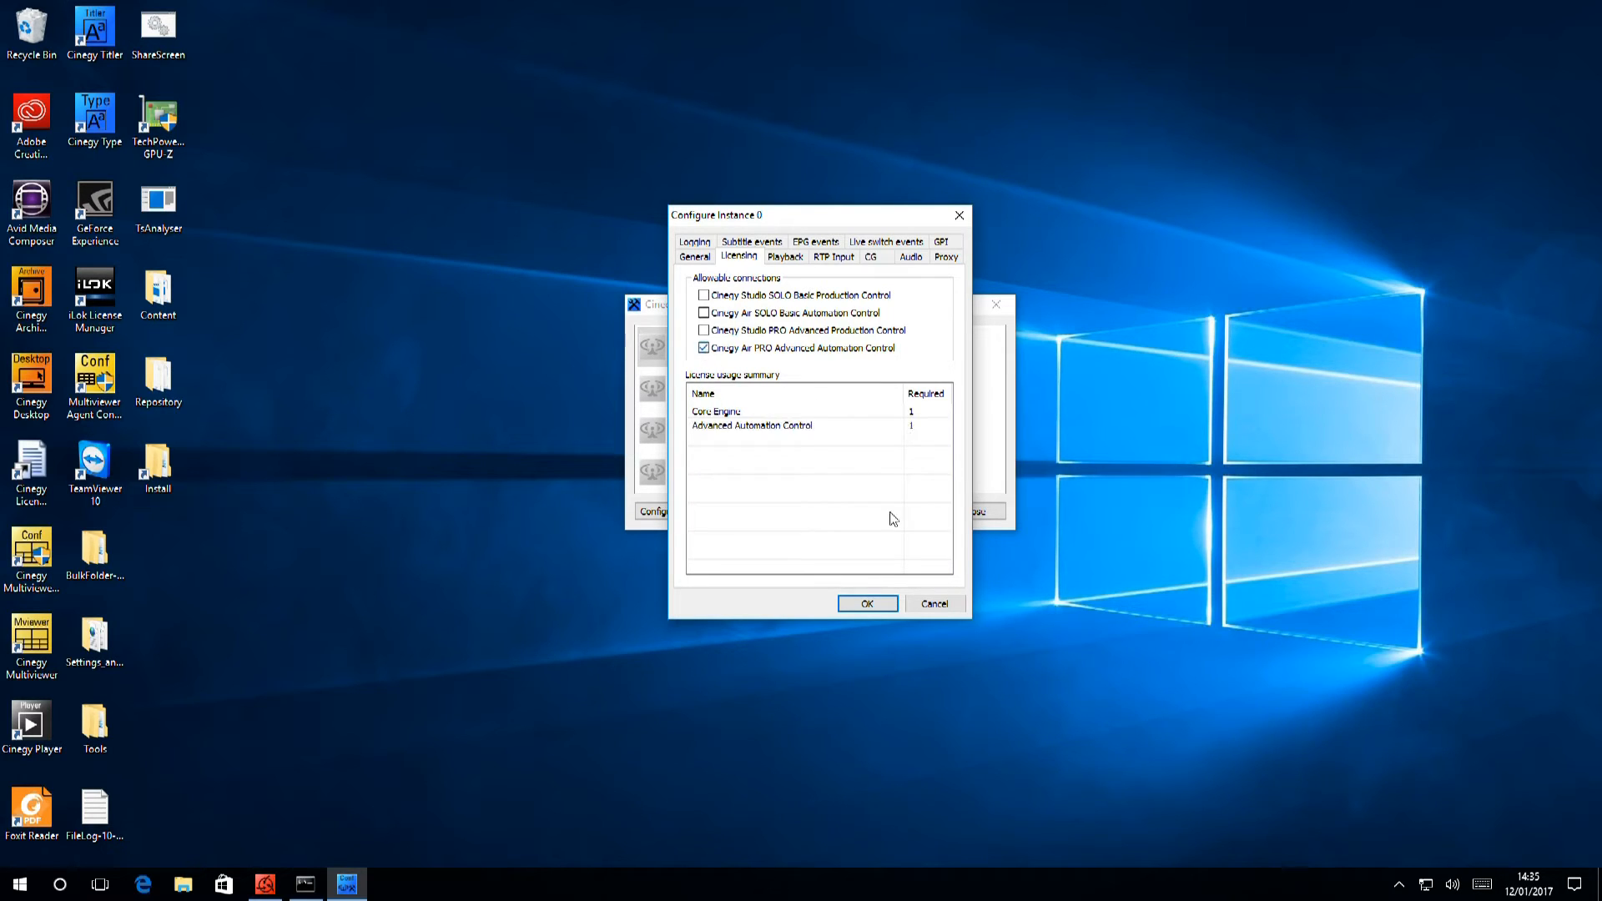
mouse_move(781, 272)
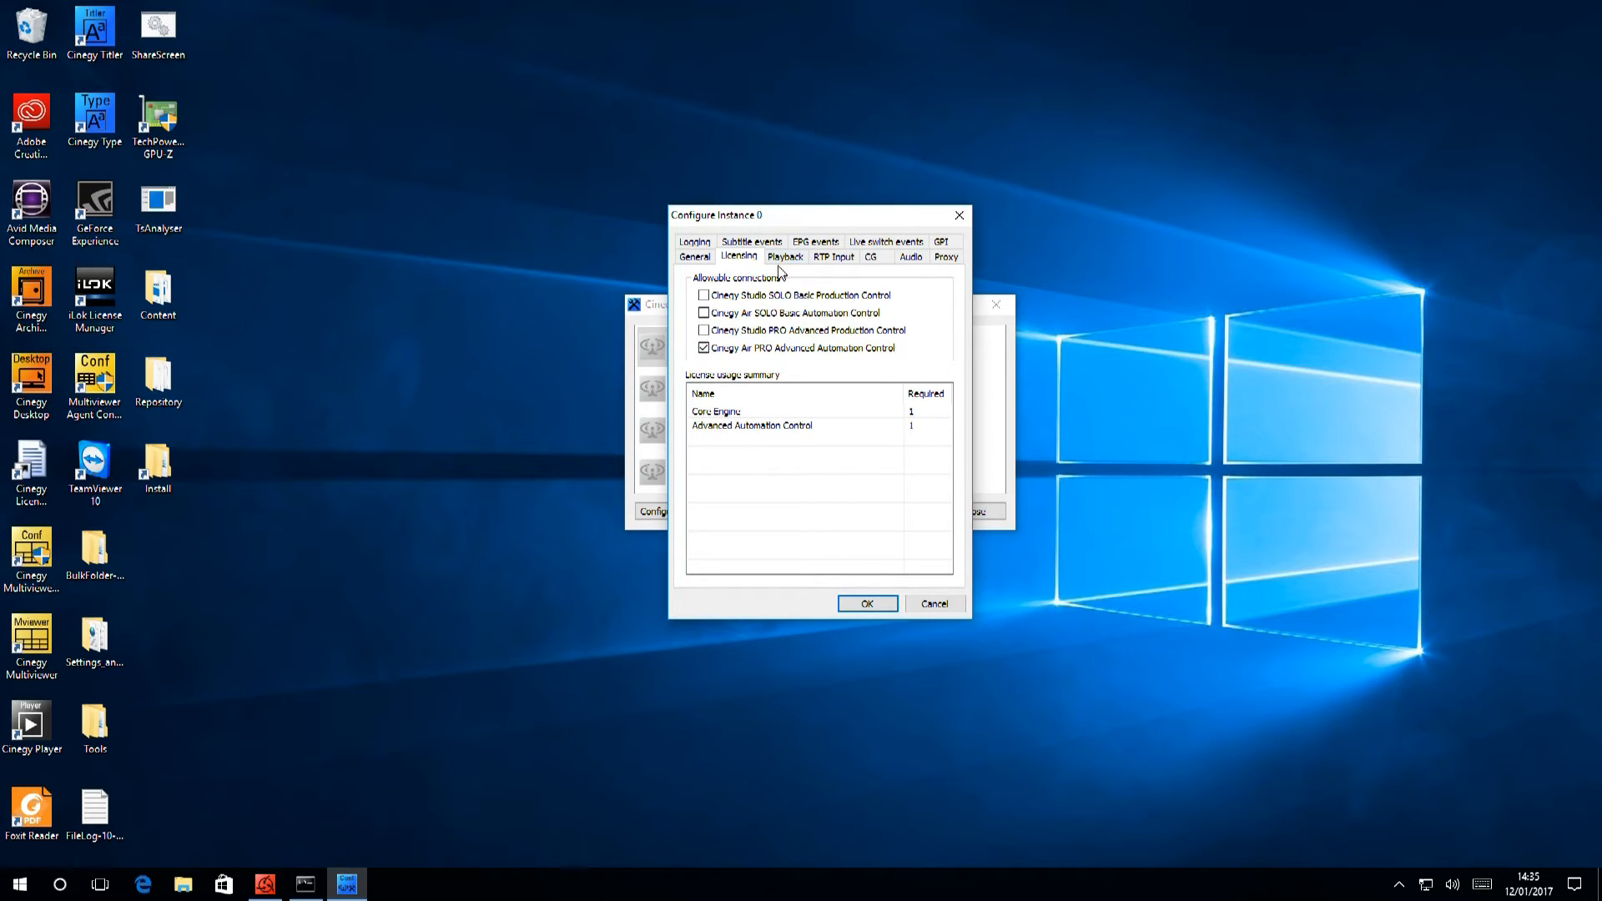
Step: Set the player mode to 1920 x 1080 29.97Hz, accept the channel reset and select No Input Device
click(786, 256)
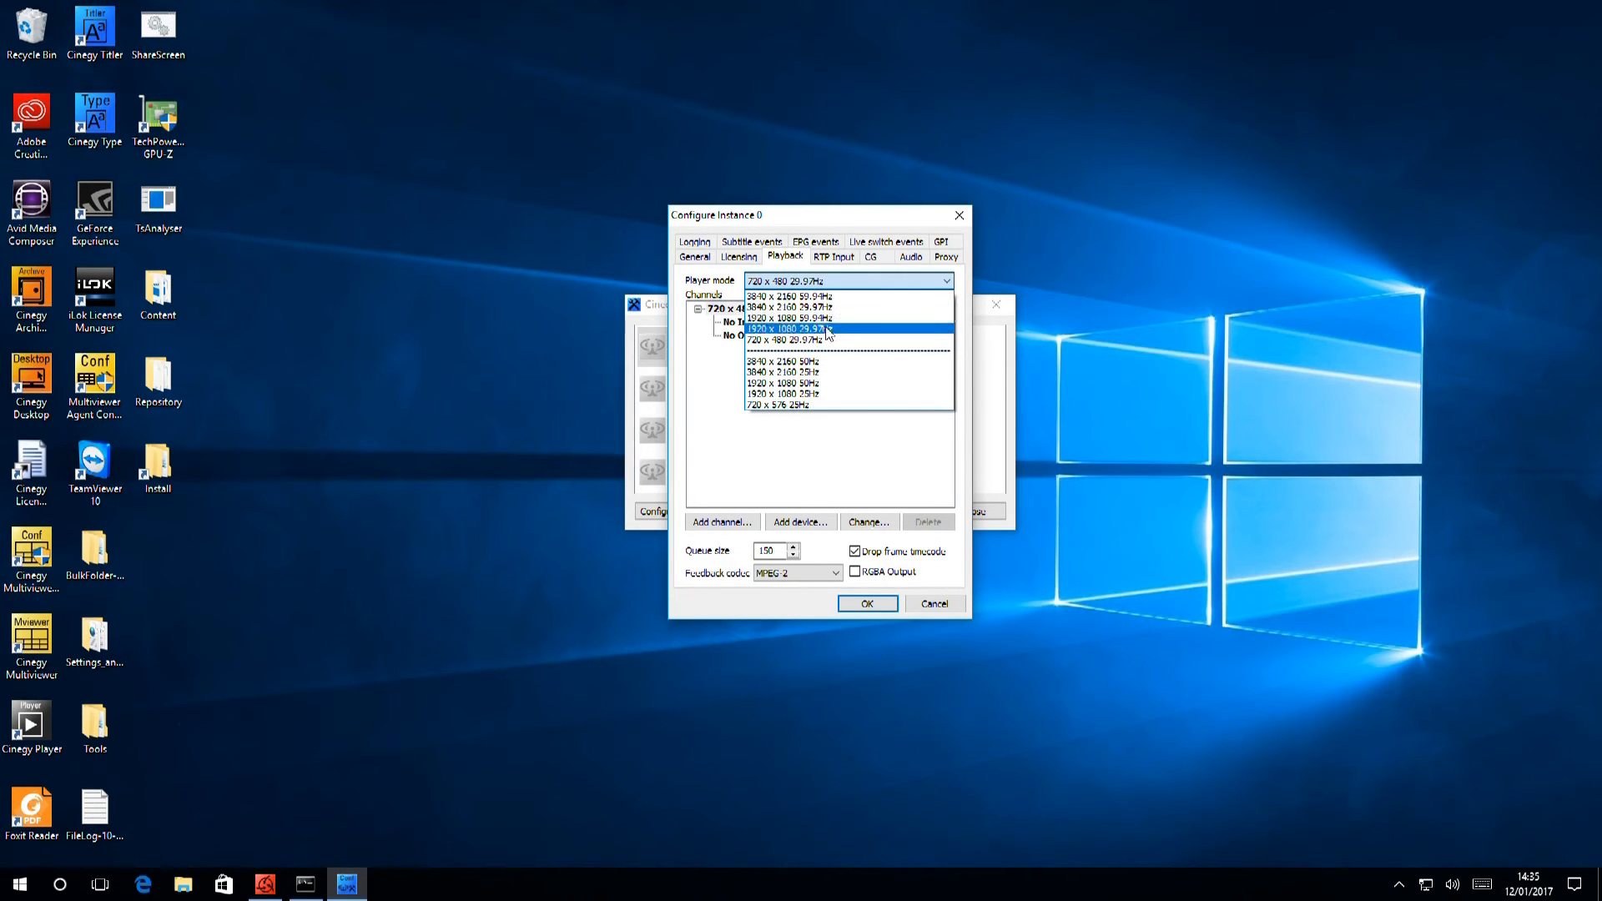
click(789, 329)
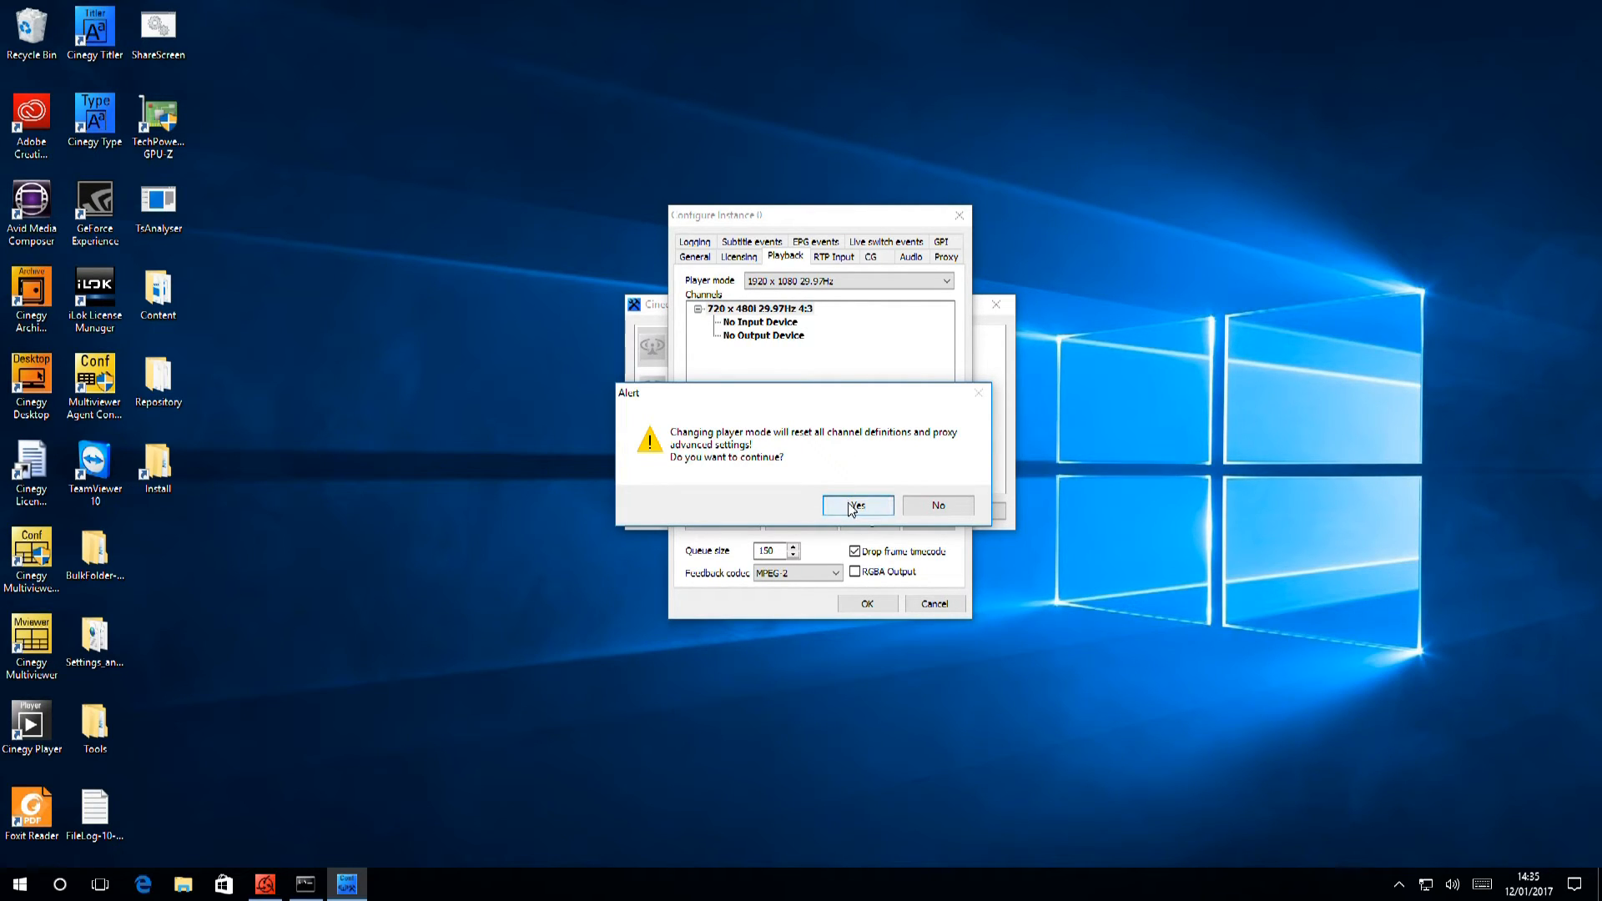
click(856, 506)
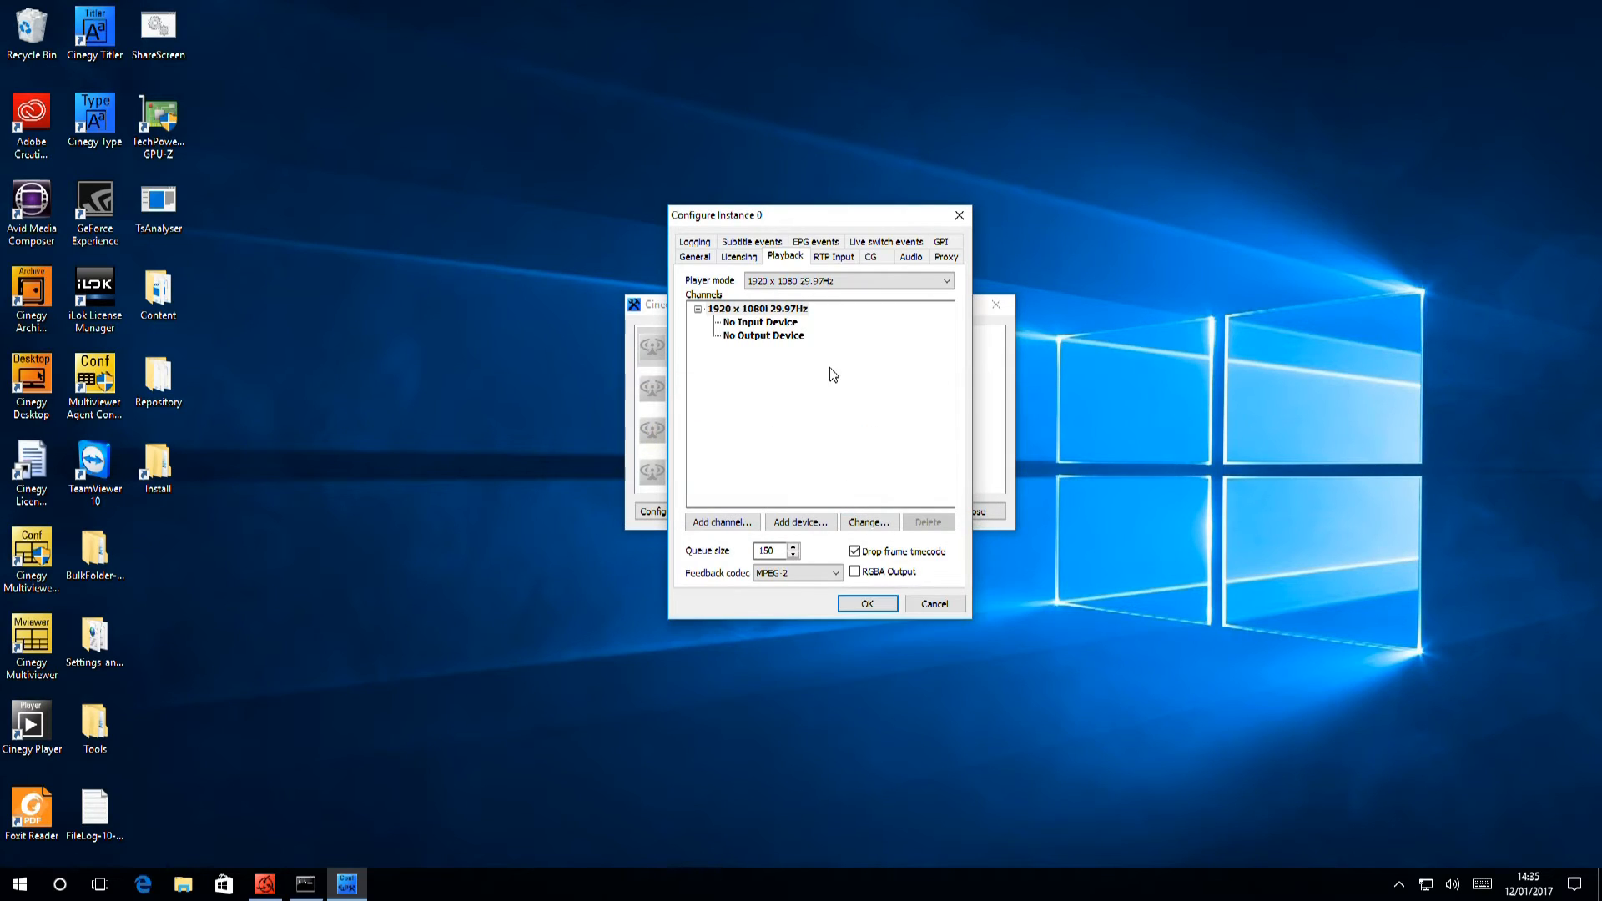
mouse_move(853, 375)
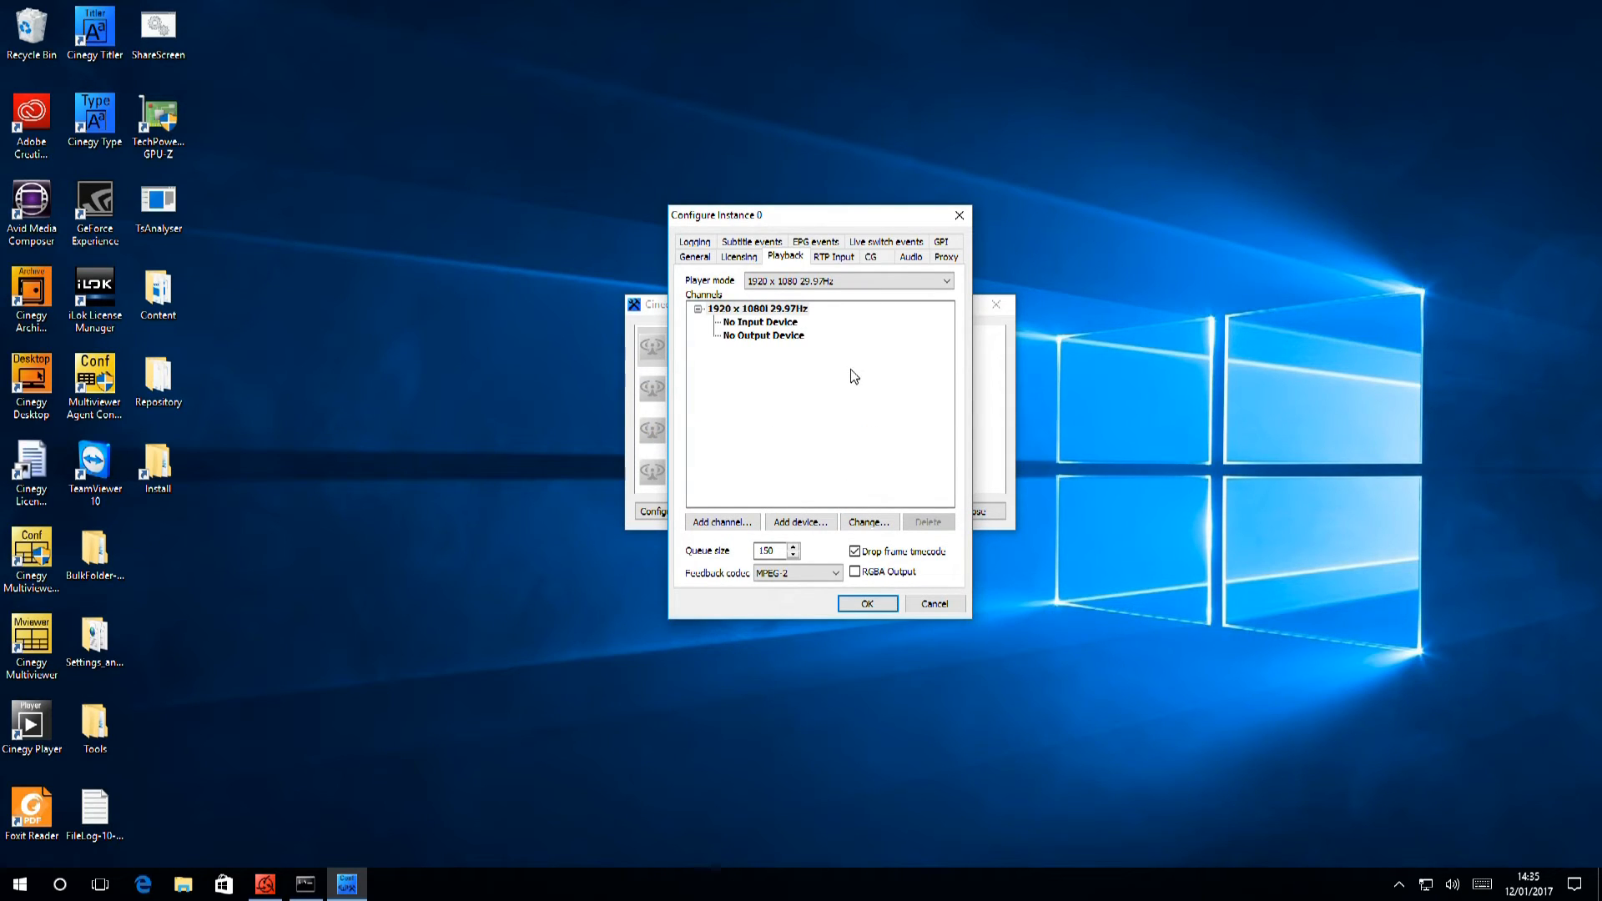
click(761, 322)
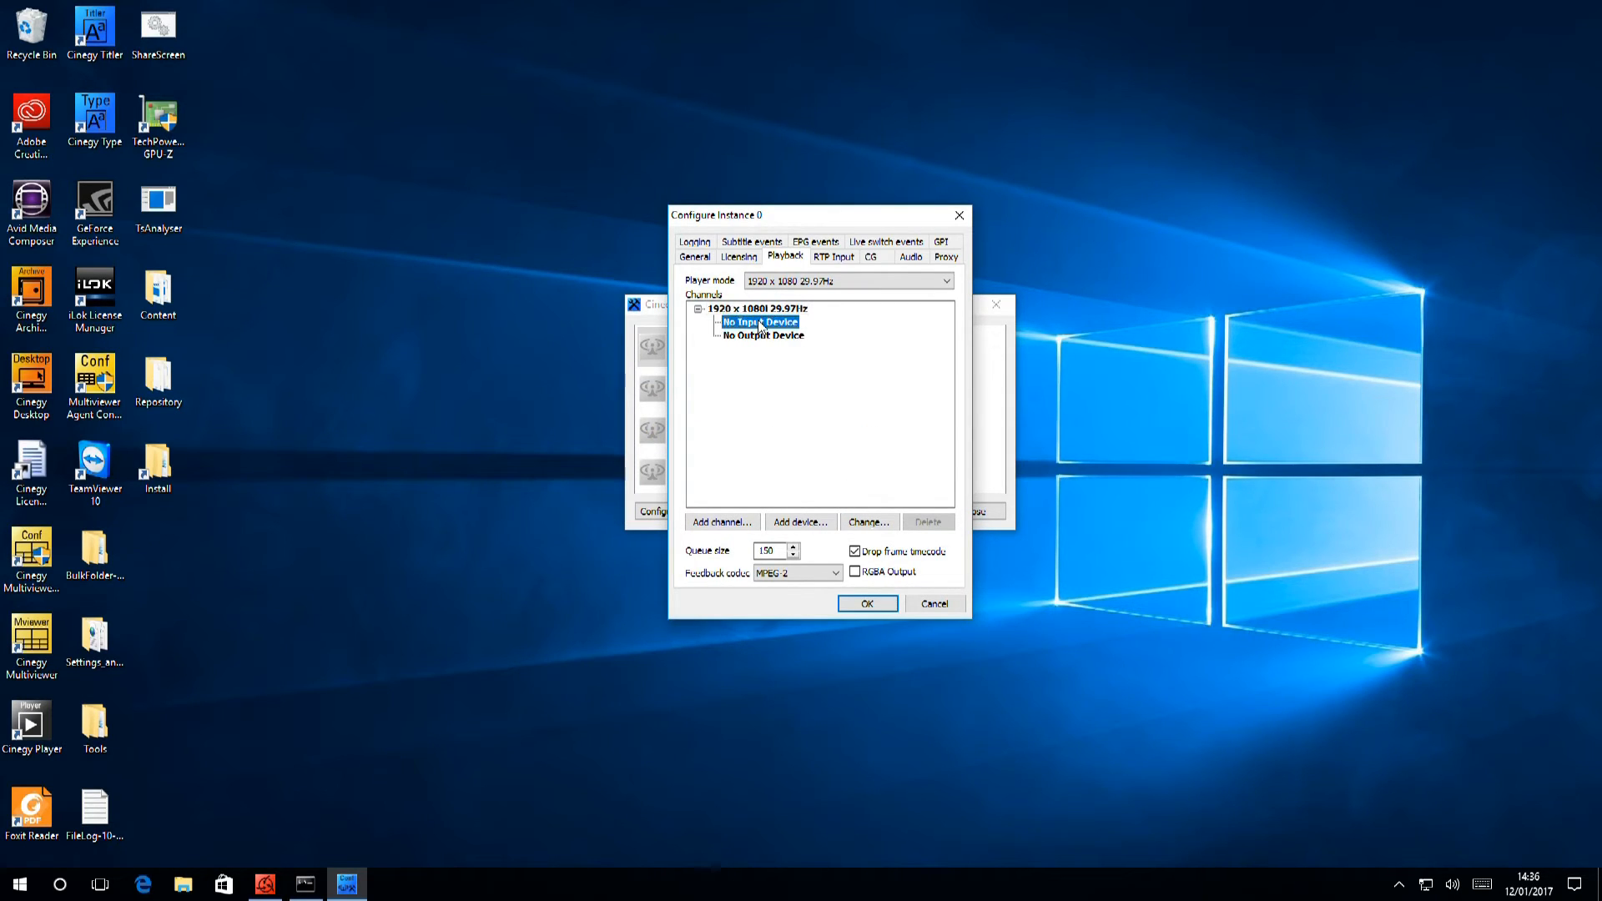
Step: Add an output device to the channel, choosing RTP/UDP Output from the device list
click(868, 522)
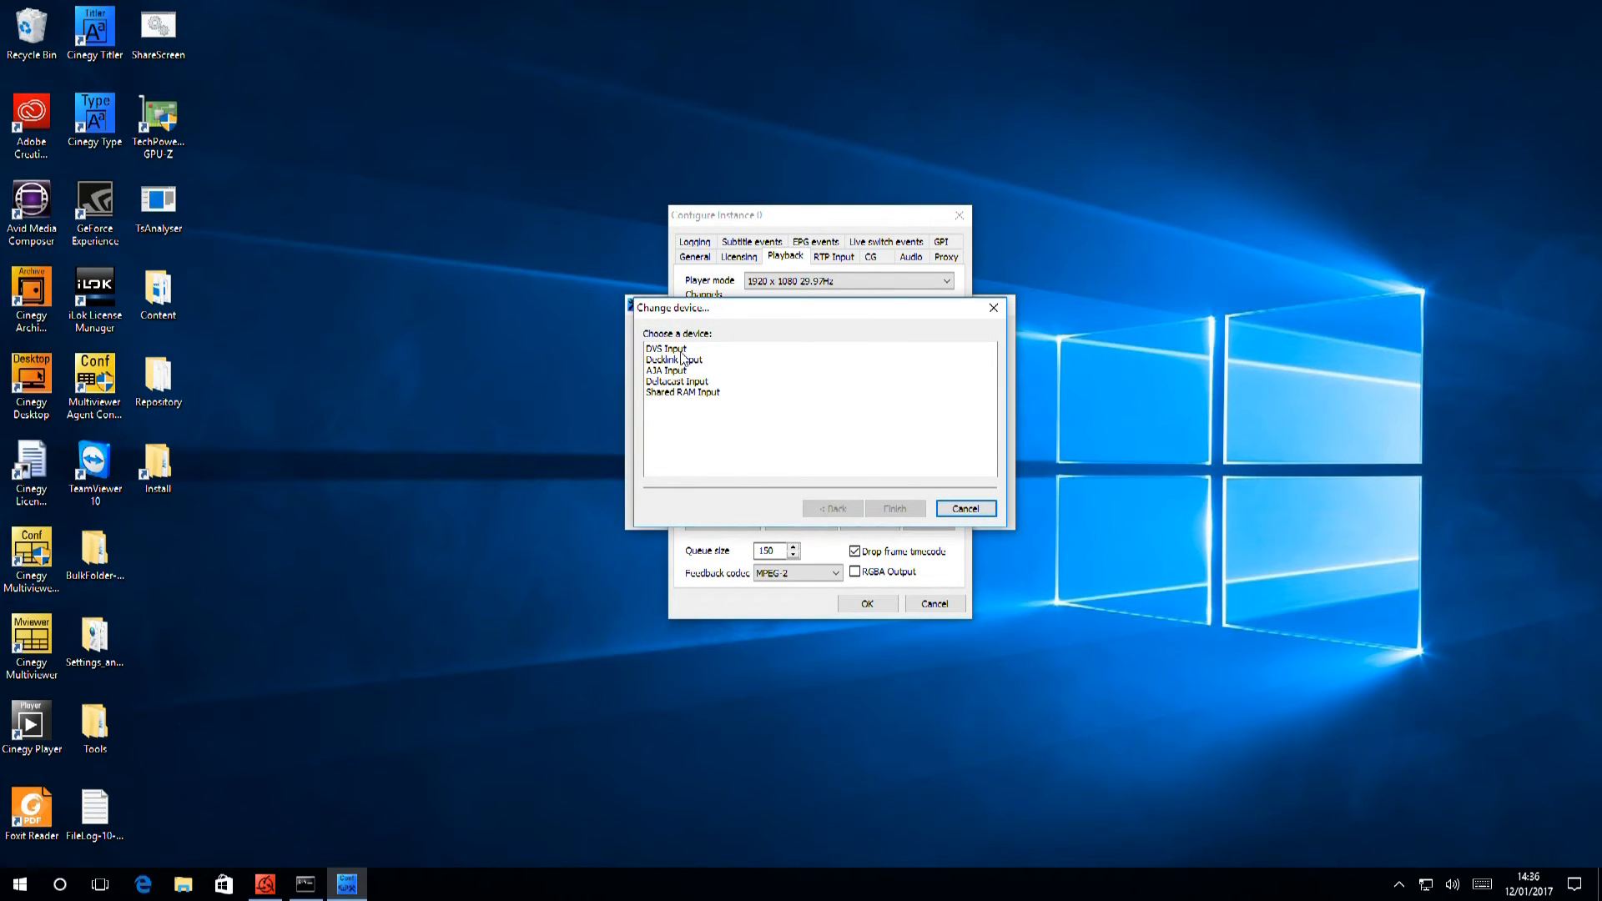
mouse_move(704, 403)
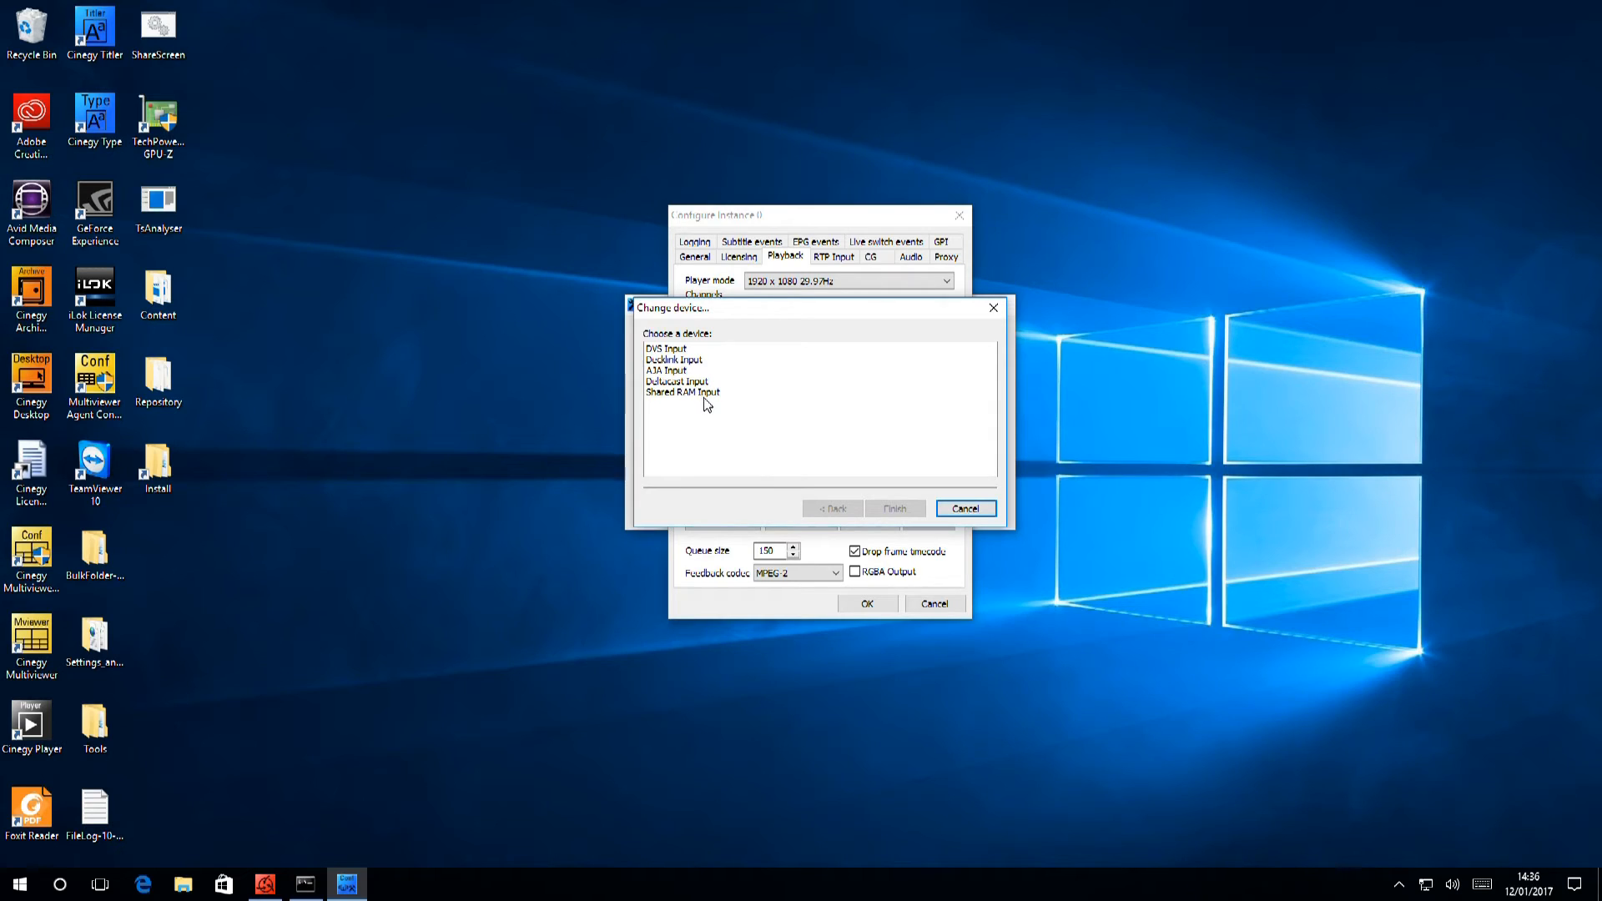
mouse_move(712, 398)
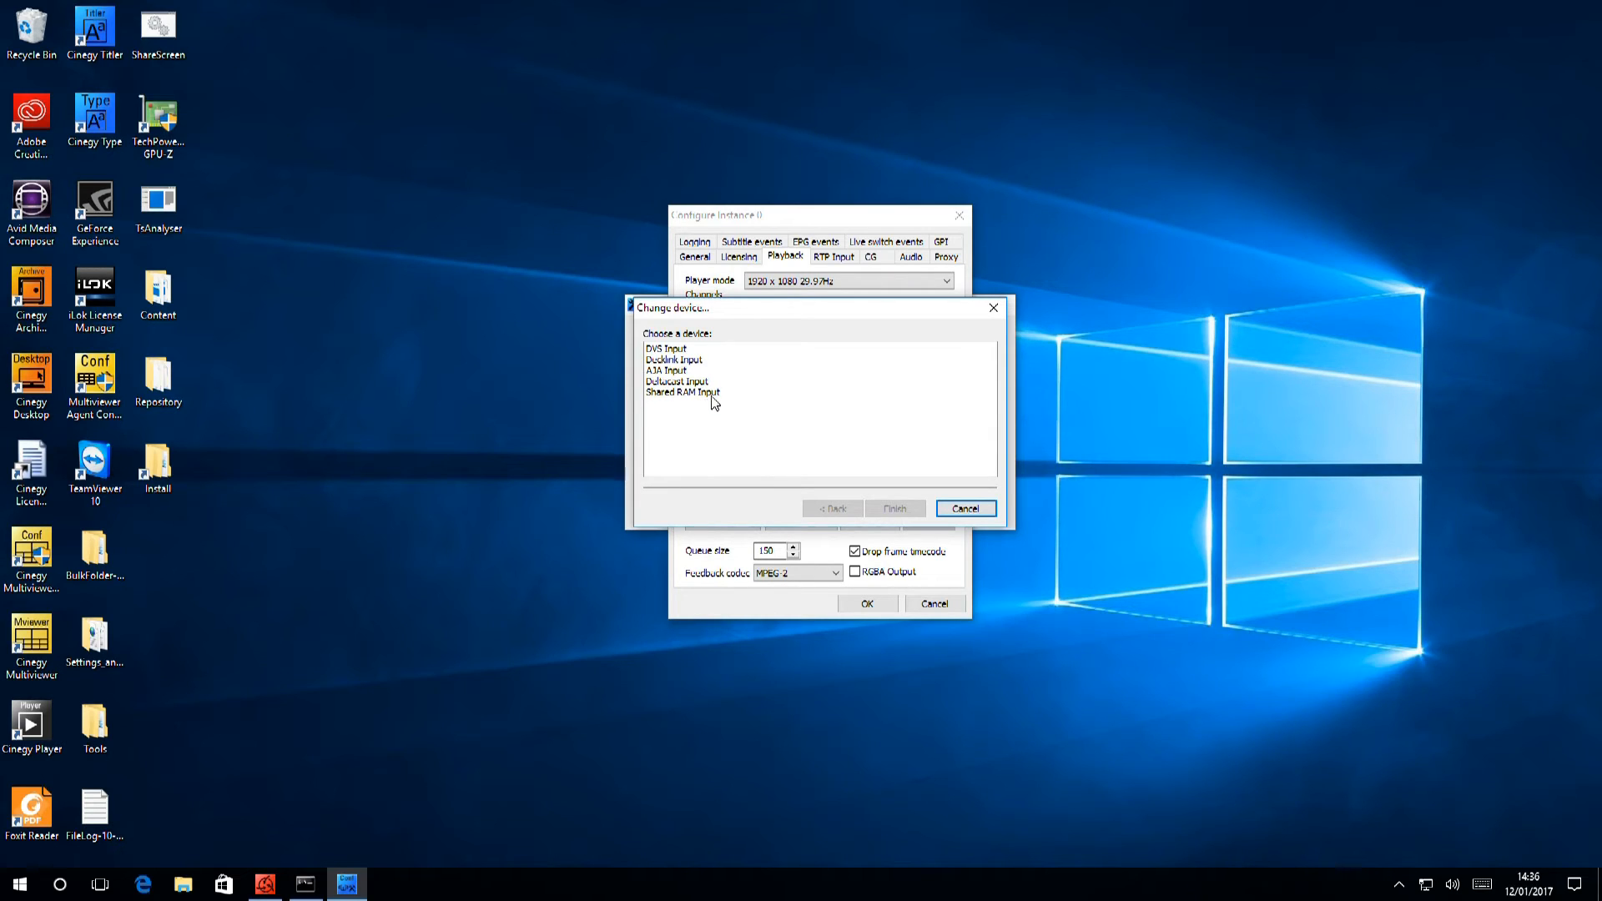
mouse_move(779, 415)
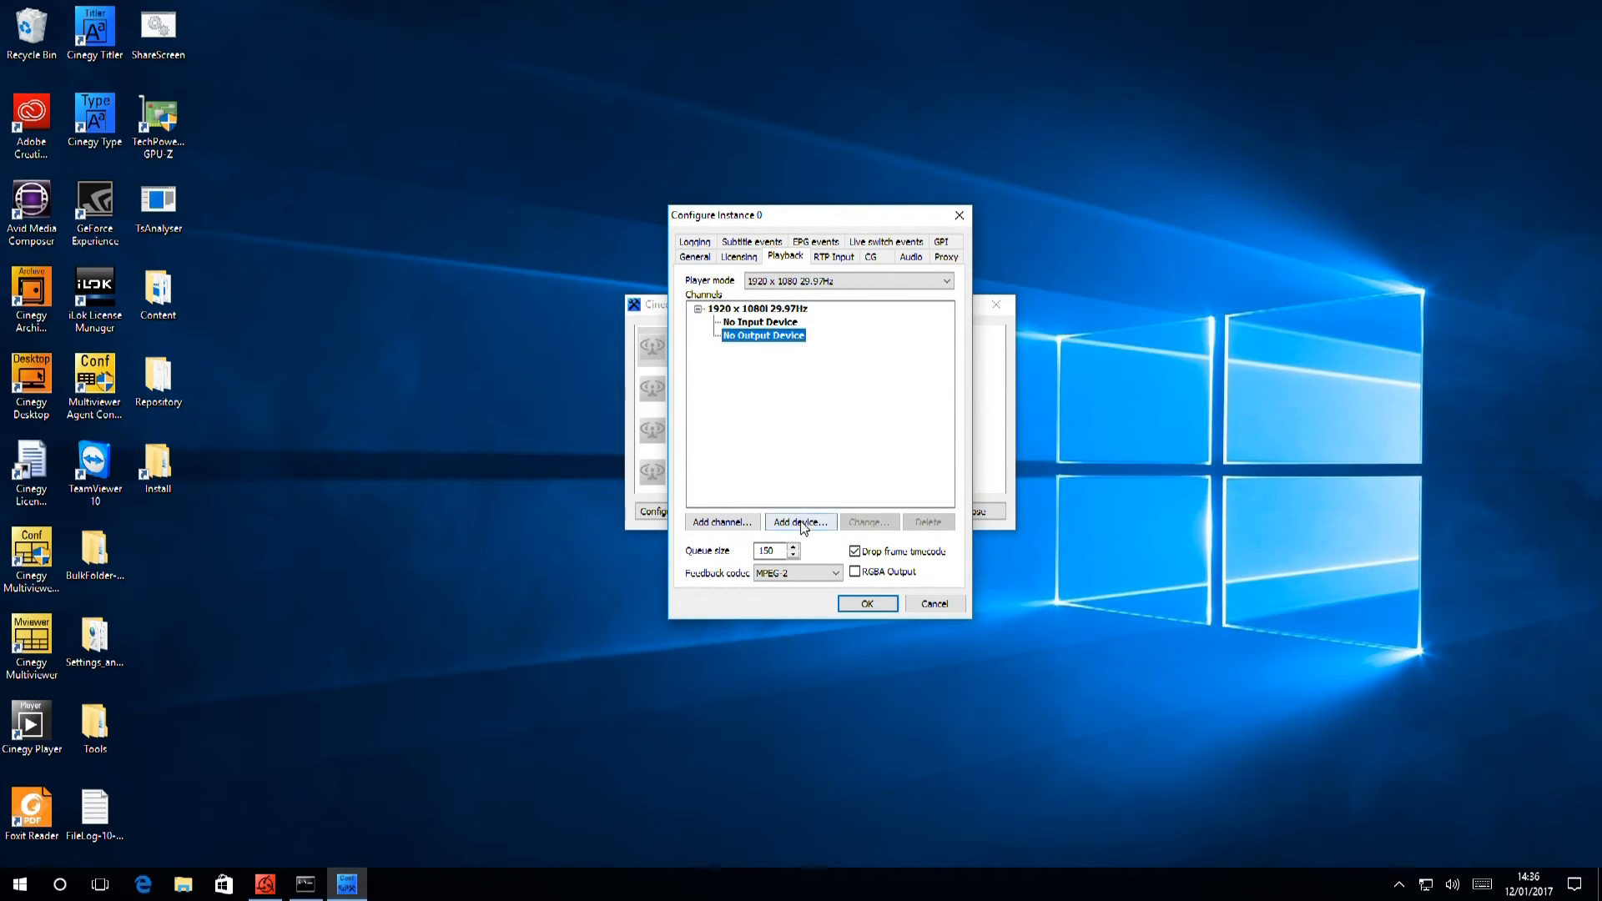
click(799, 522)
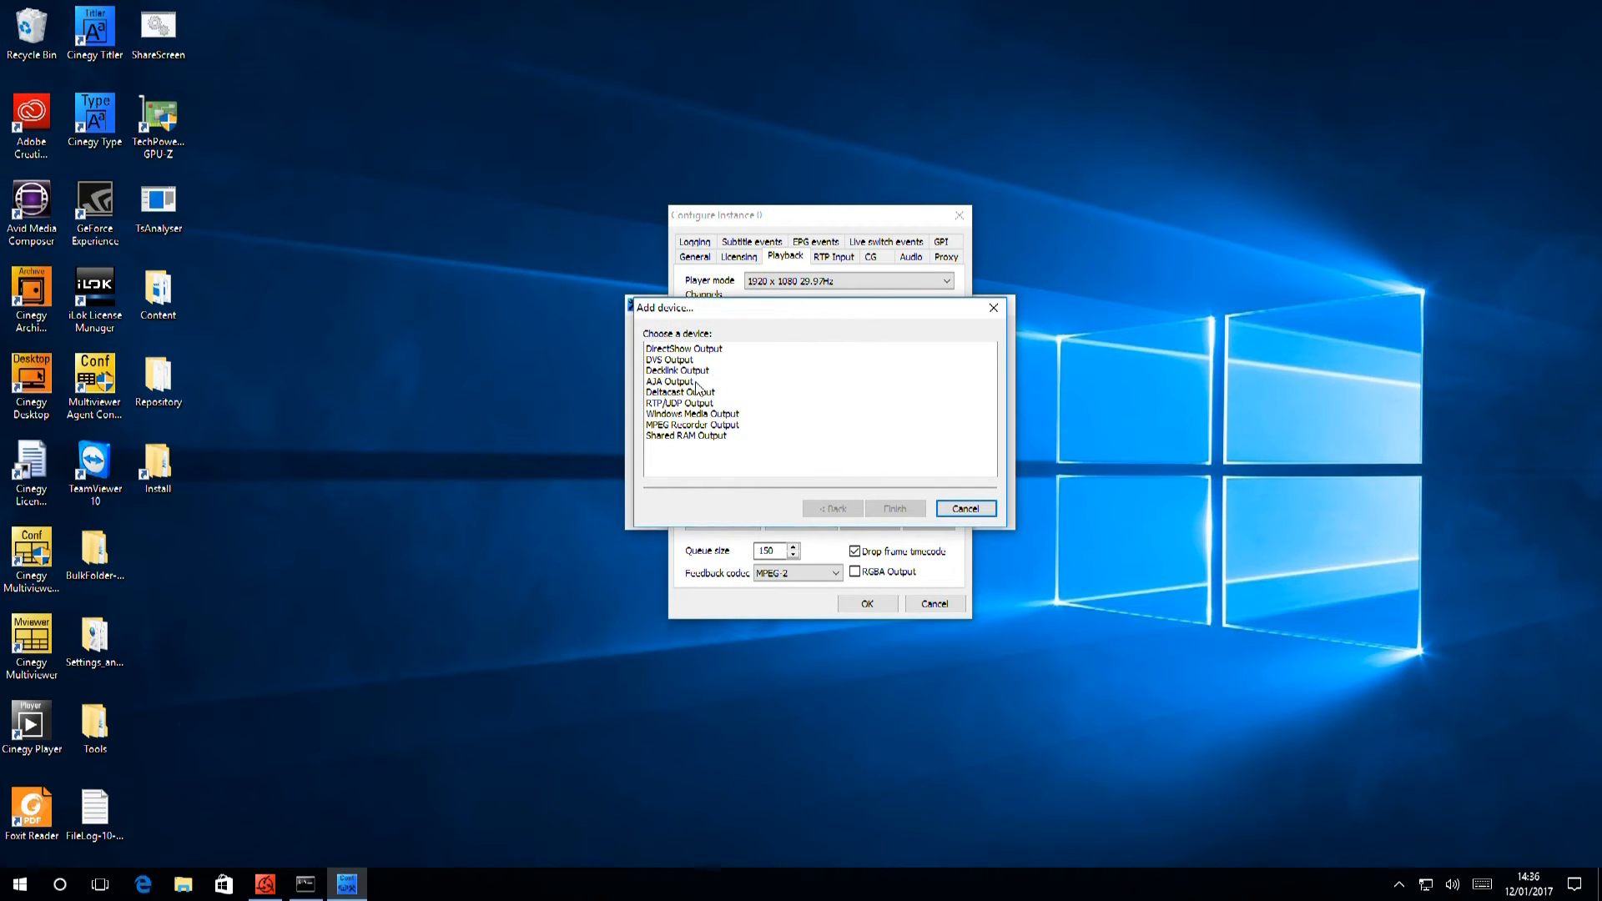
click(684, 349)
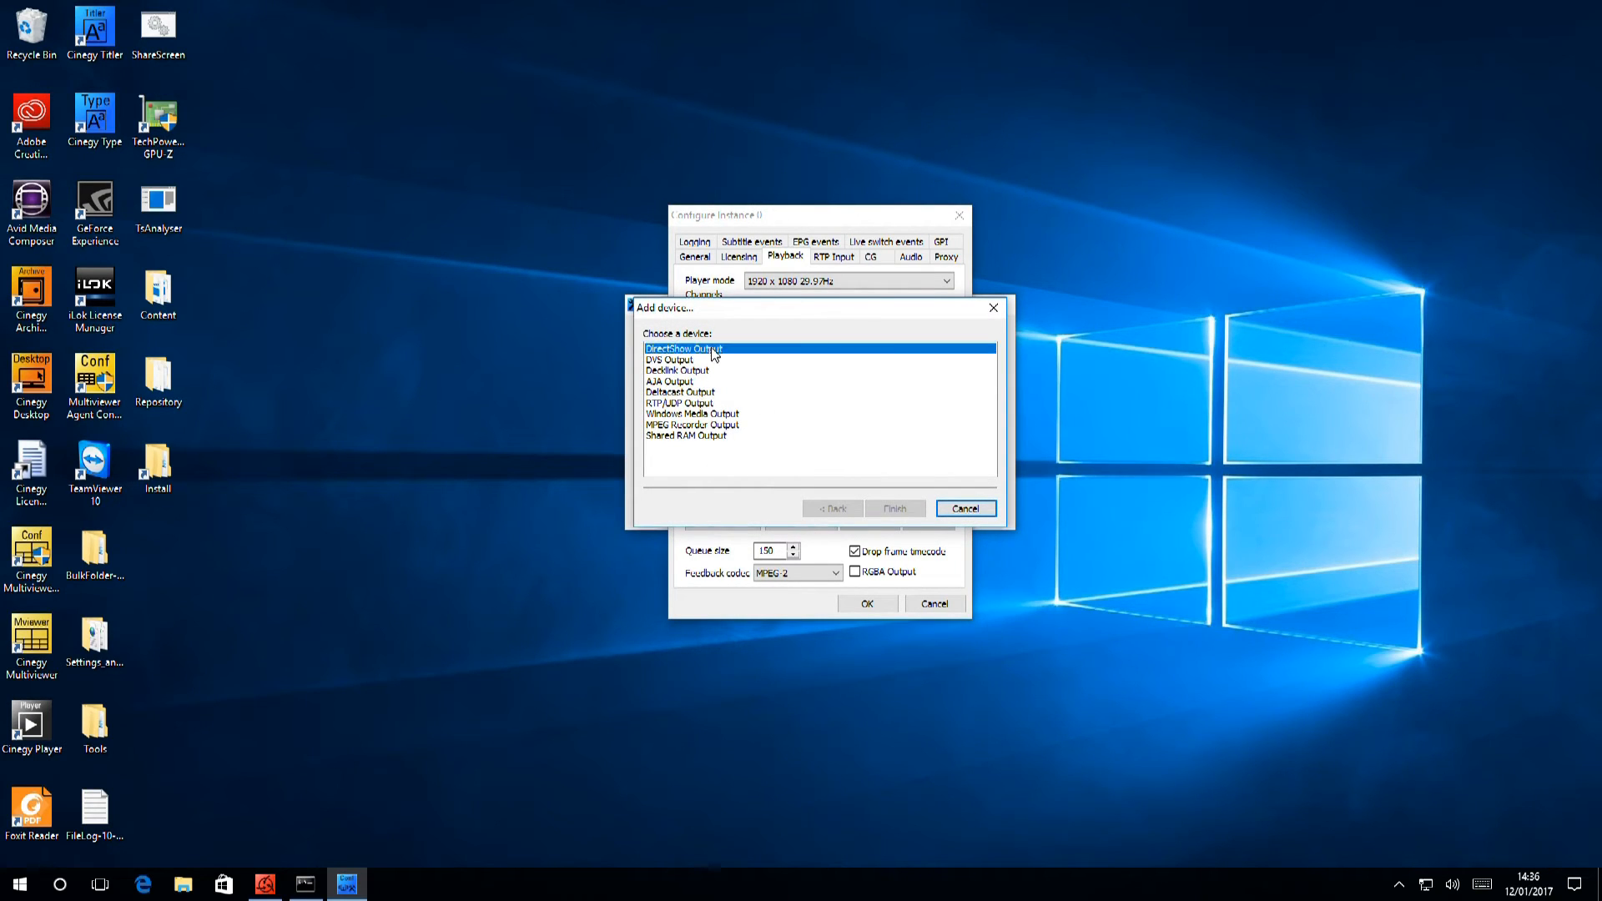
click(678, 402)
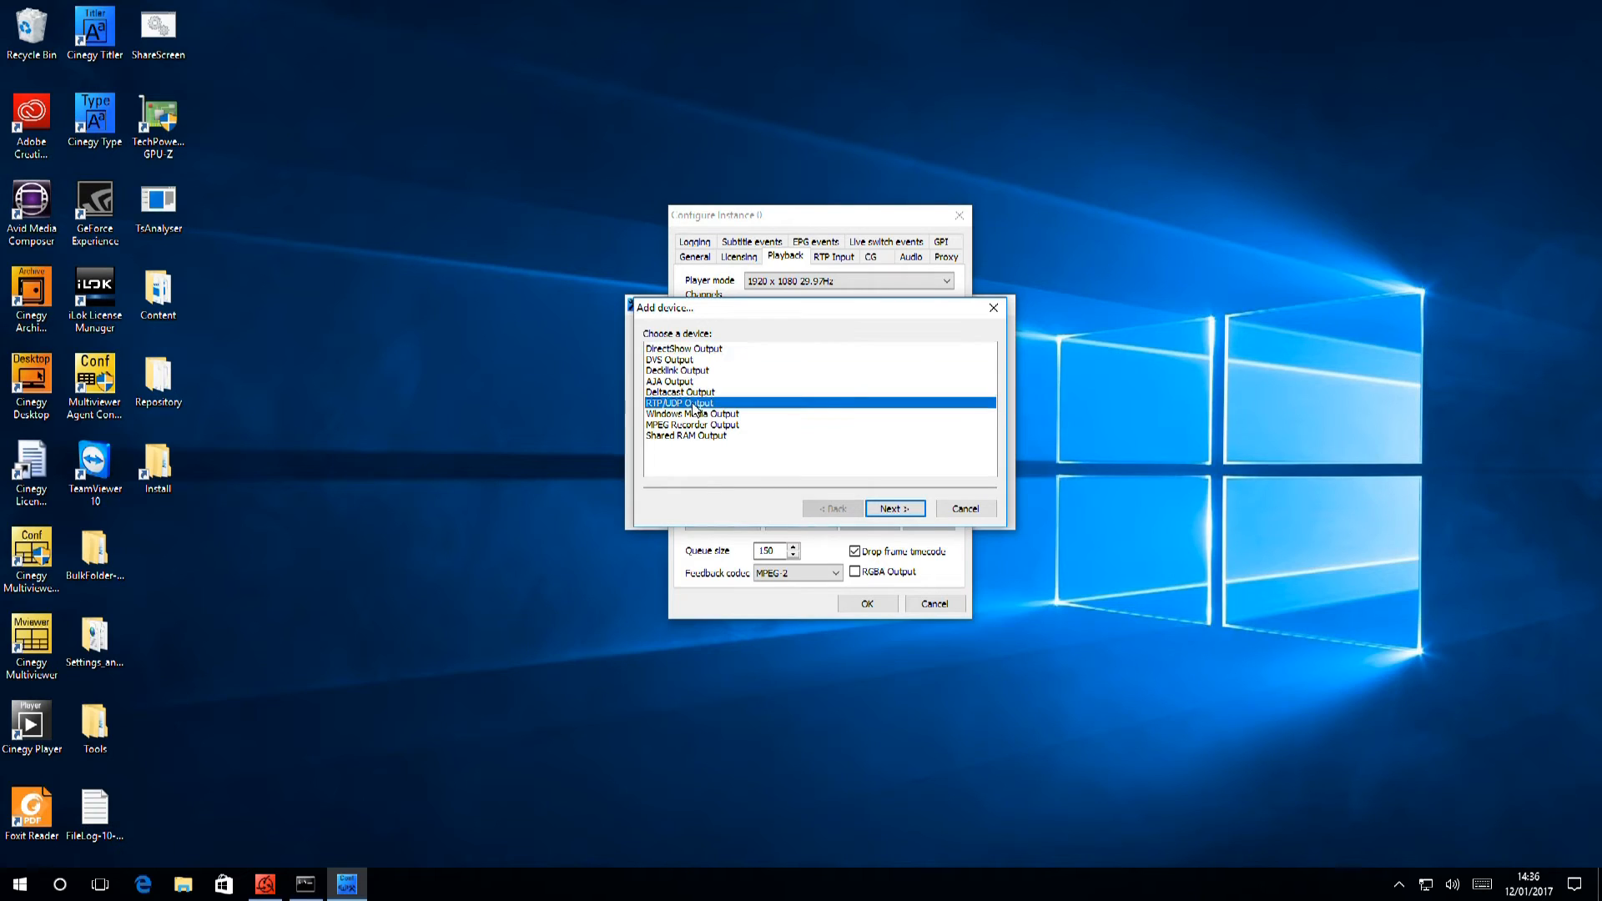
mouse_move(899, 339)
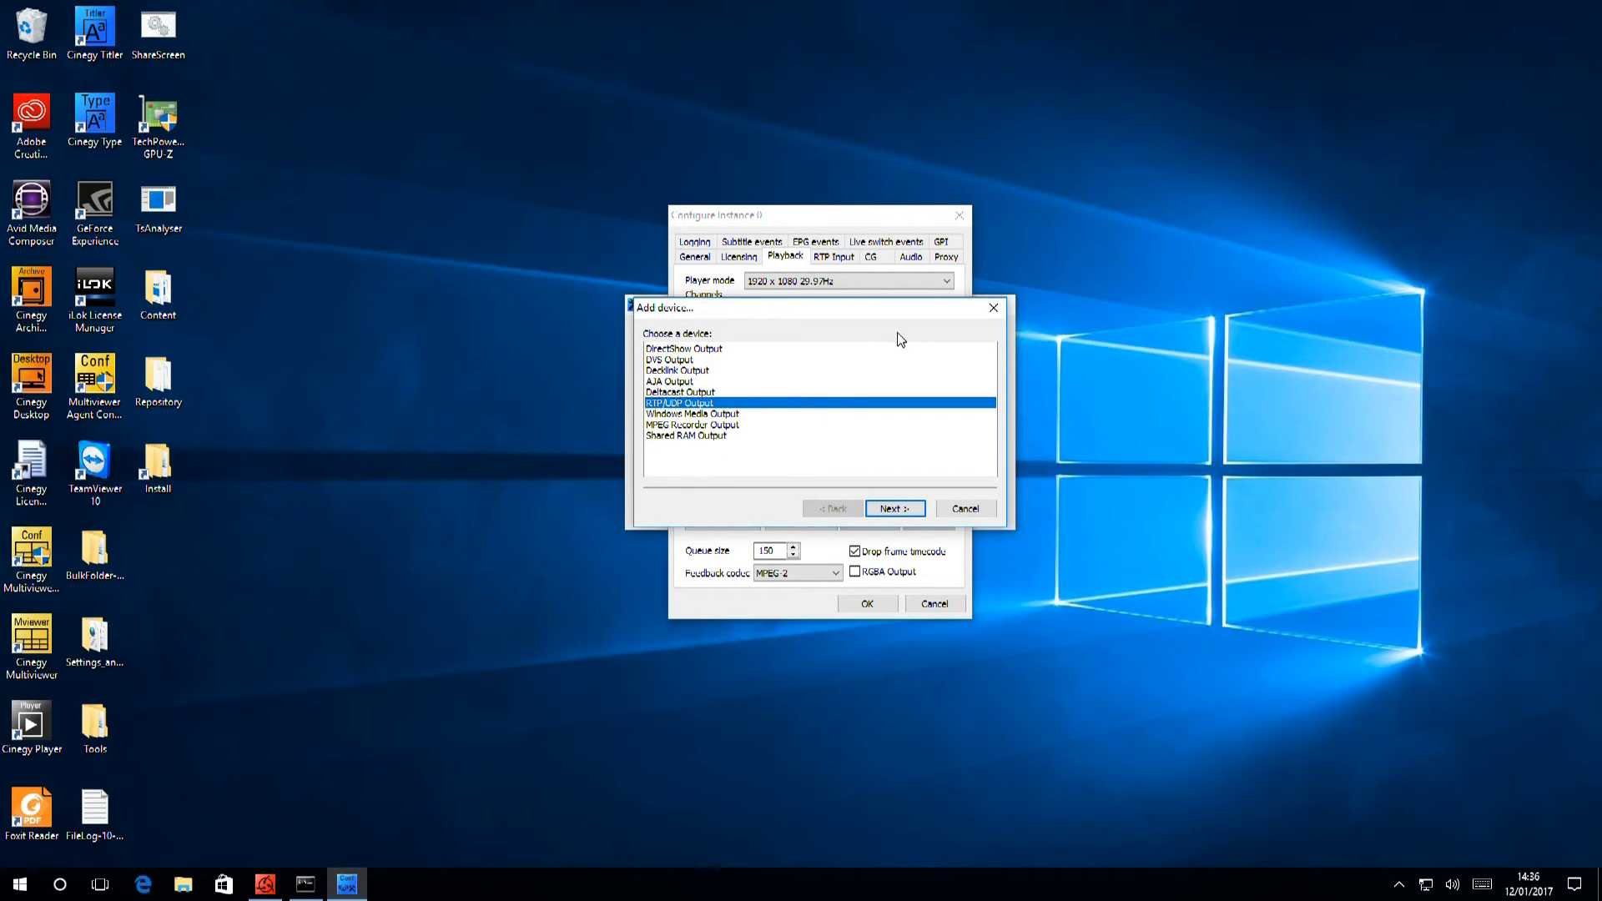
mouse_move(884, 460)
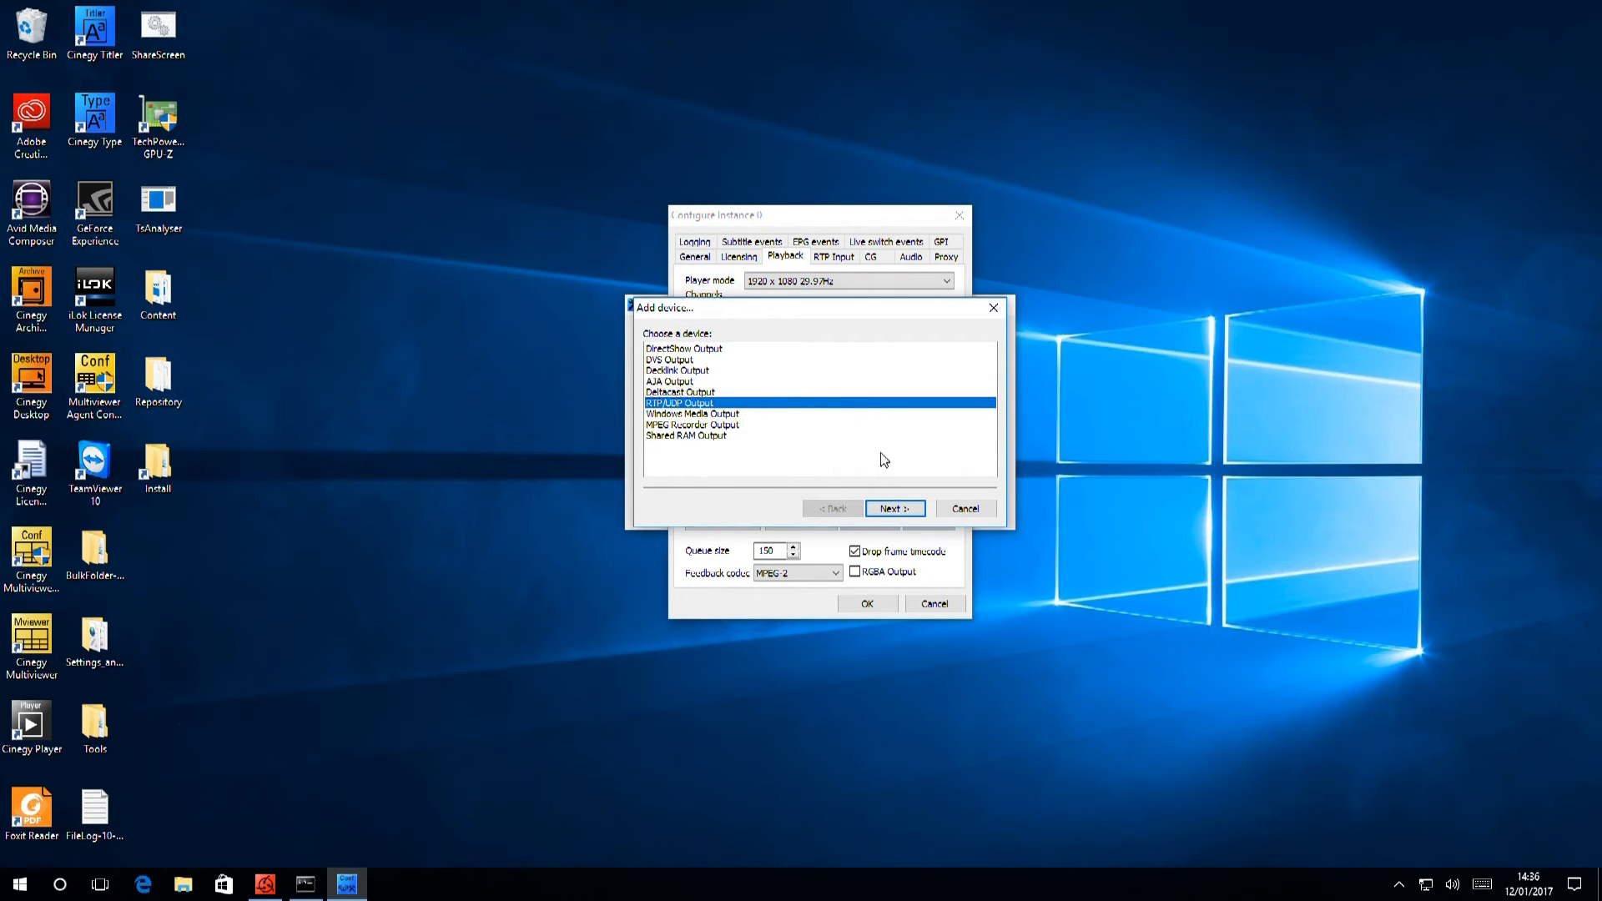
click(893, 507)
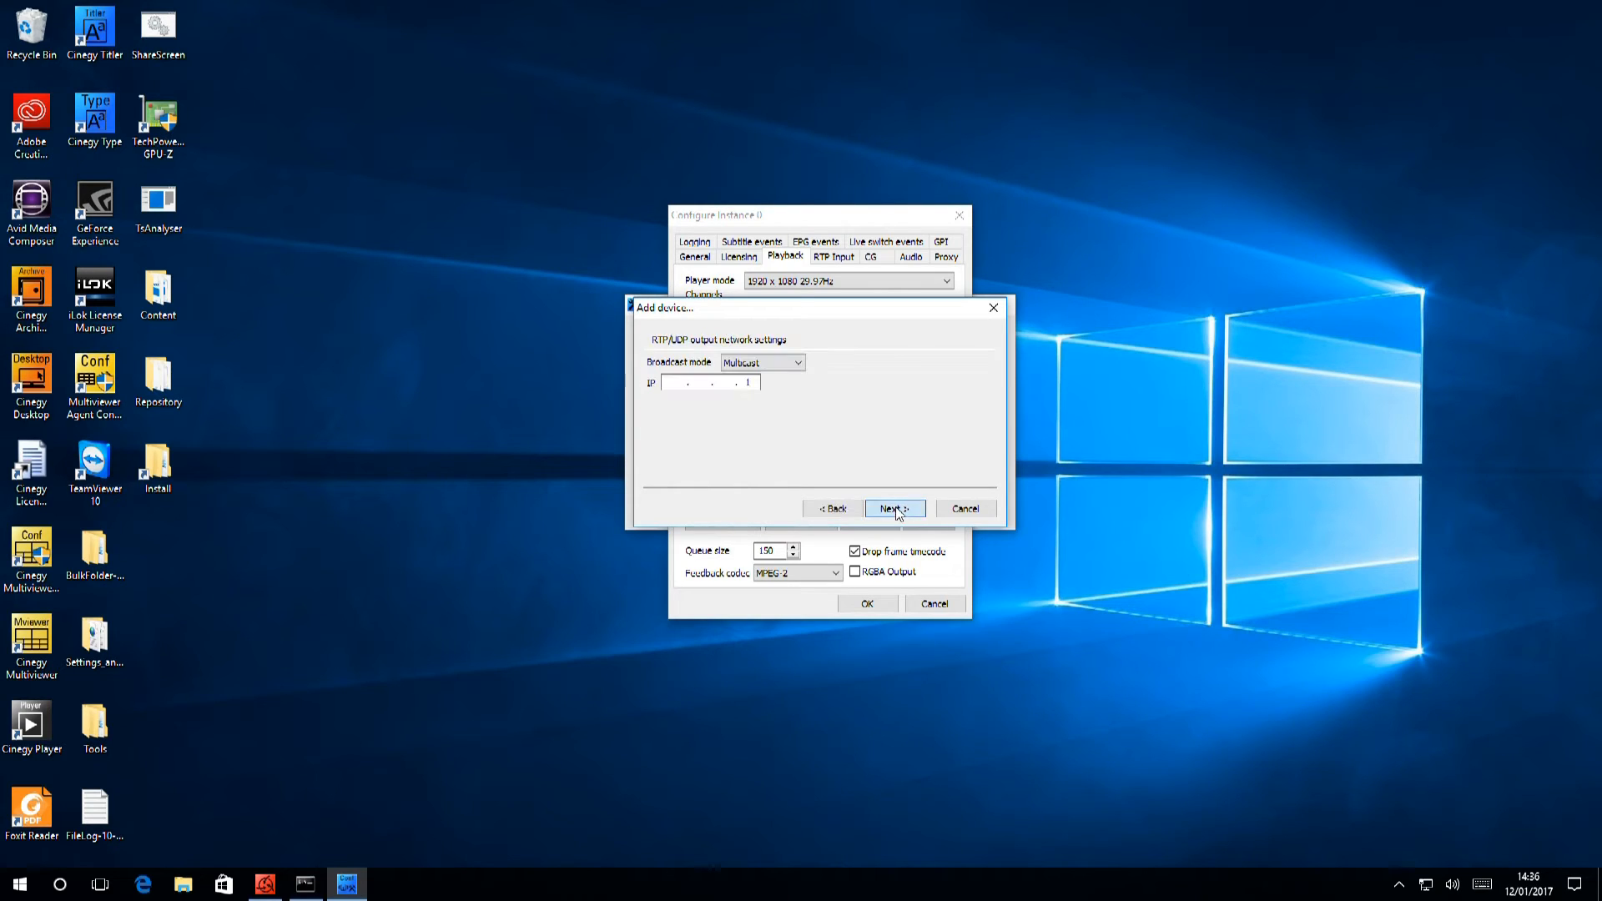
Step: Set multicast IP 239.1.1.1 port 1234 with source IP master None and continue to transport settings
click(893, 508)
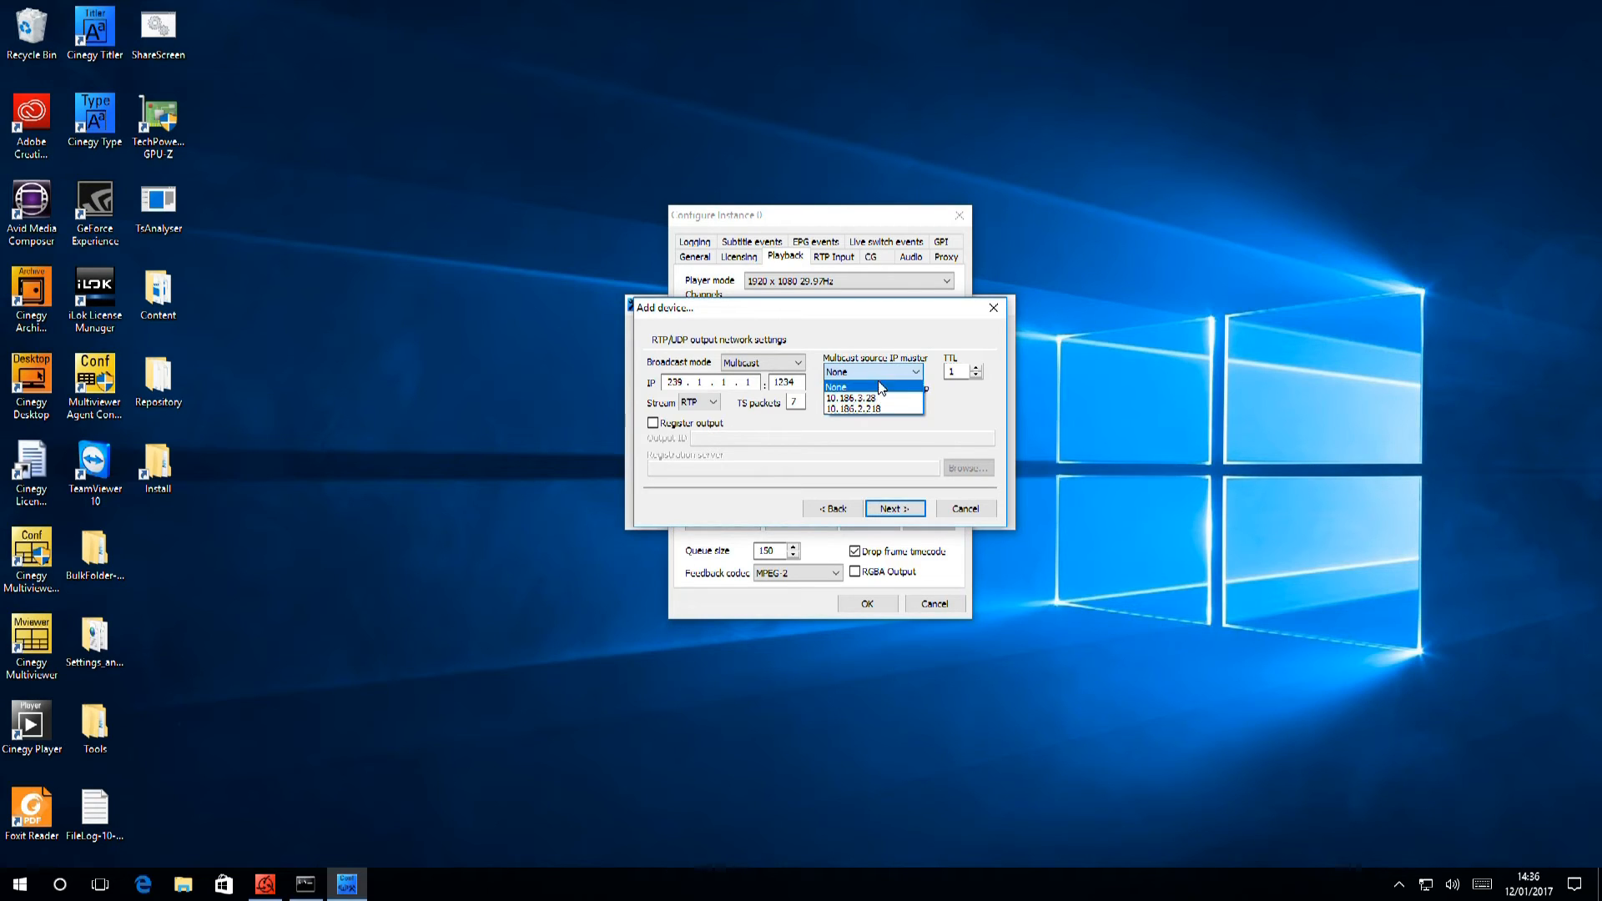
click(862, 386)
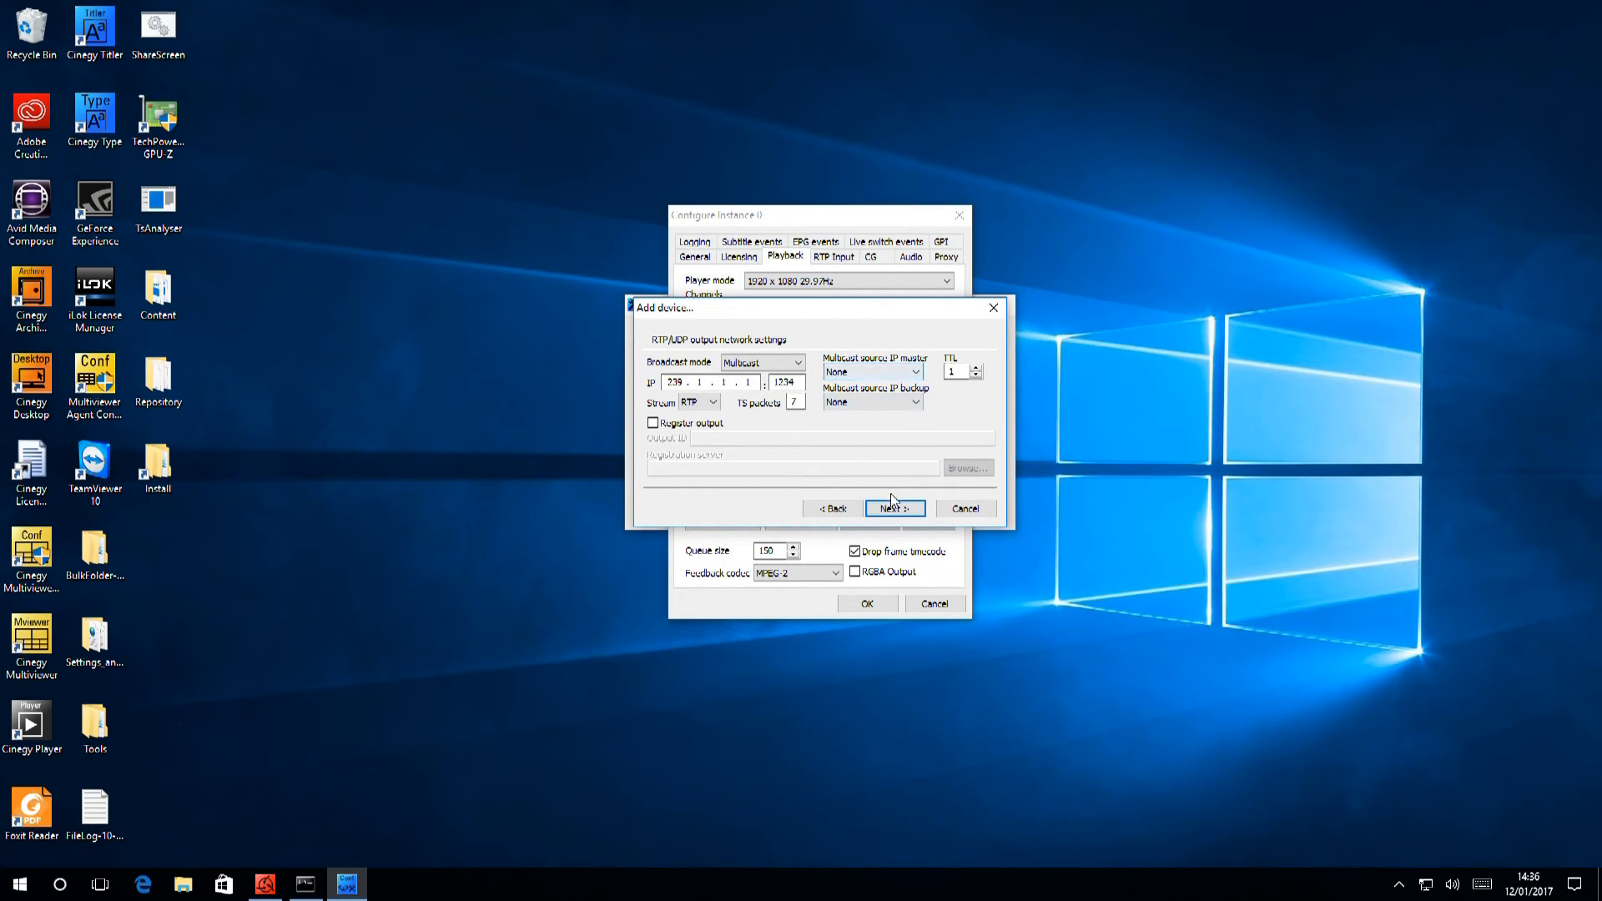
click(893, 507)
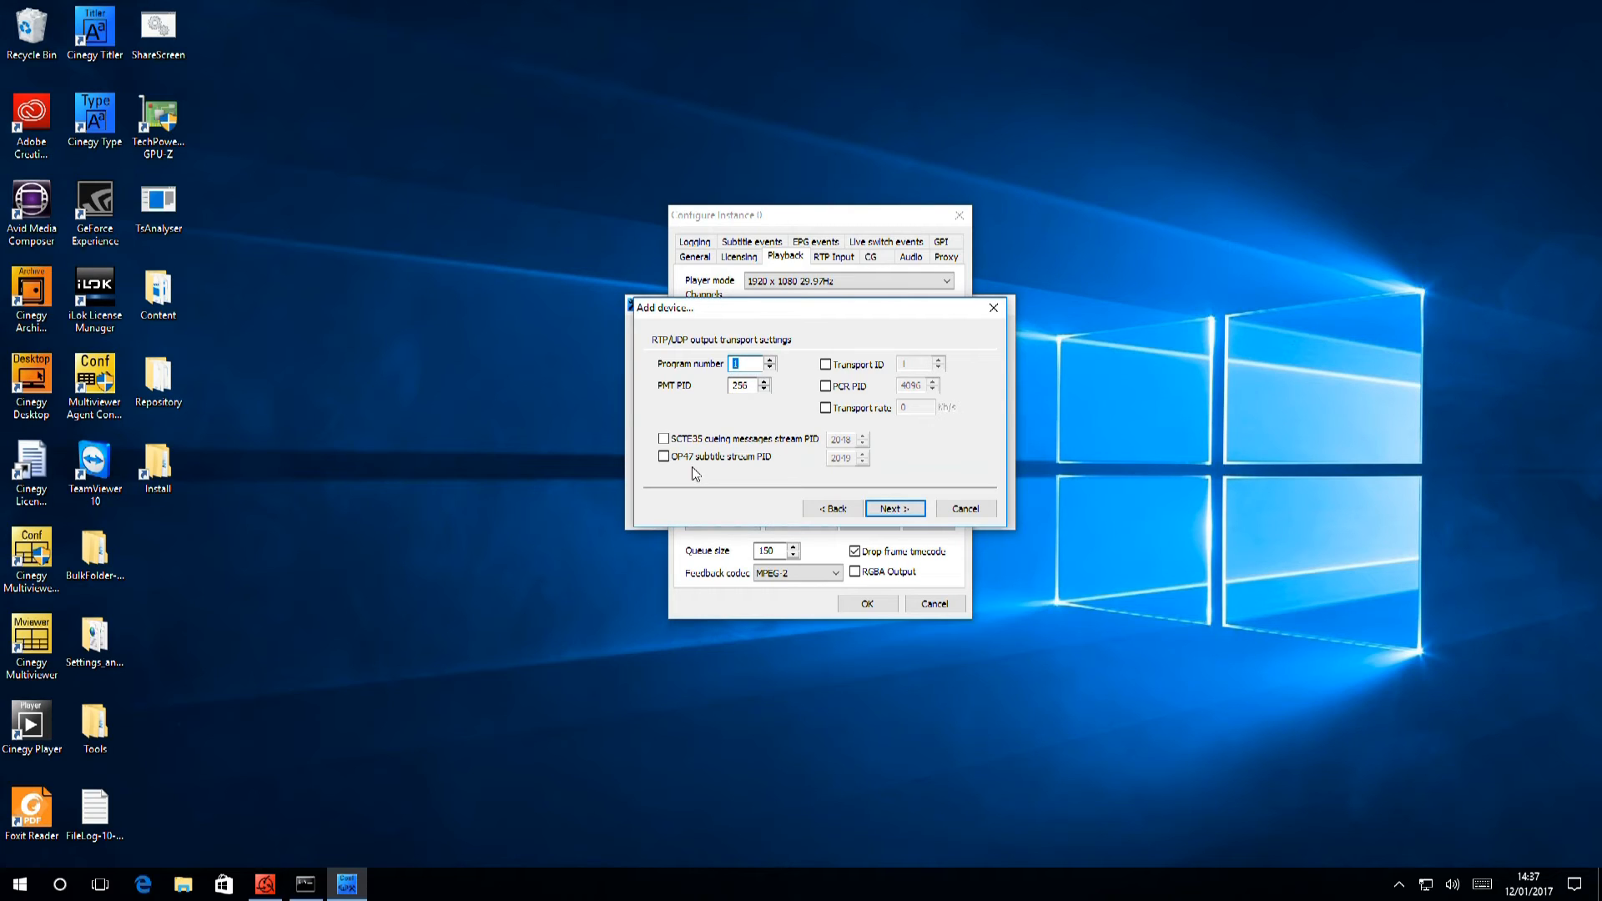
mouse_move(916, 507)
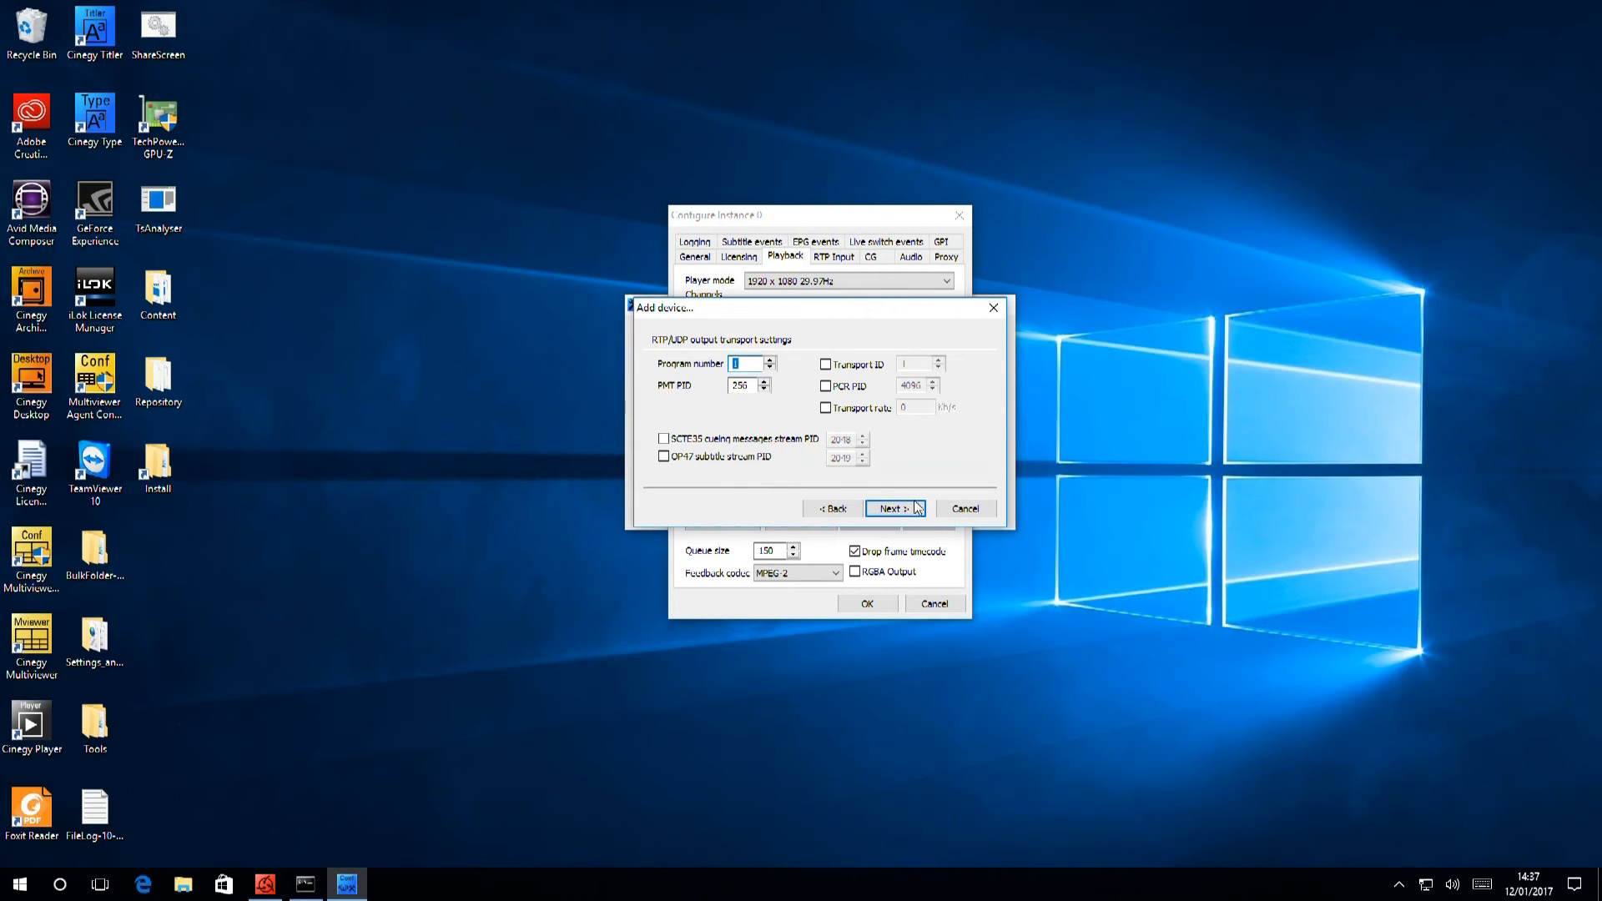
Step: Move to the video settings page and keep MPEG 2 as the video encoder
click(890, 509)
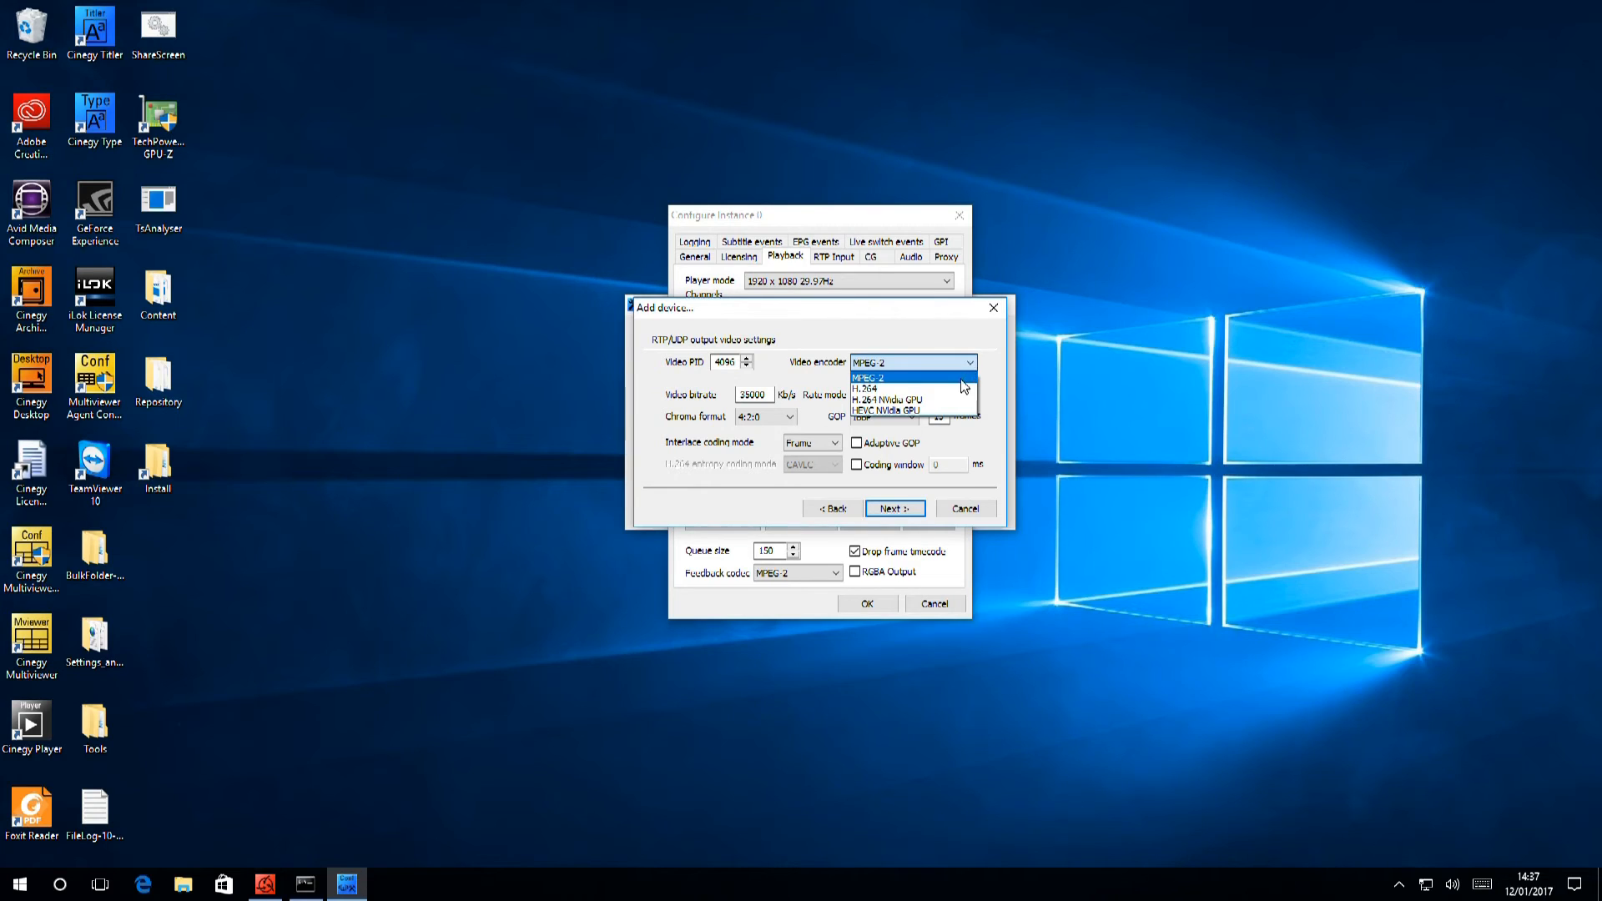
mouse_move(909, 389)
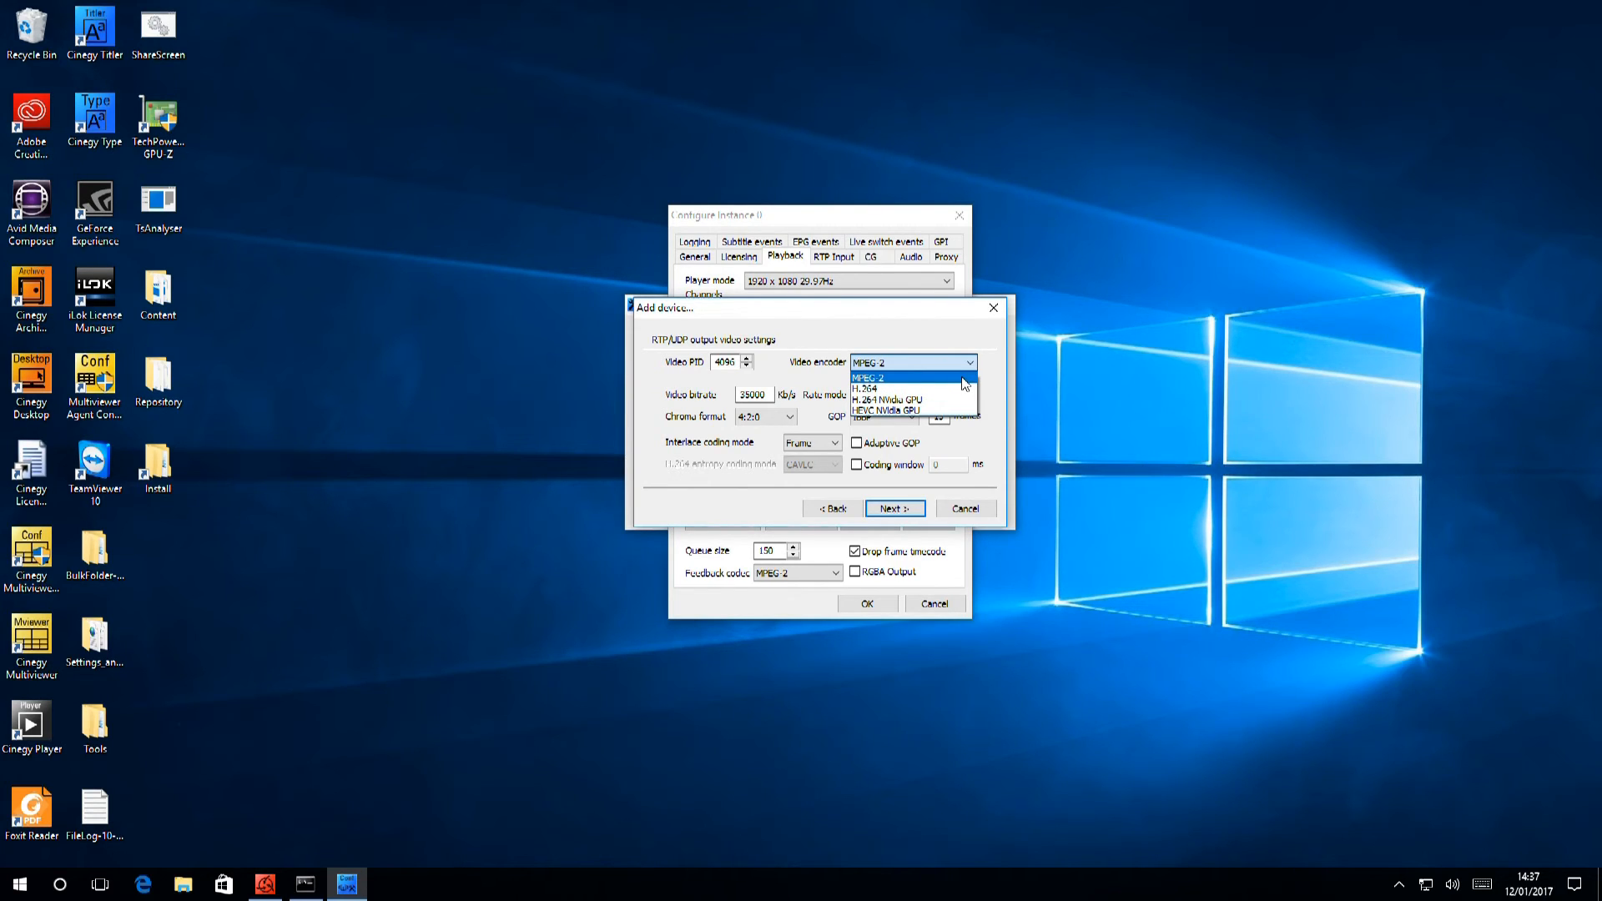
mouse_move(949, 398)
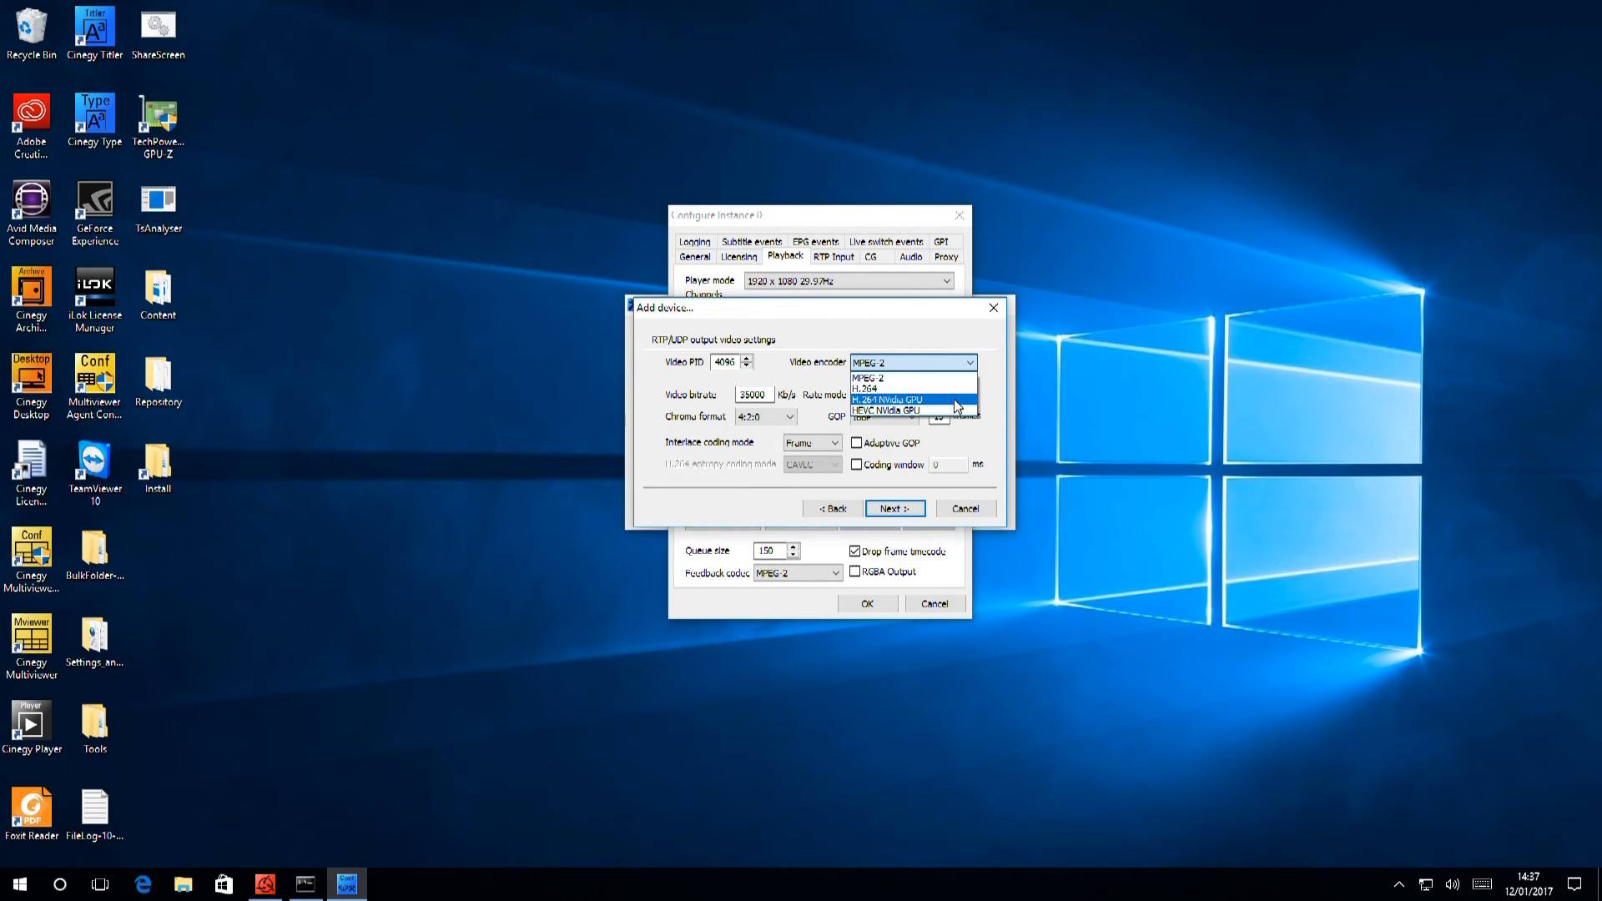
mouse_move(909, 410)
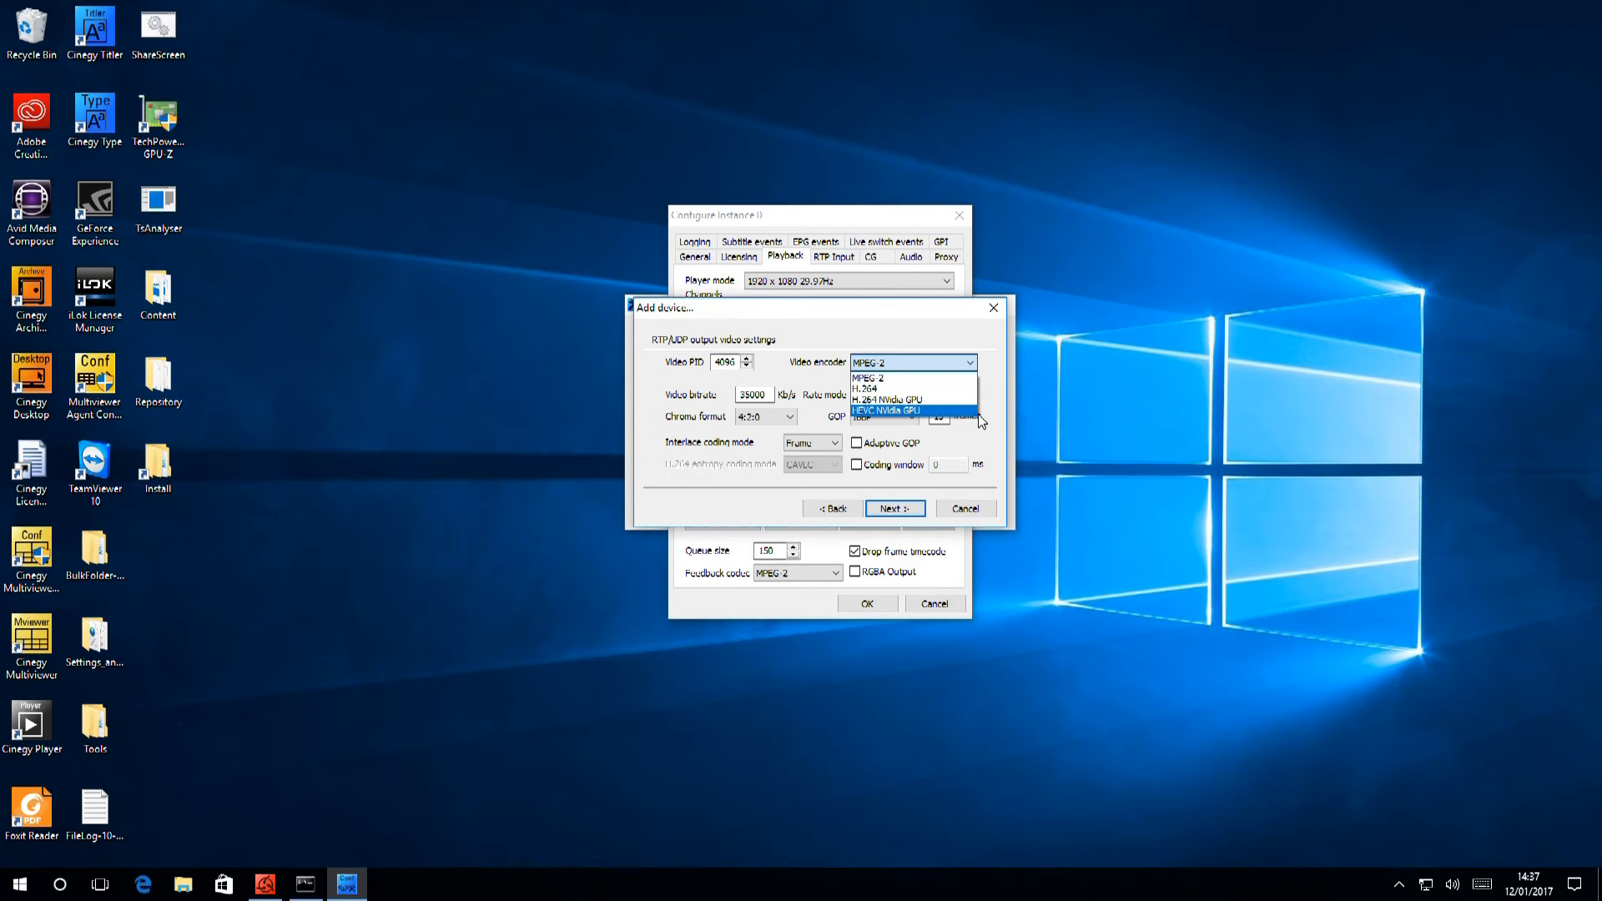
click(868, 377)
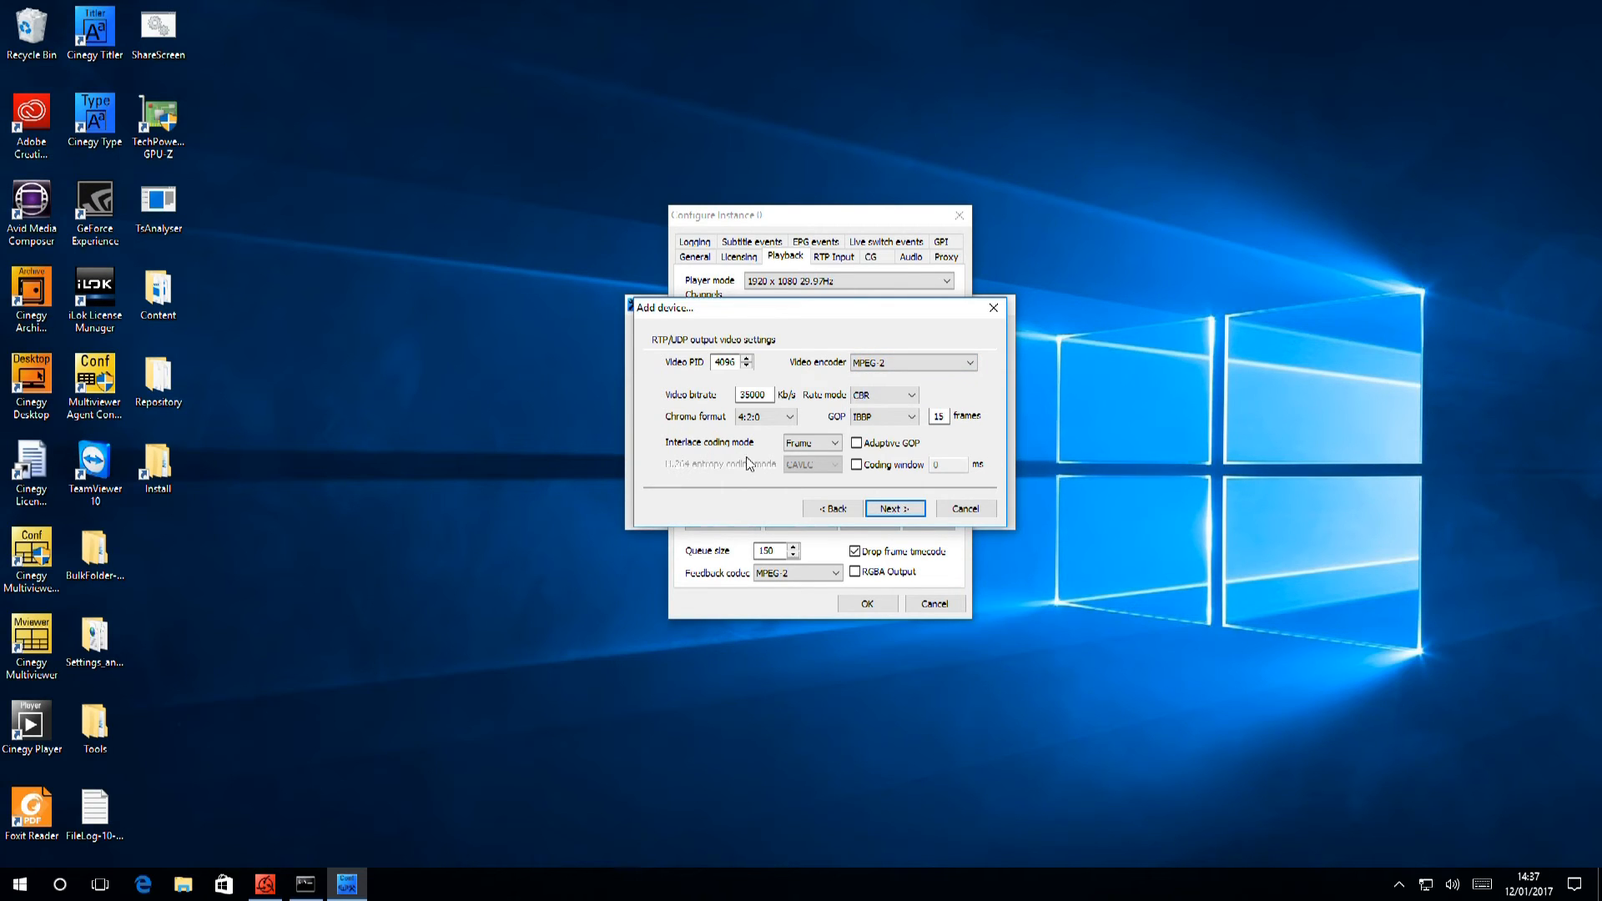
mouse_move(971, 439)
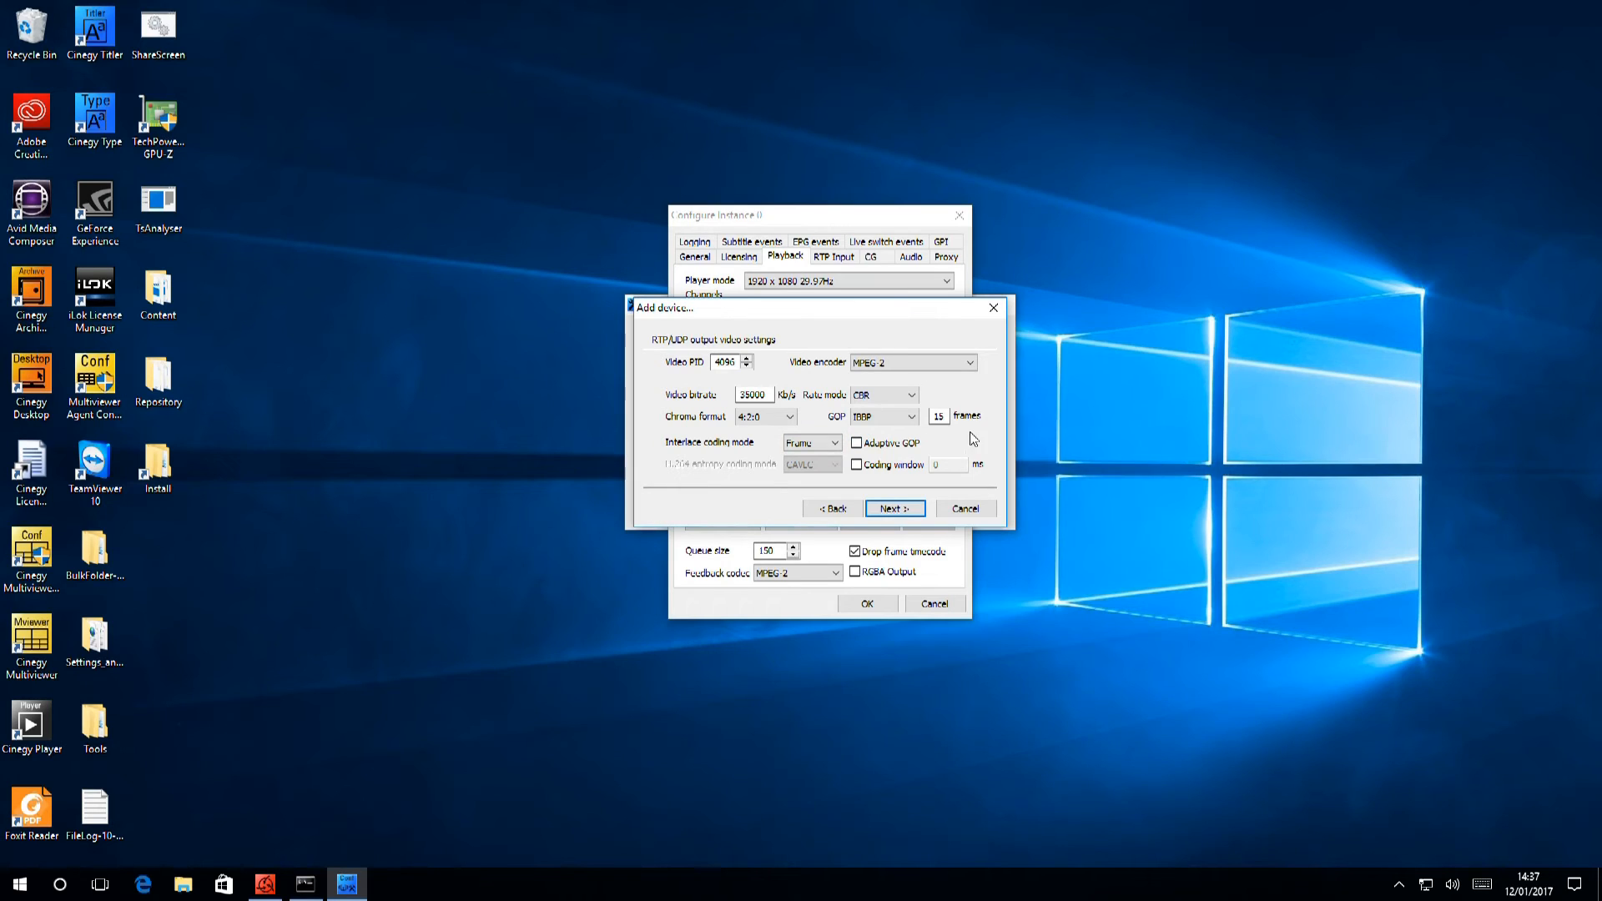
mouse_move(891, 409)
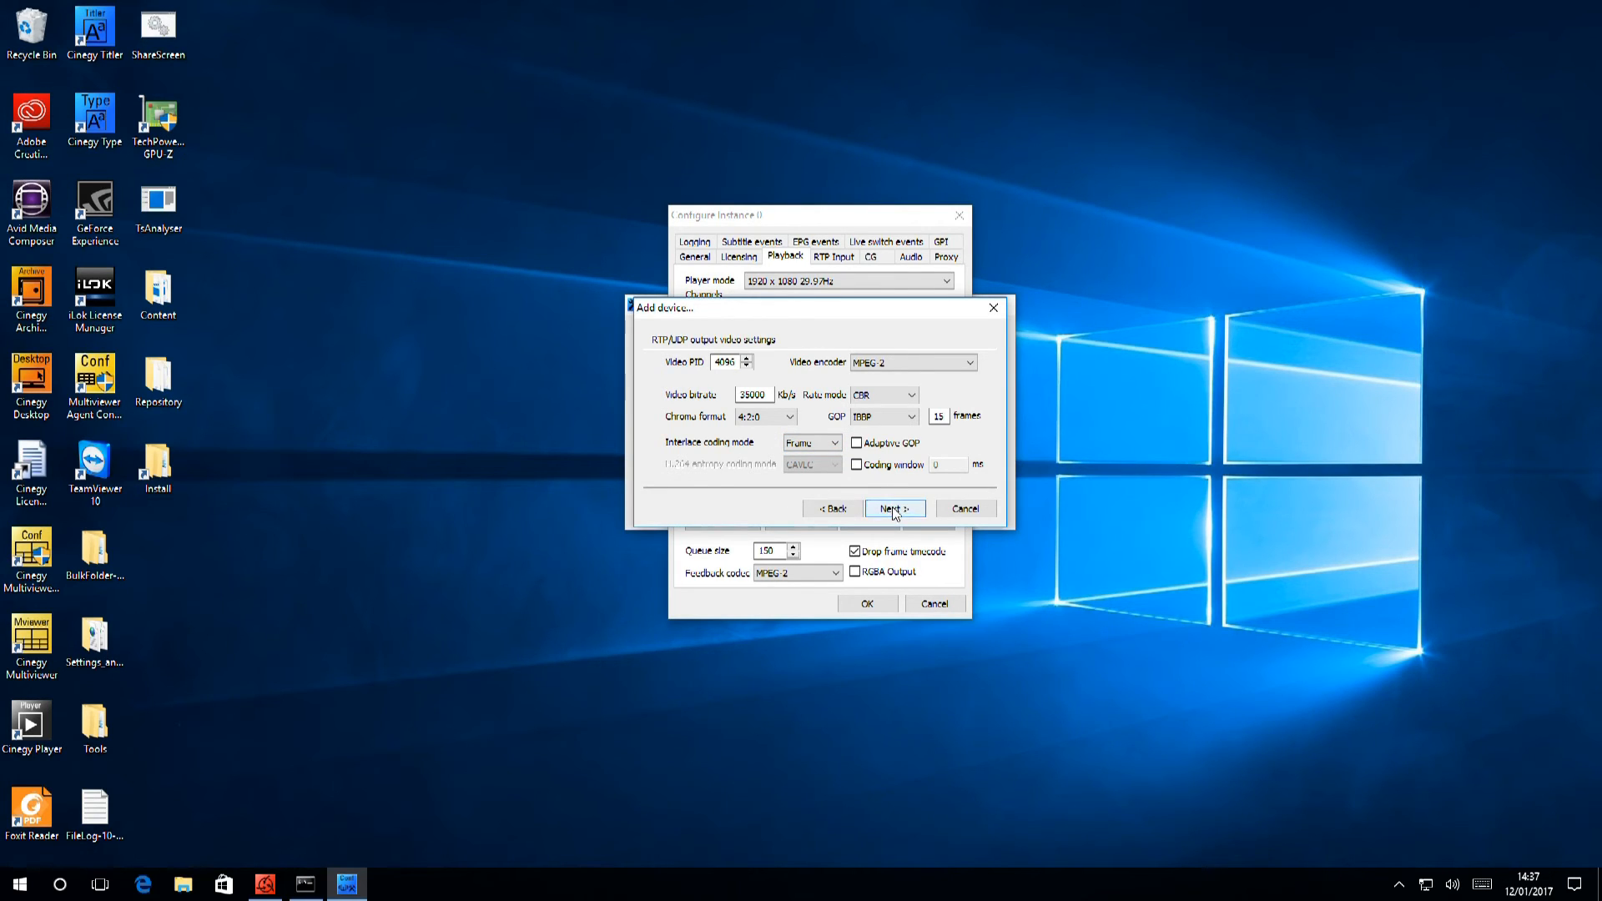
Step: Set the audio track to source S0 with MPEG Layer II type and finish adding the RTP/UDP output
click(893, 507)
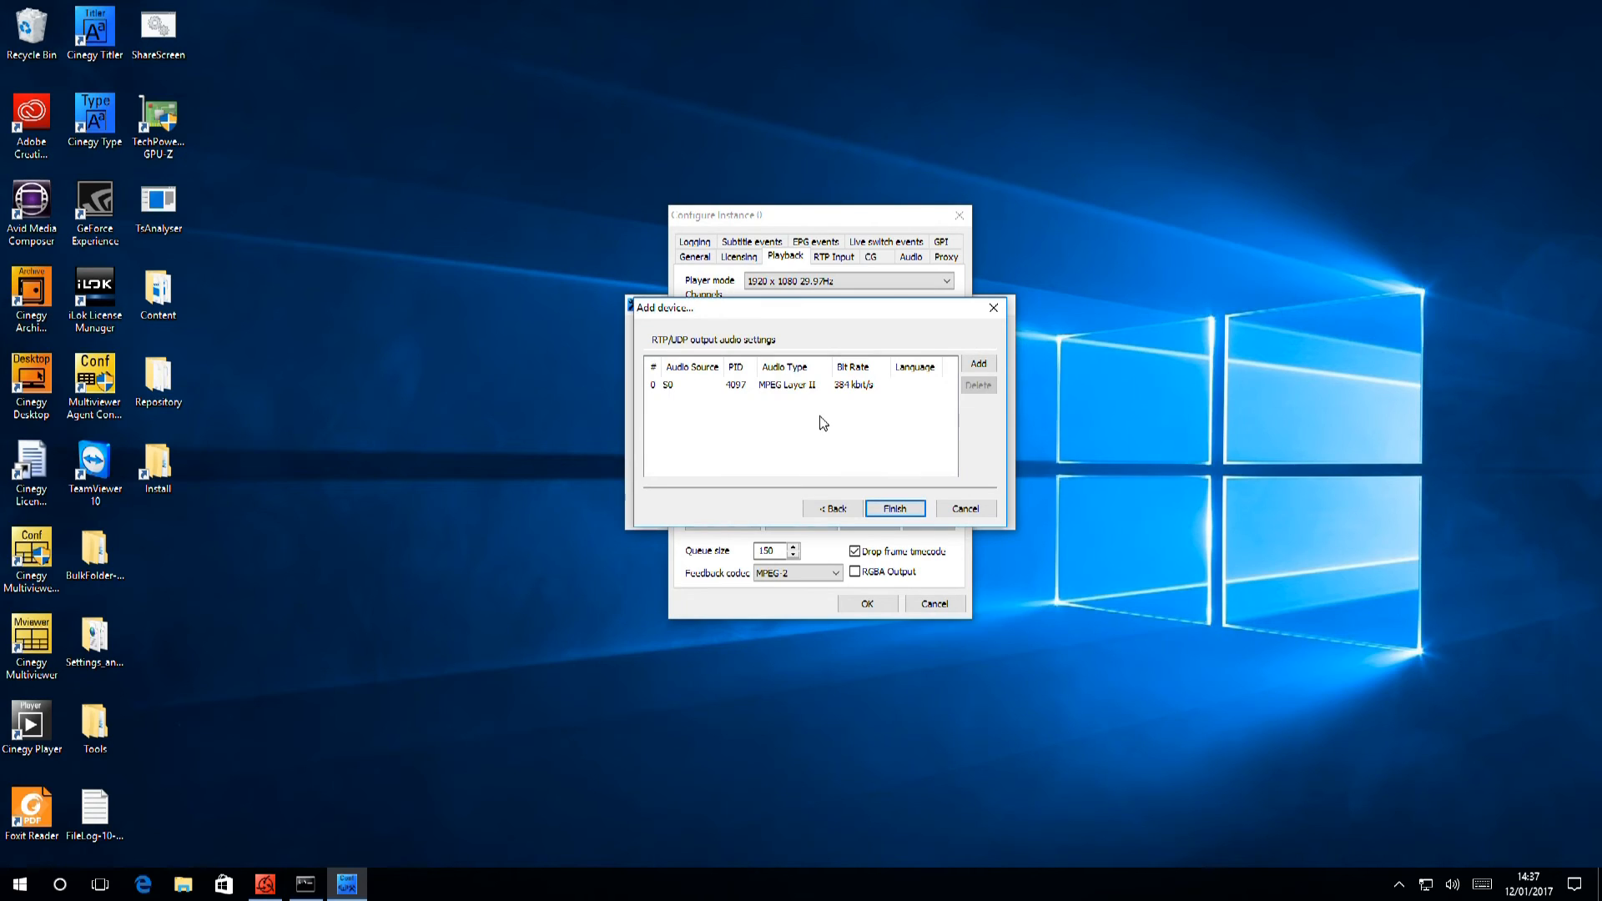
click(693, 385)
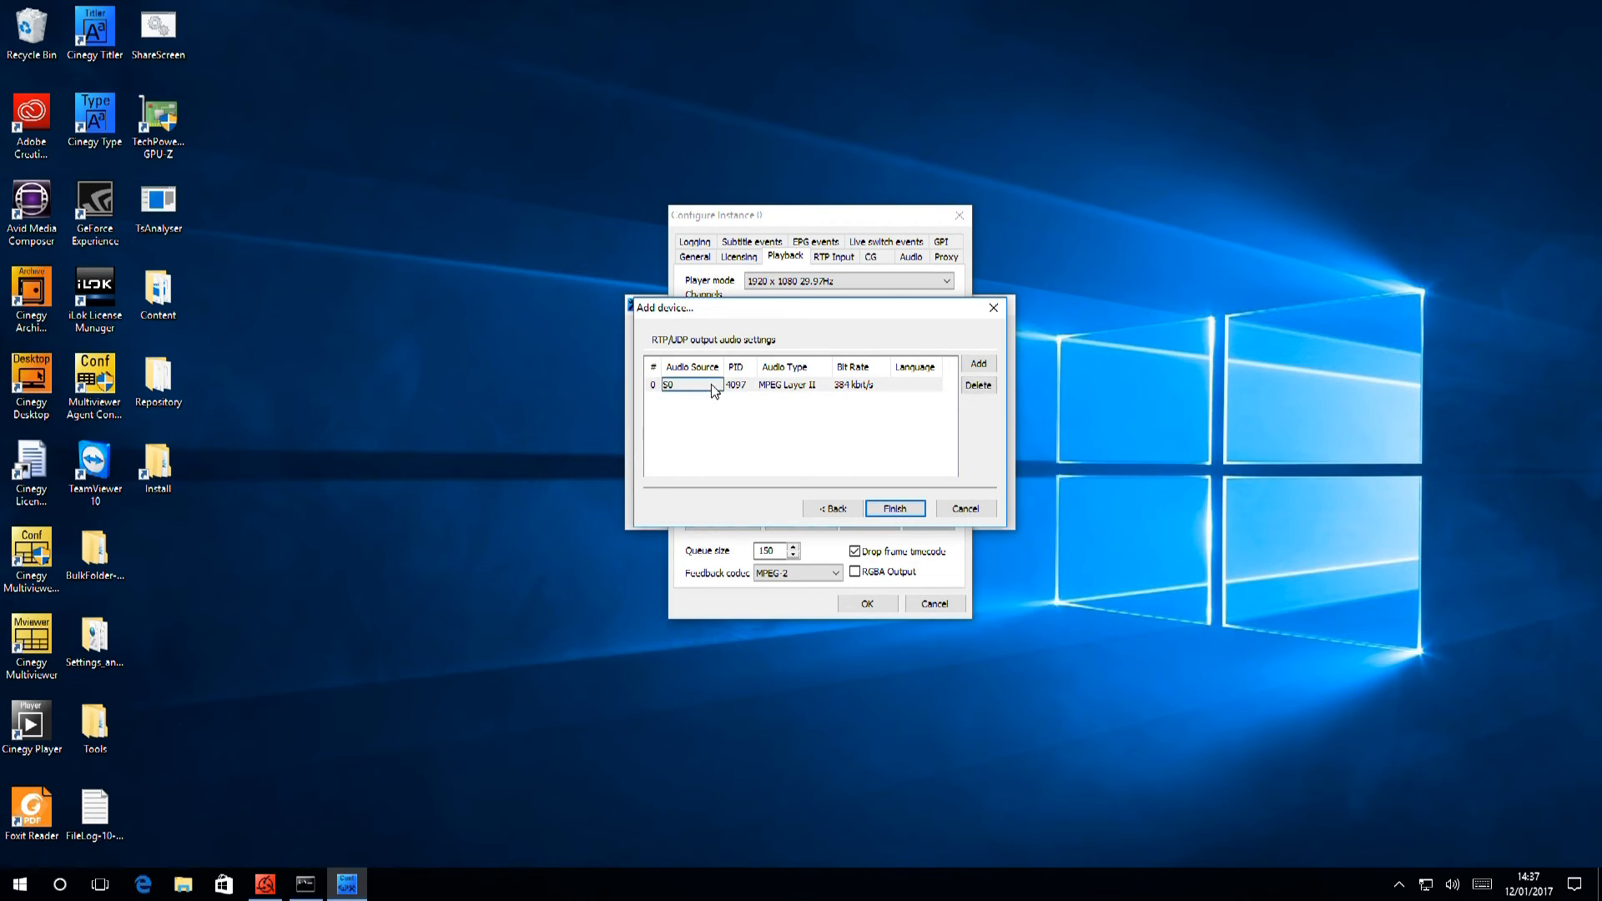
click(713, 384)
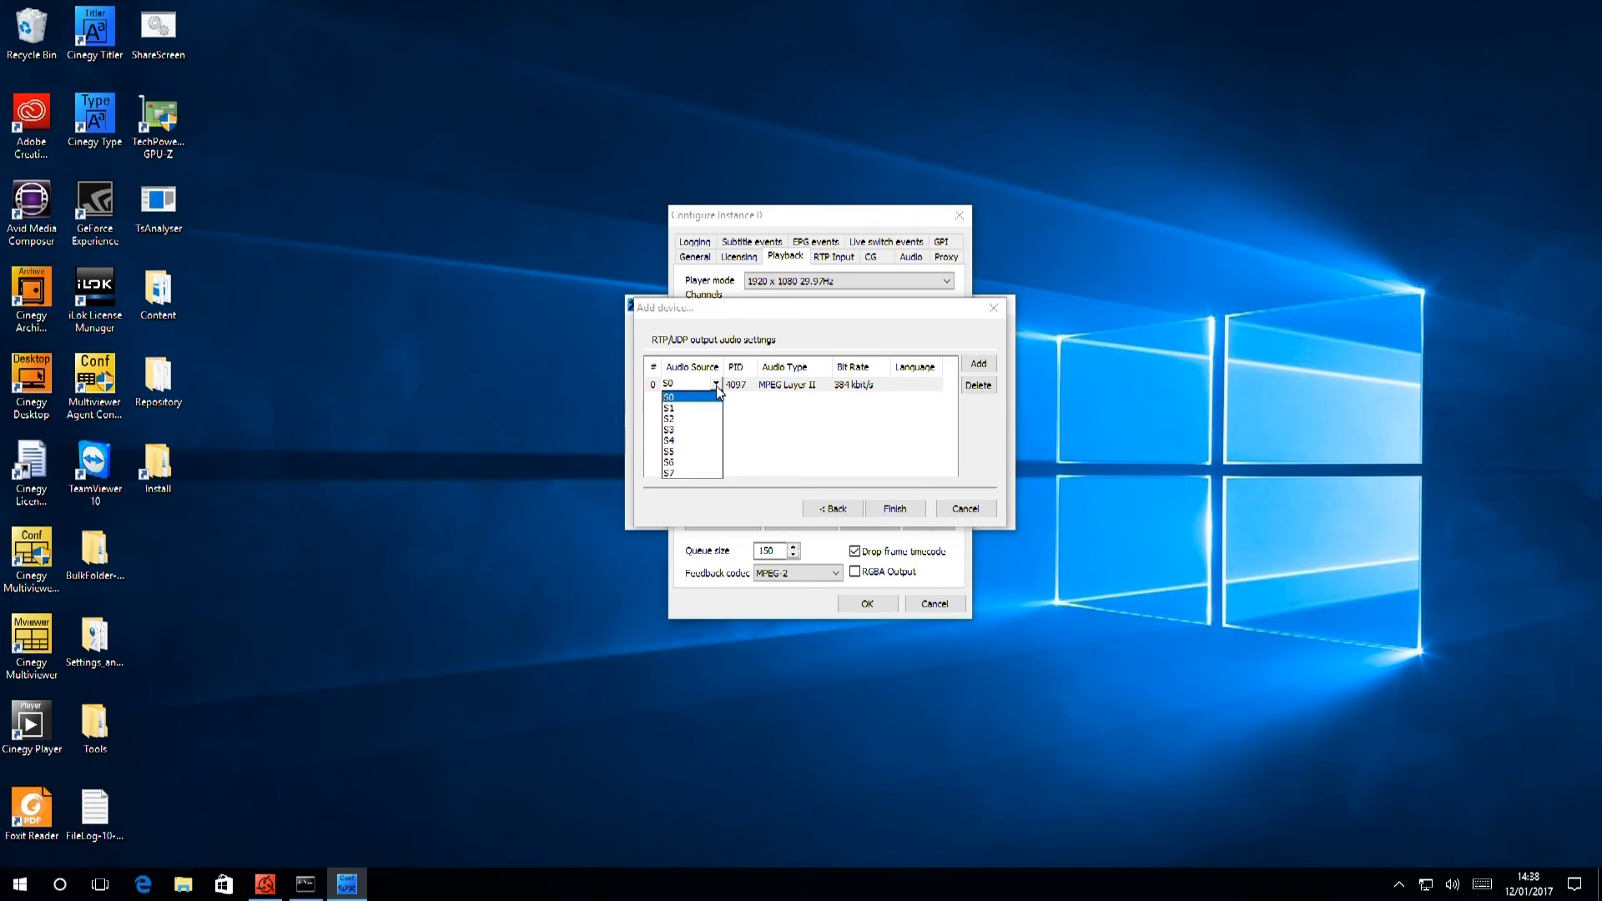
click(667, 397)
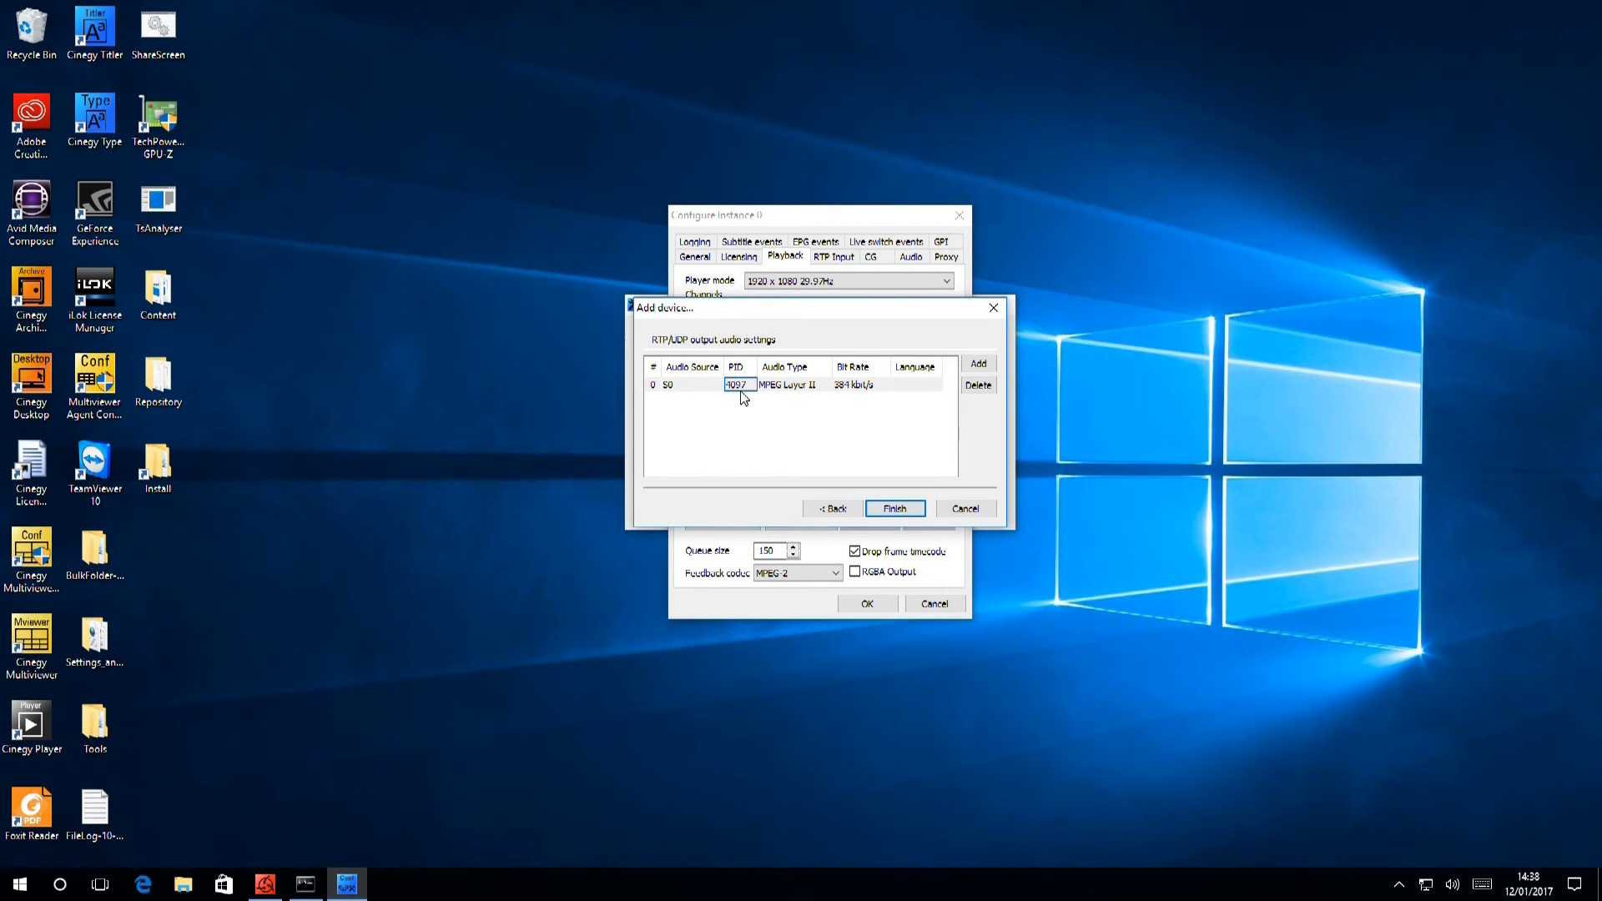
click(822, 384)
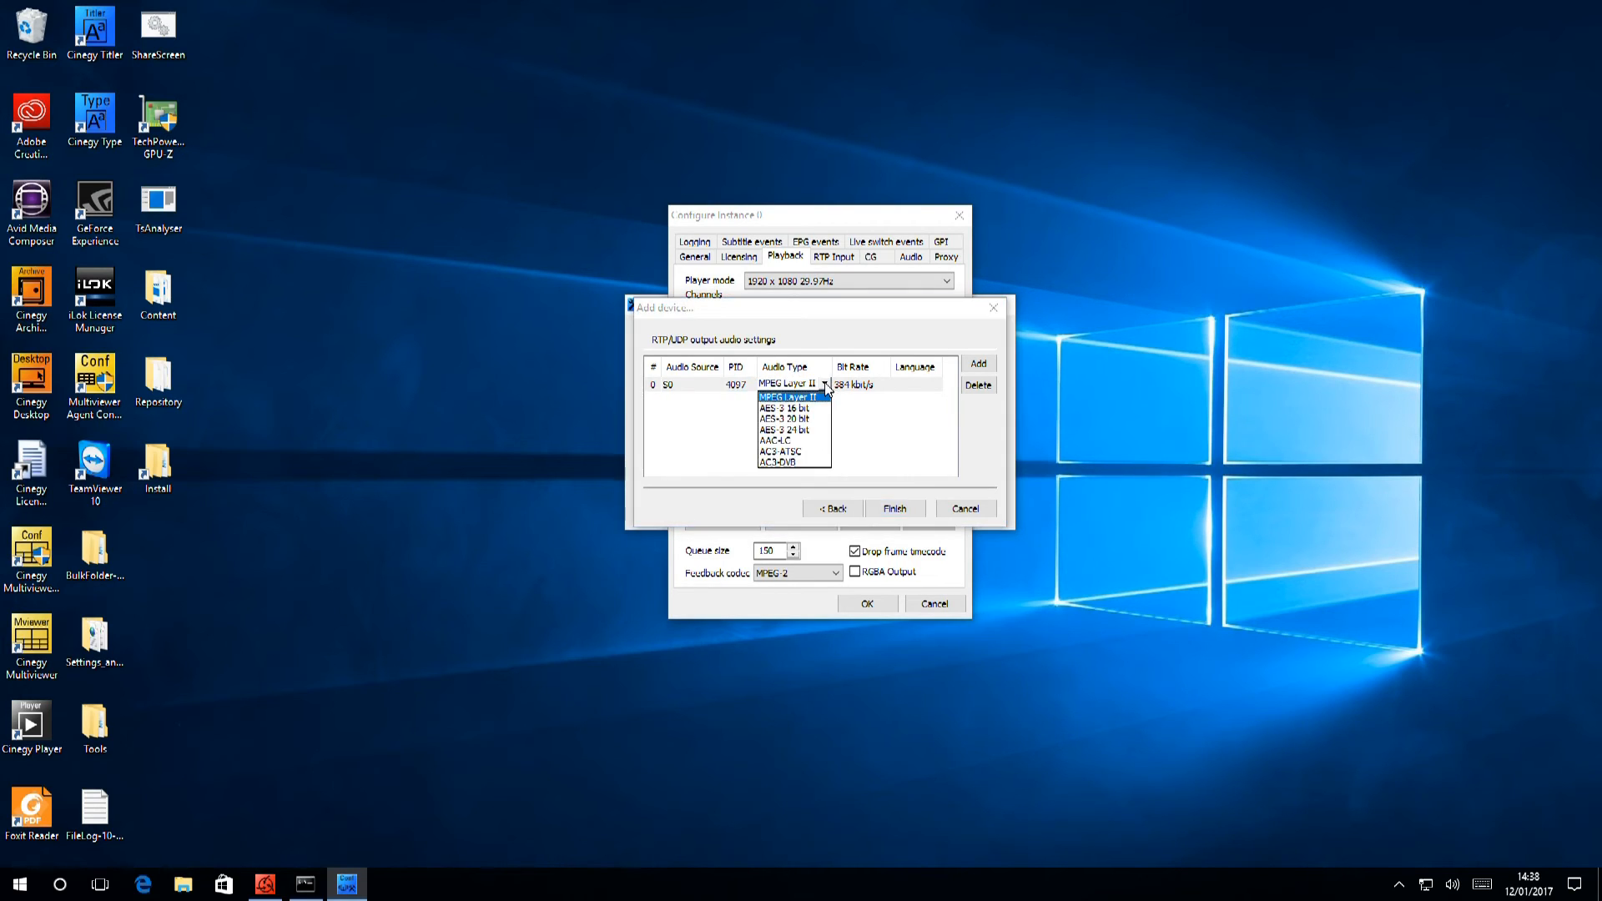
click(786, 398)
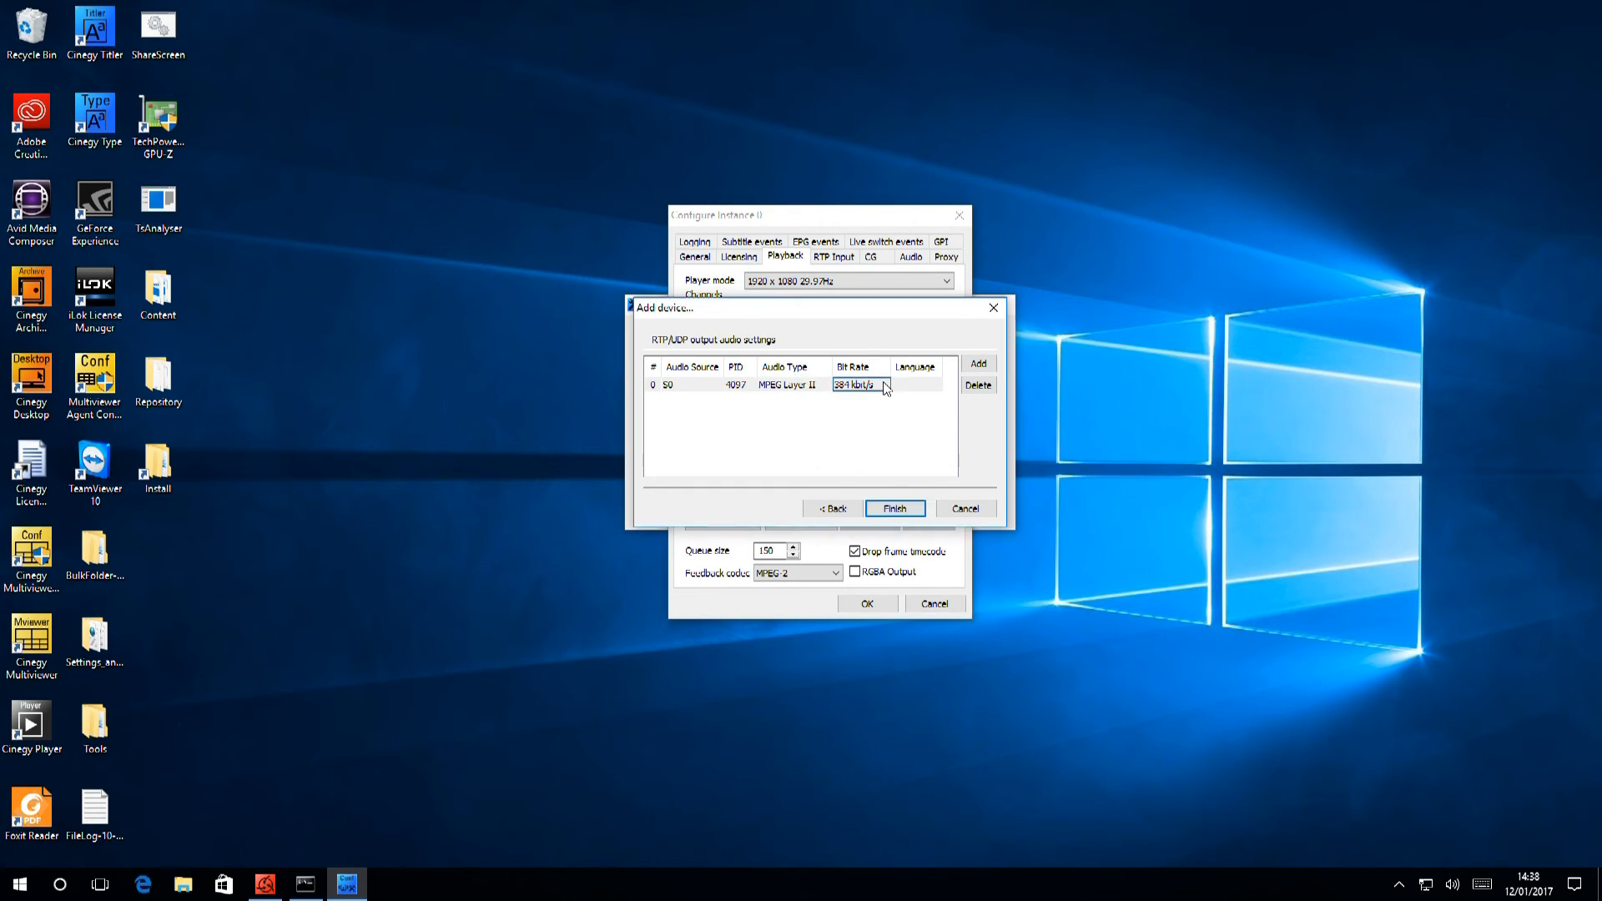
click(881, 384)
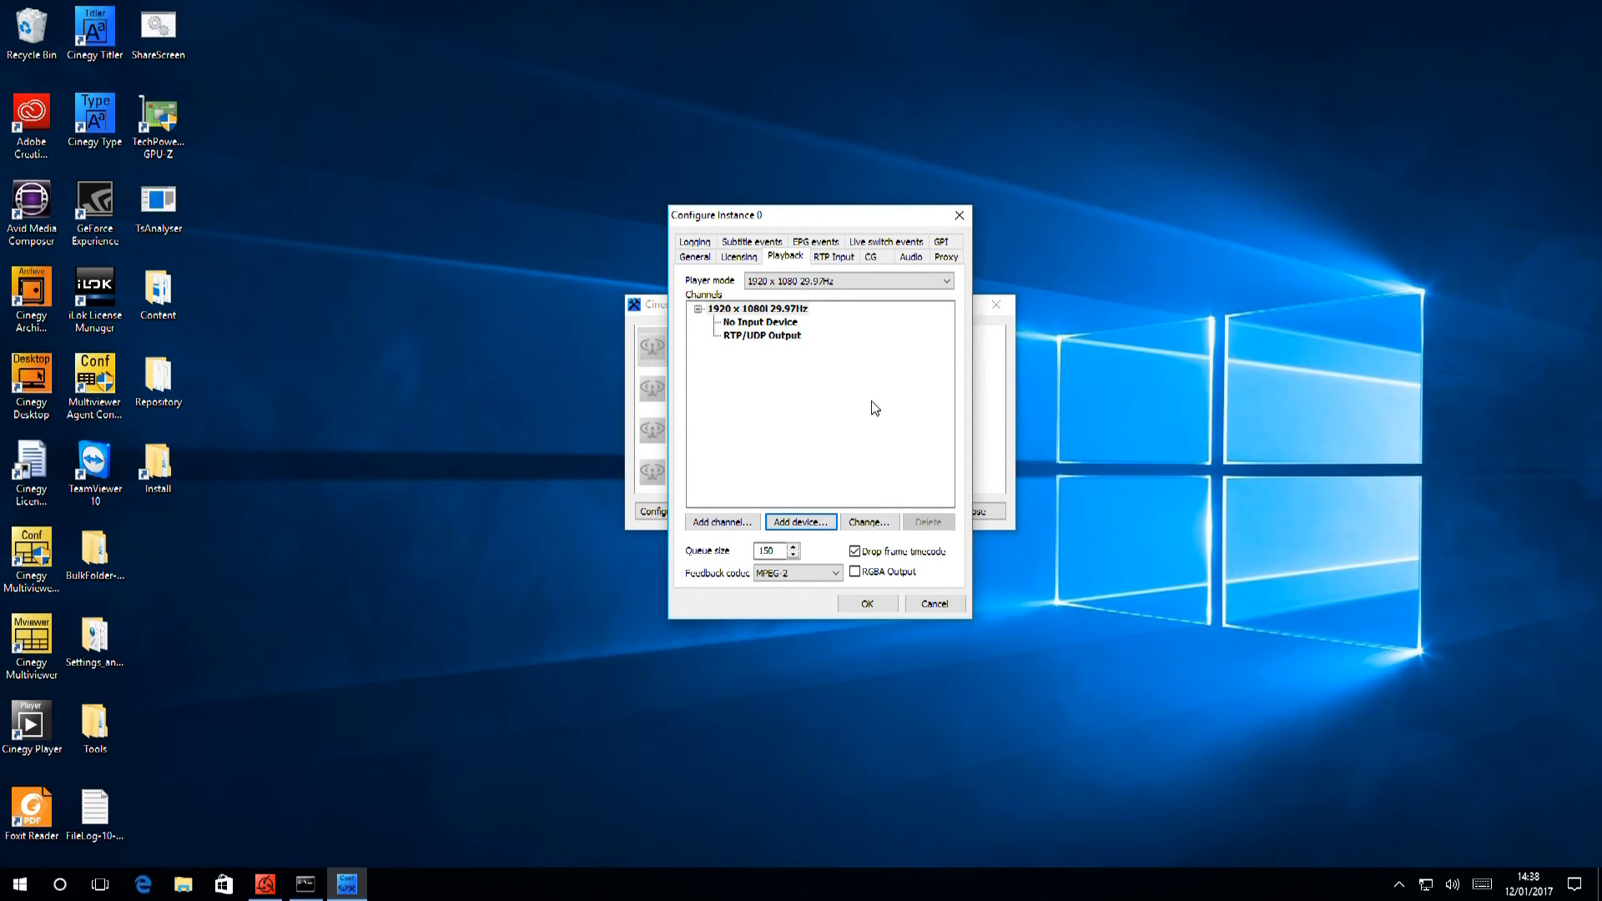
mouse_move(873, 394)
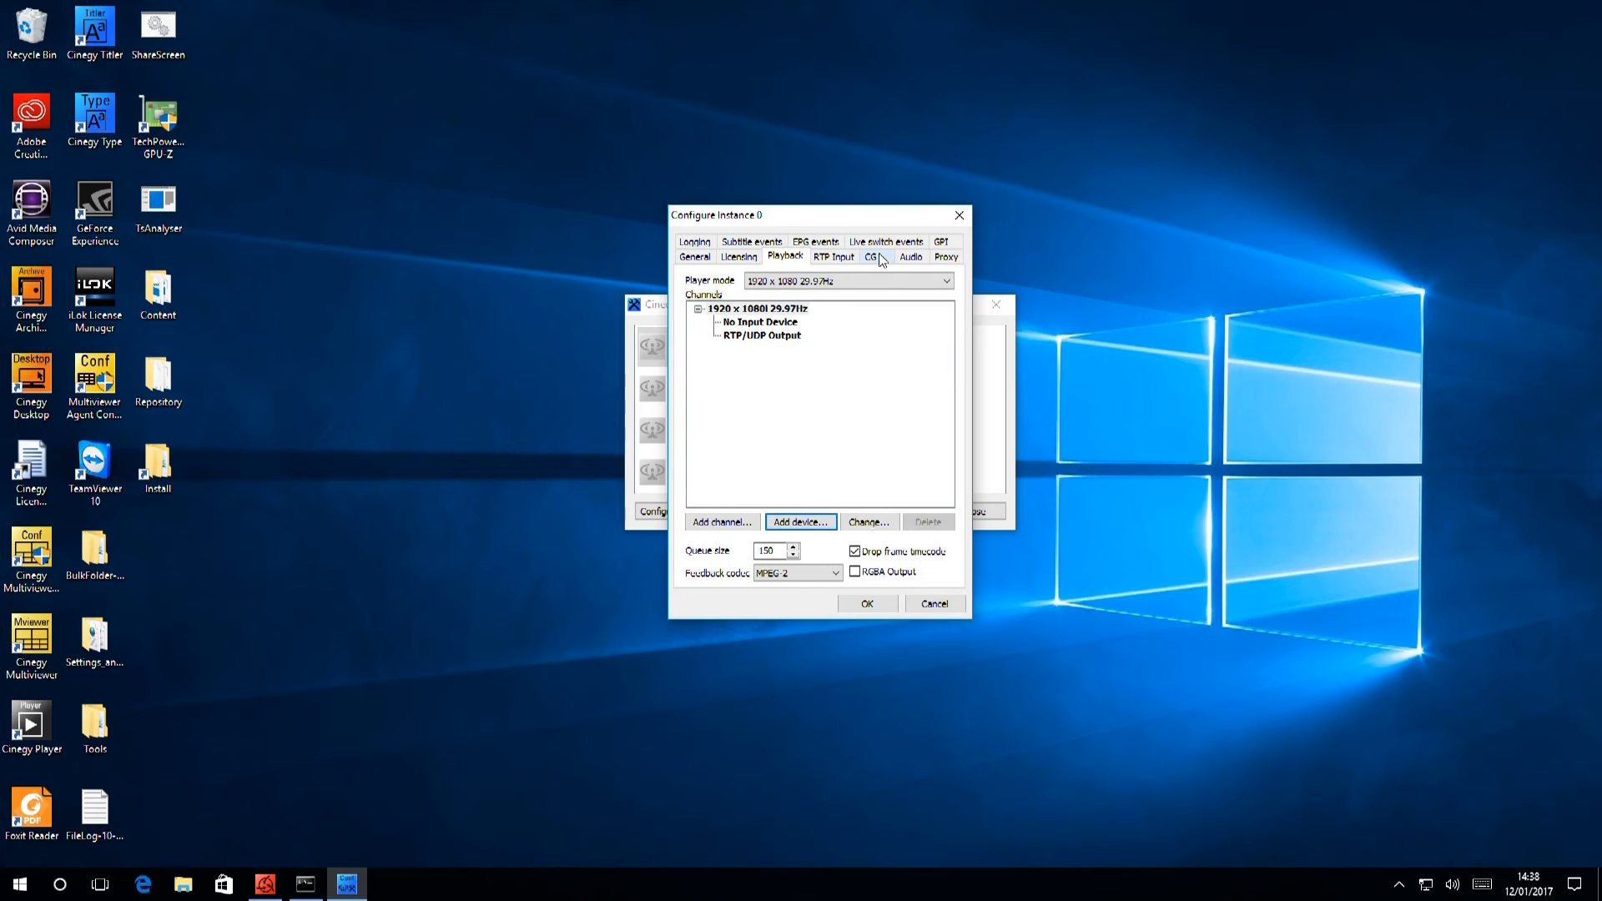
Step: Choose Cinegy Type for CG and channel branding, then move to the RTP Input settings
click(871, 257)
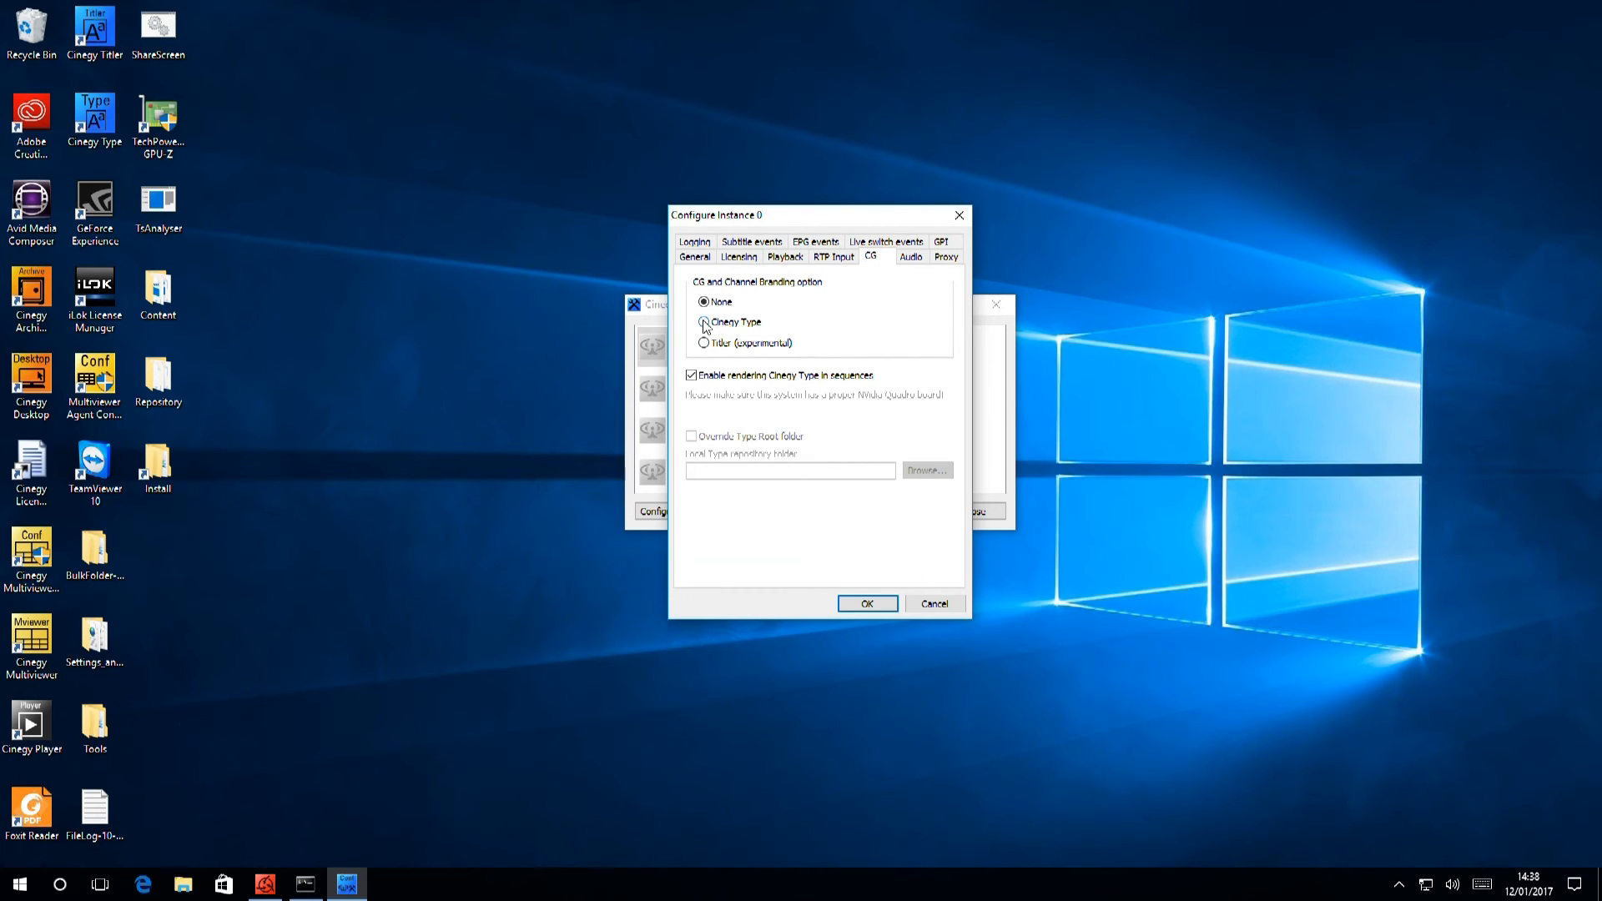
click(703, 321)
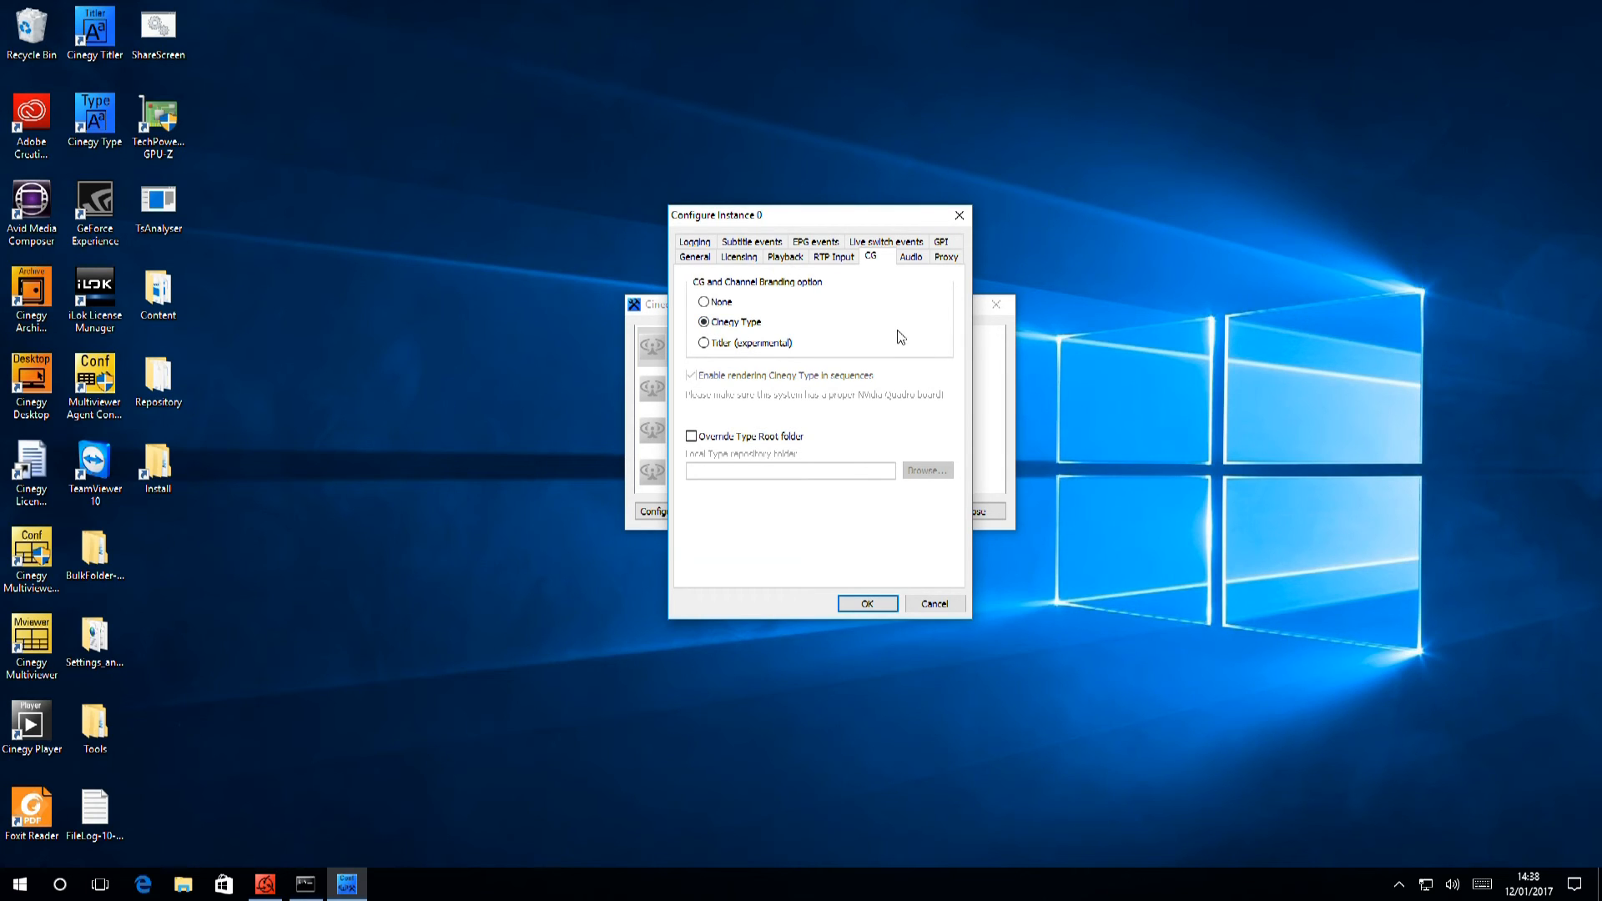
click(833, 257)
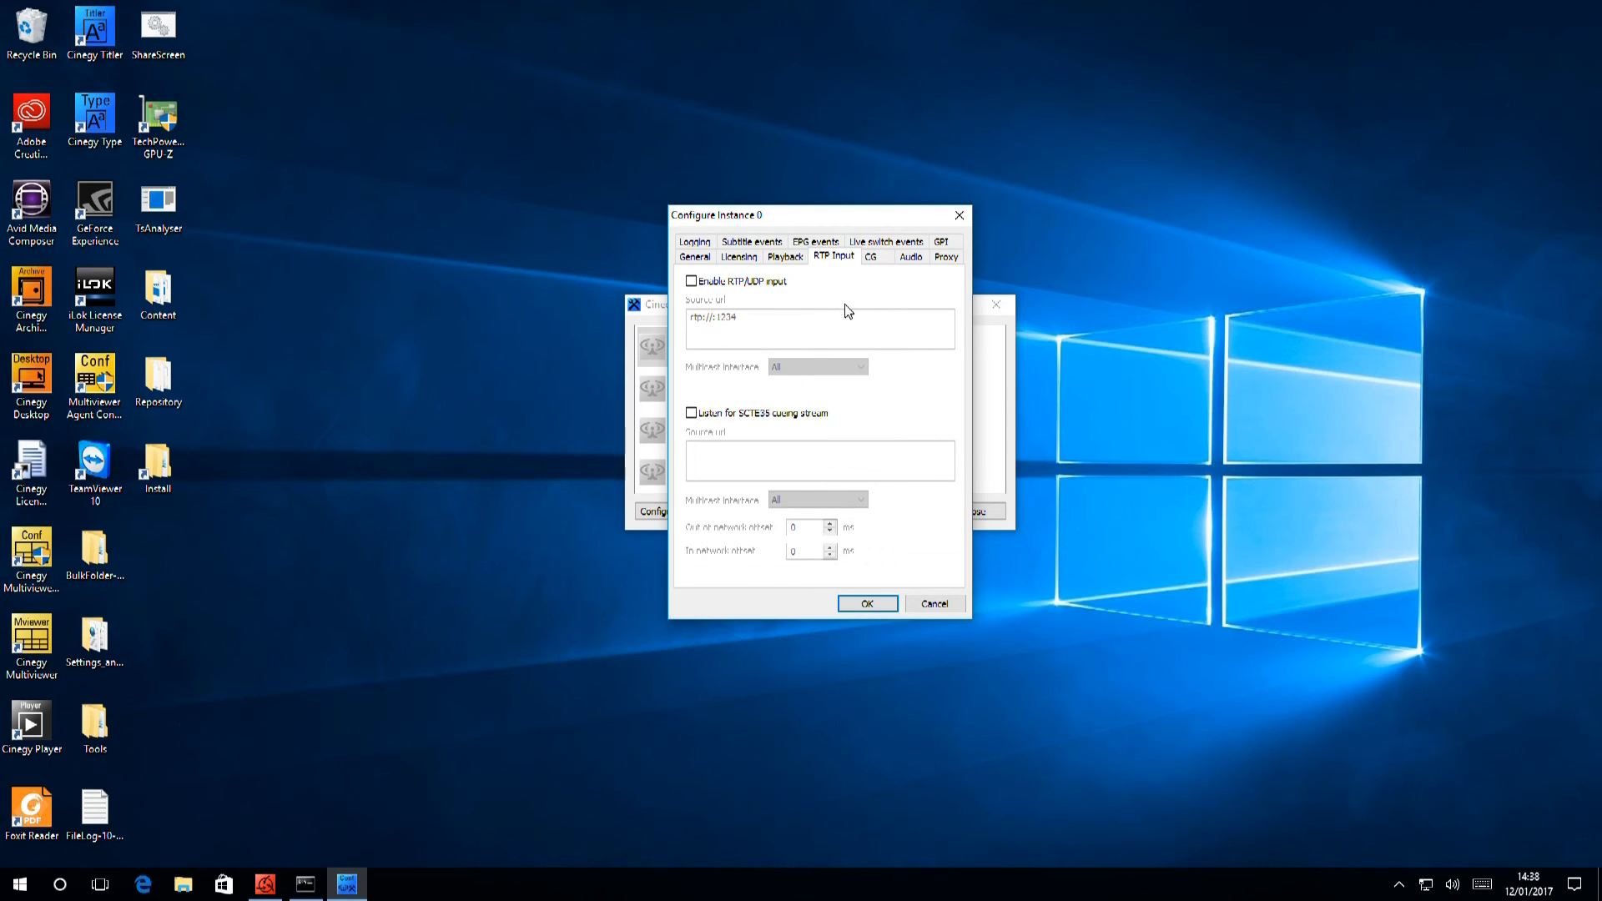
mouse_move(846, 305)
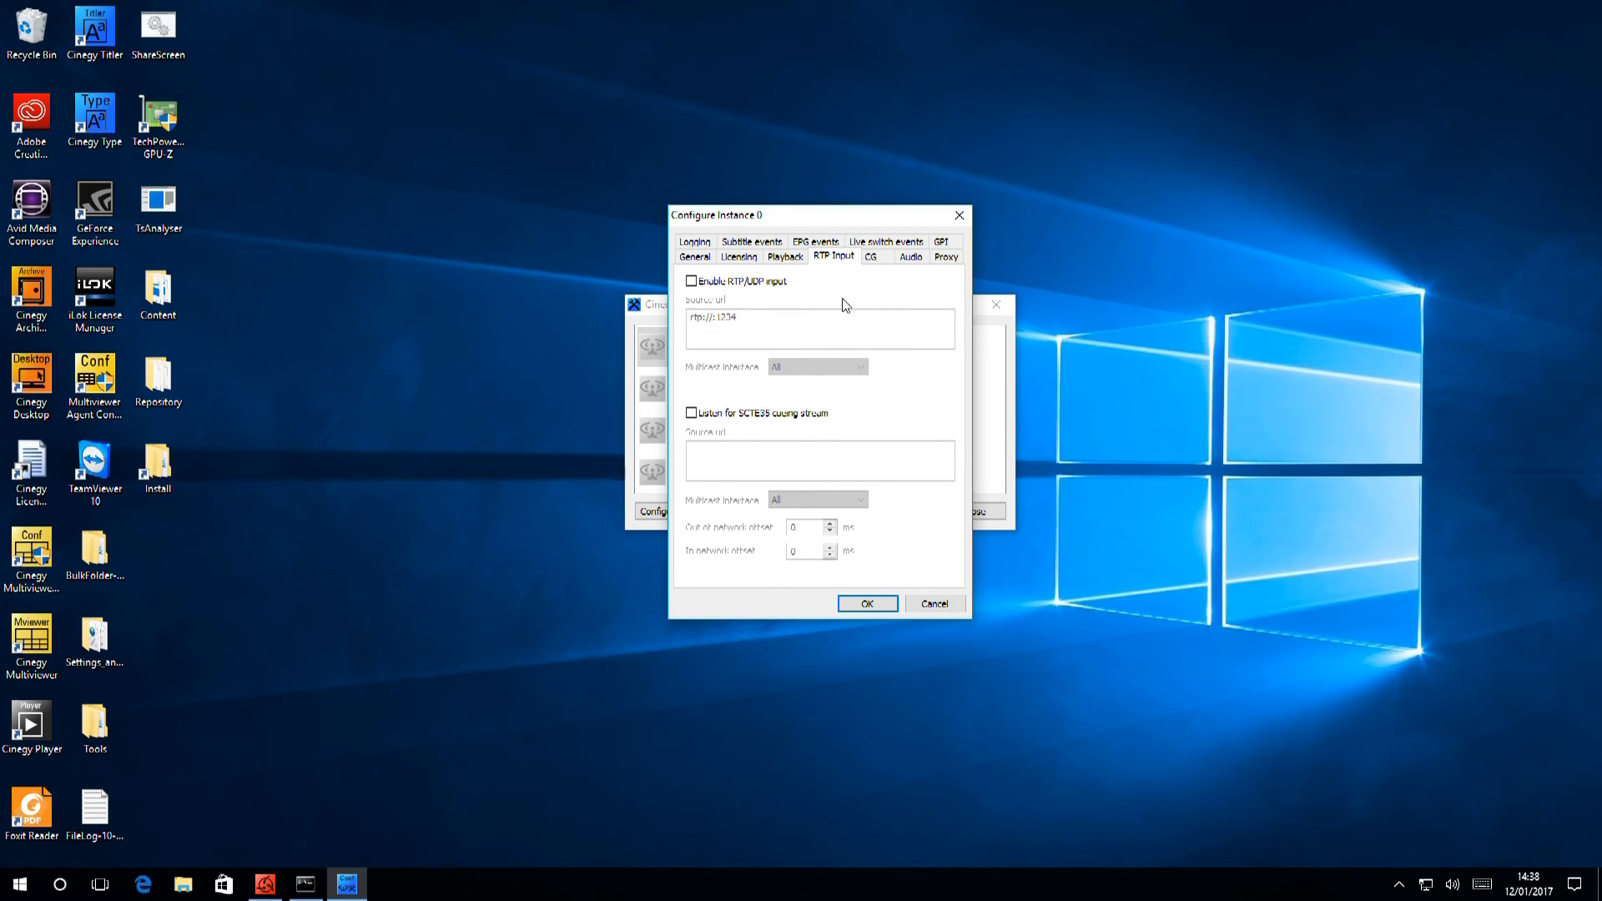
mouse_move(745, 324)
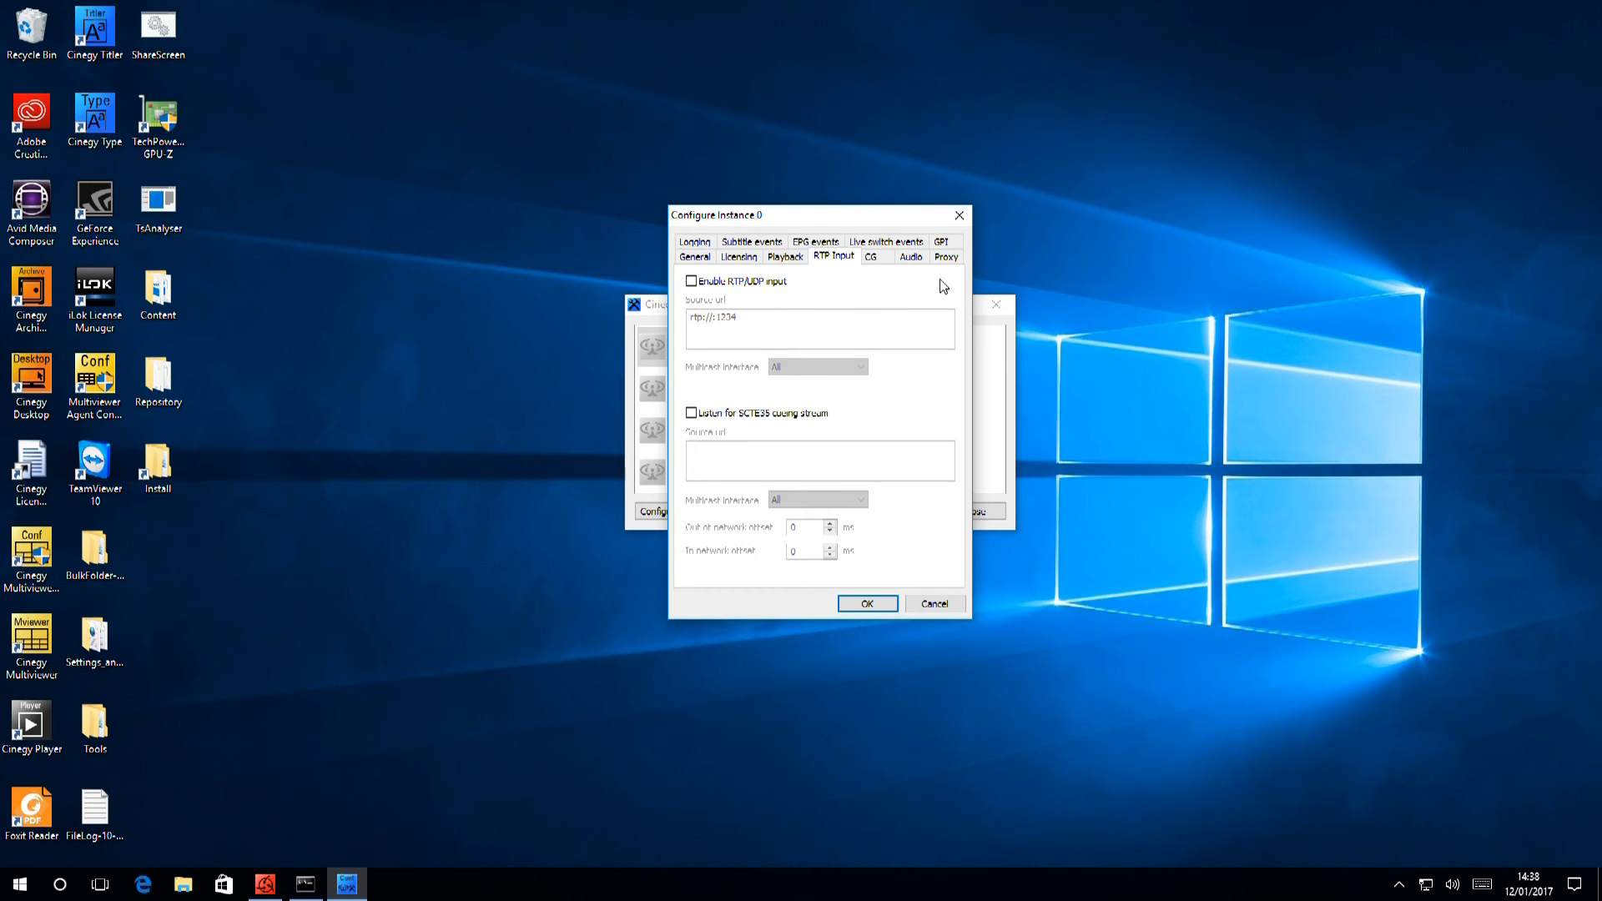
Step: Review the four 2-channel audio streams, then move on to the Proxy caching settings
click(909, 256)
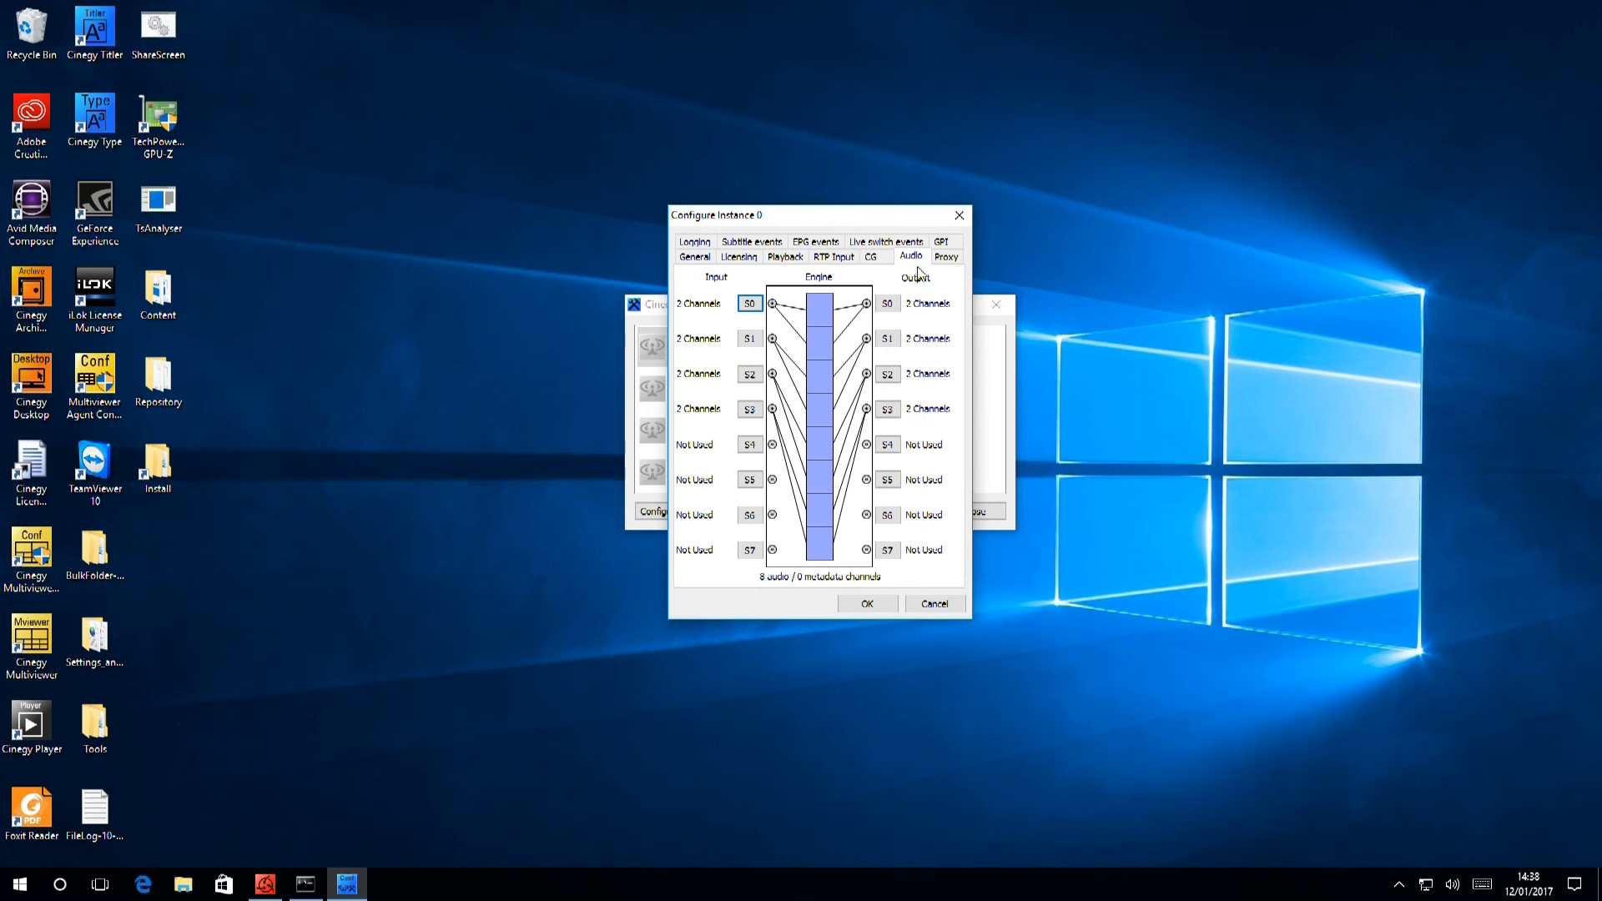
mouse_move(915, 386)
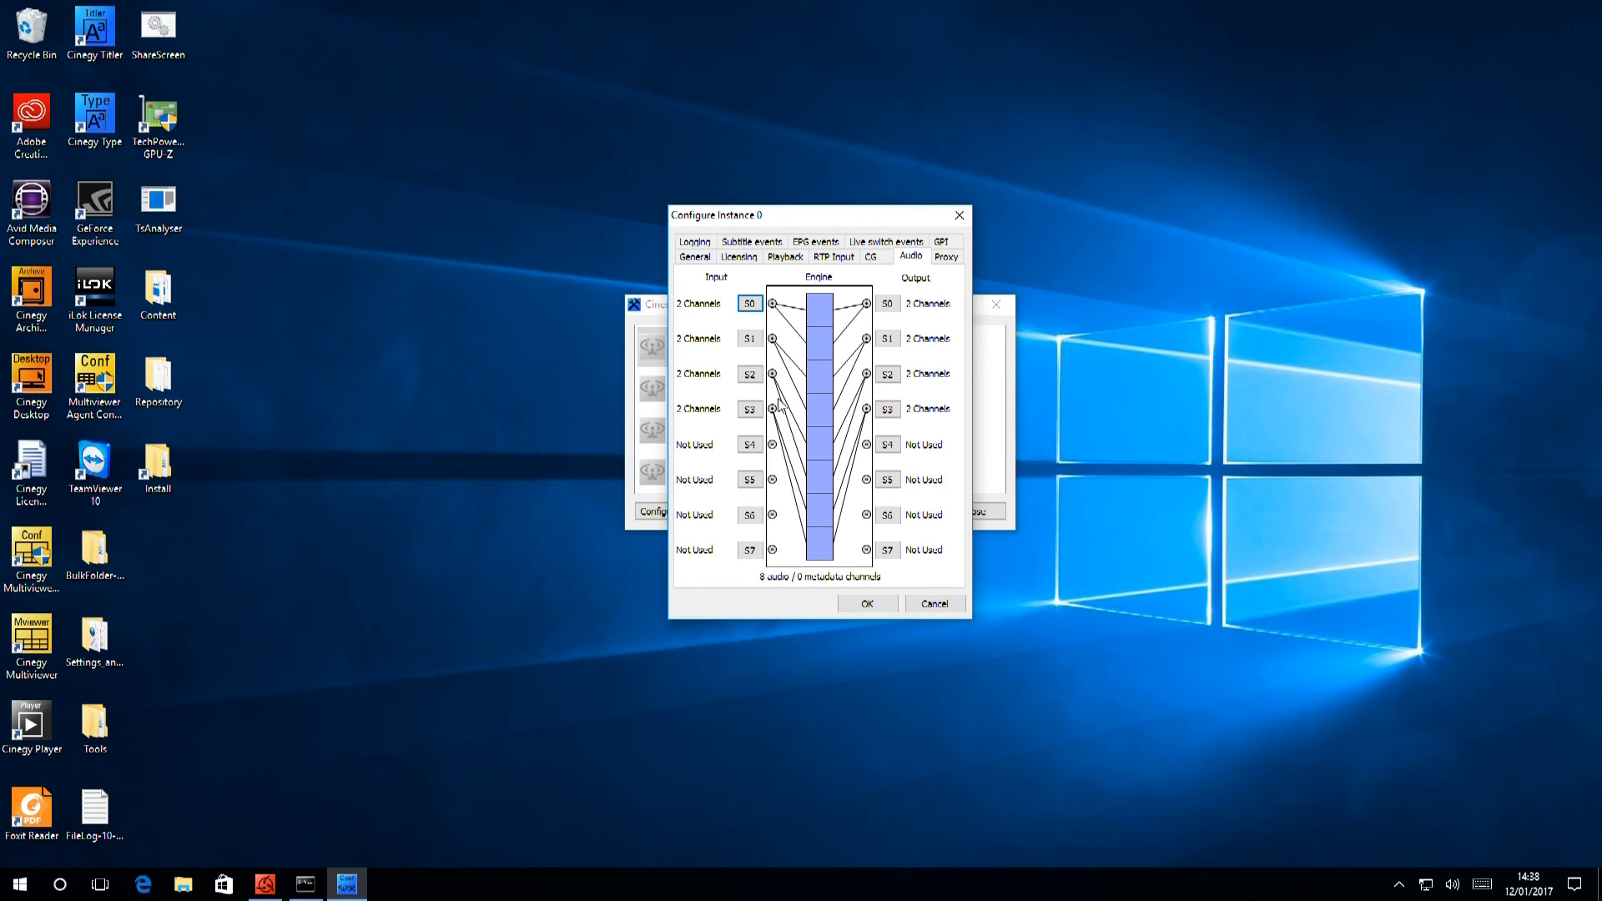
mouse_move(790, 399)
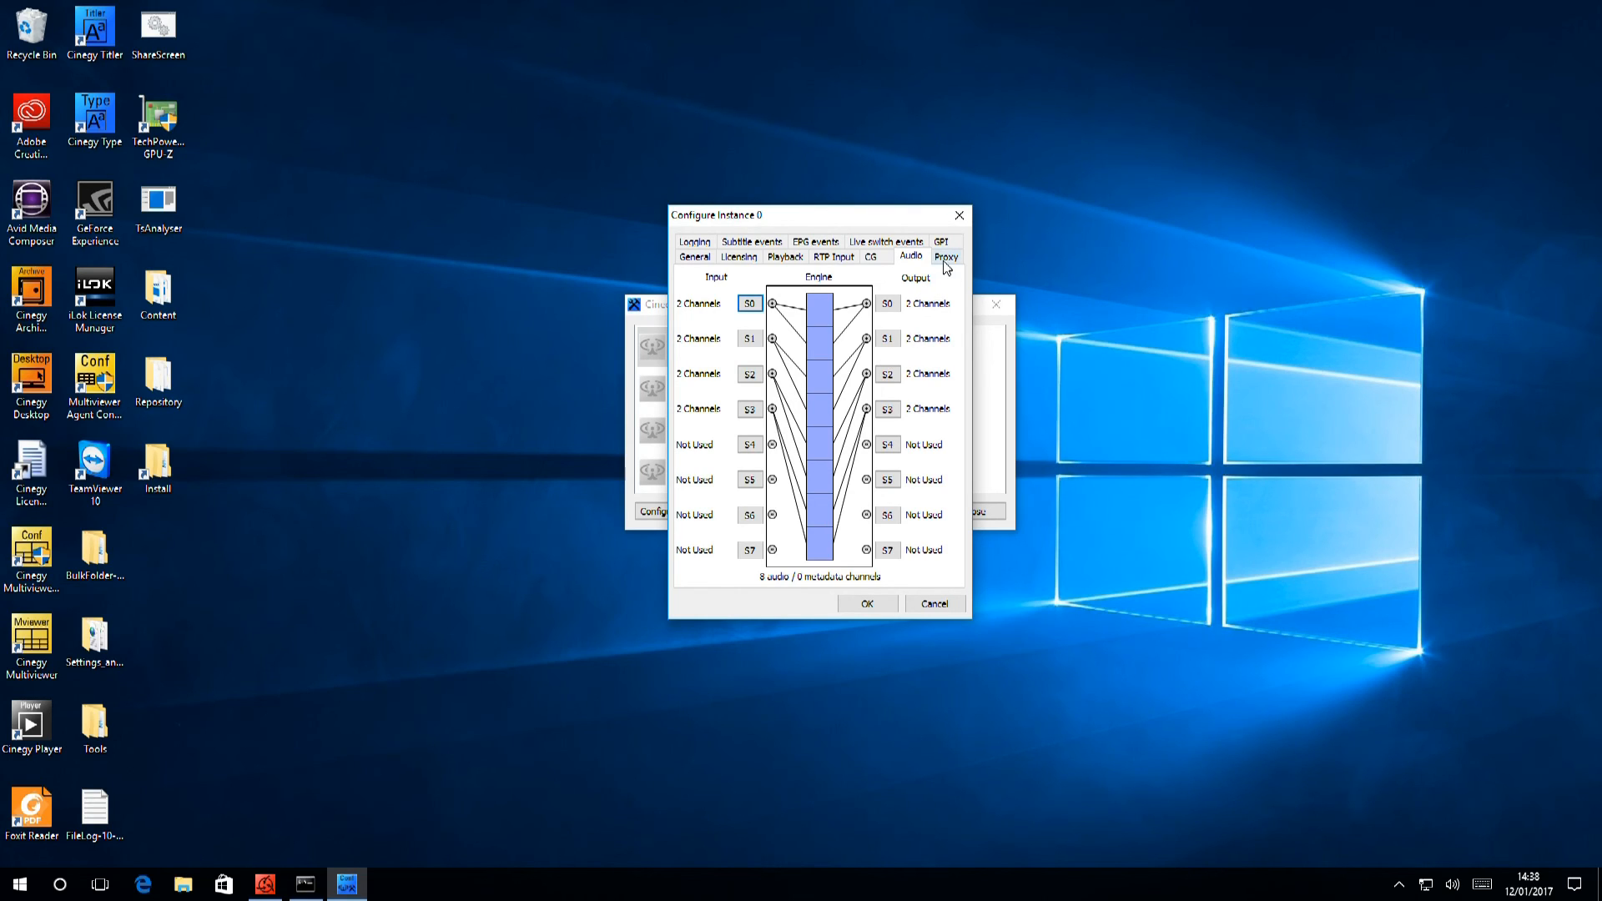
mouse_move(941, 264)
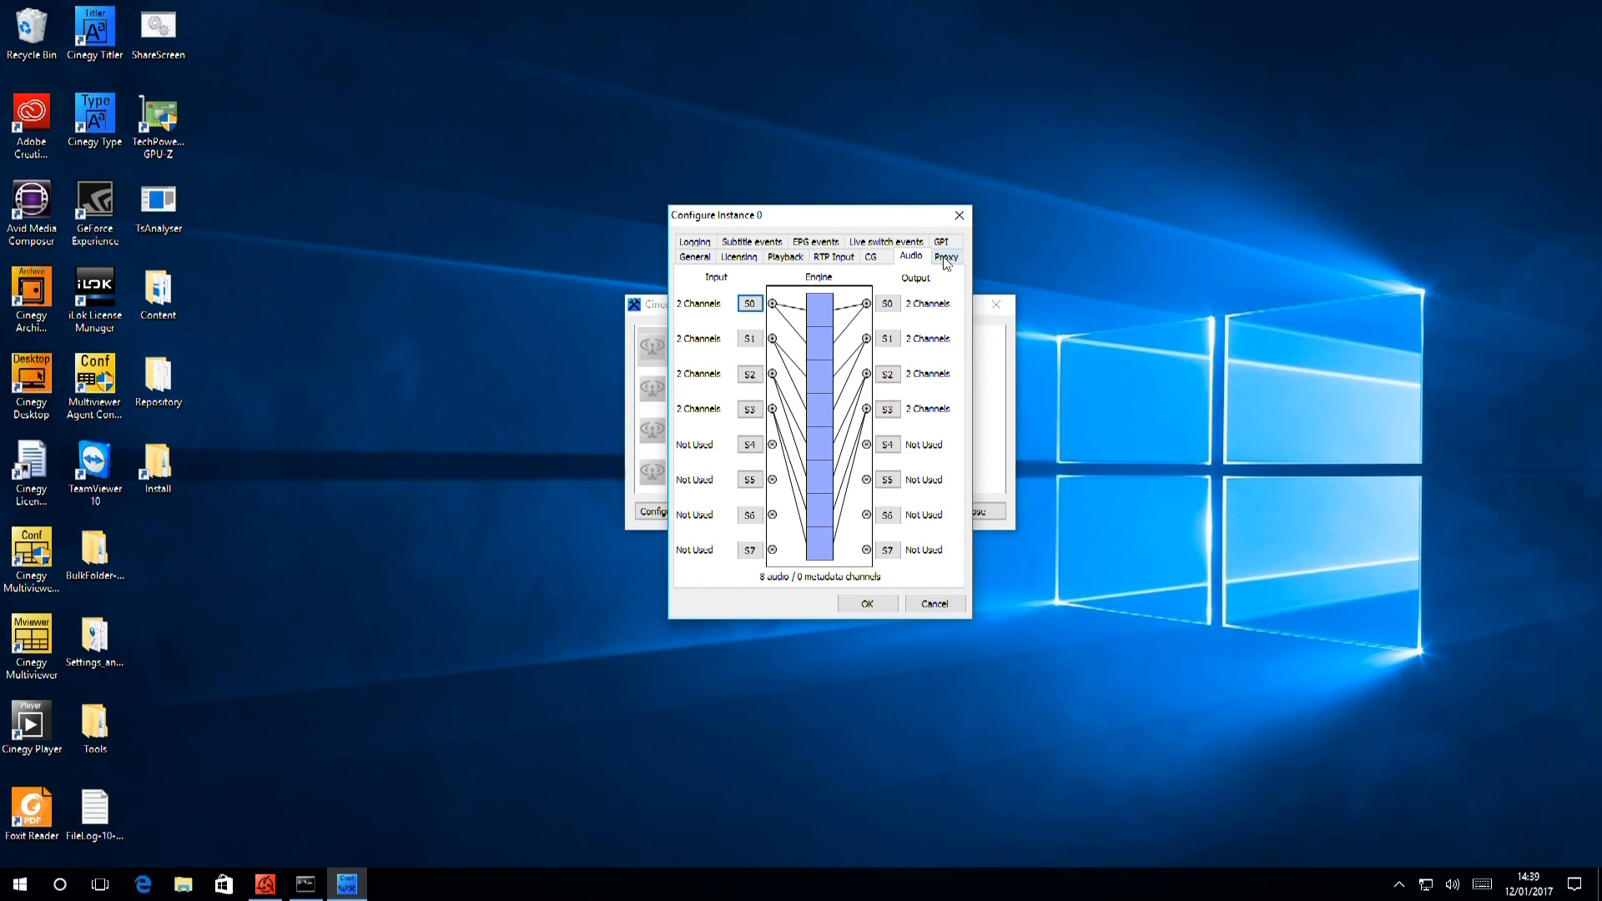
click(944, 256)
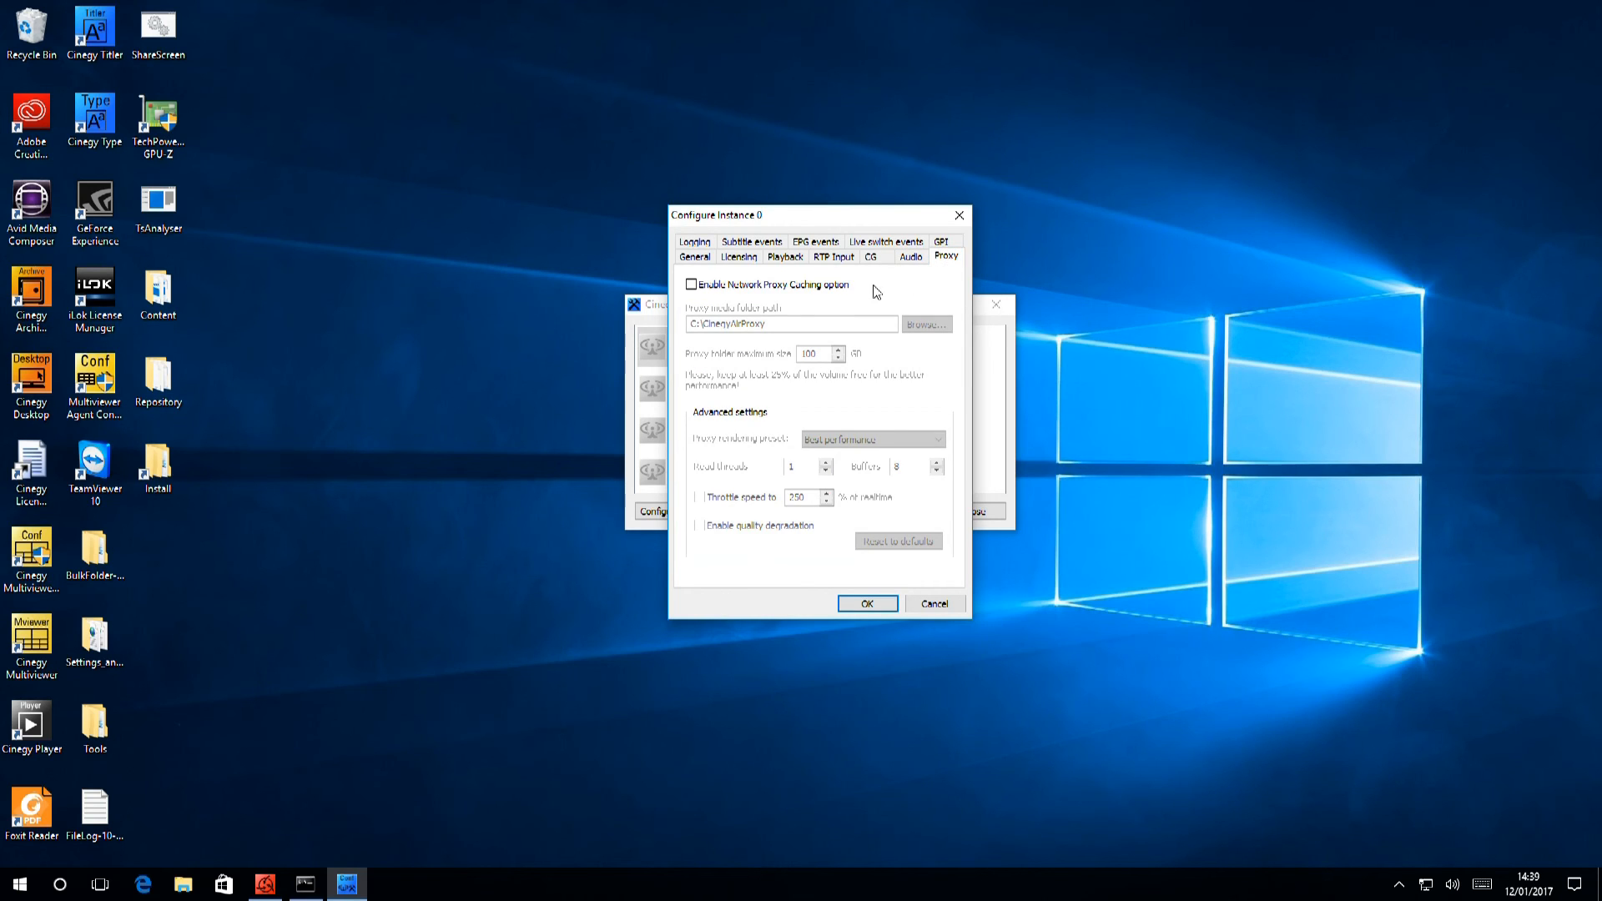
mouse_move(856, 299)
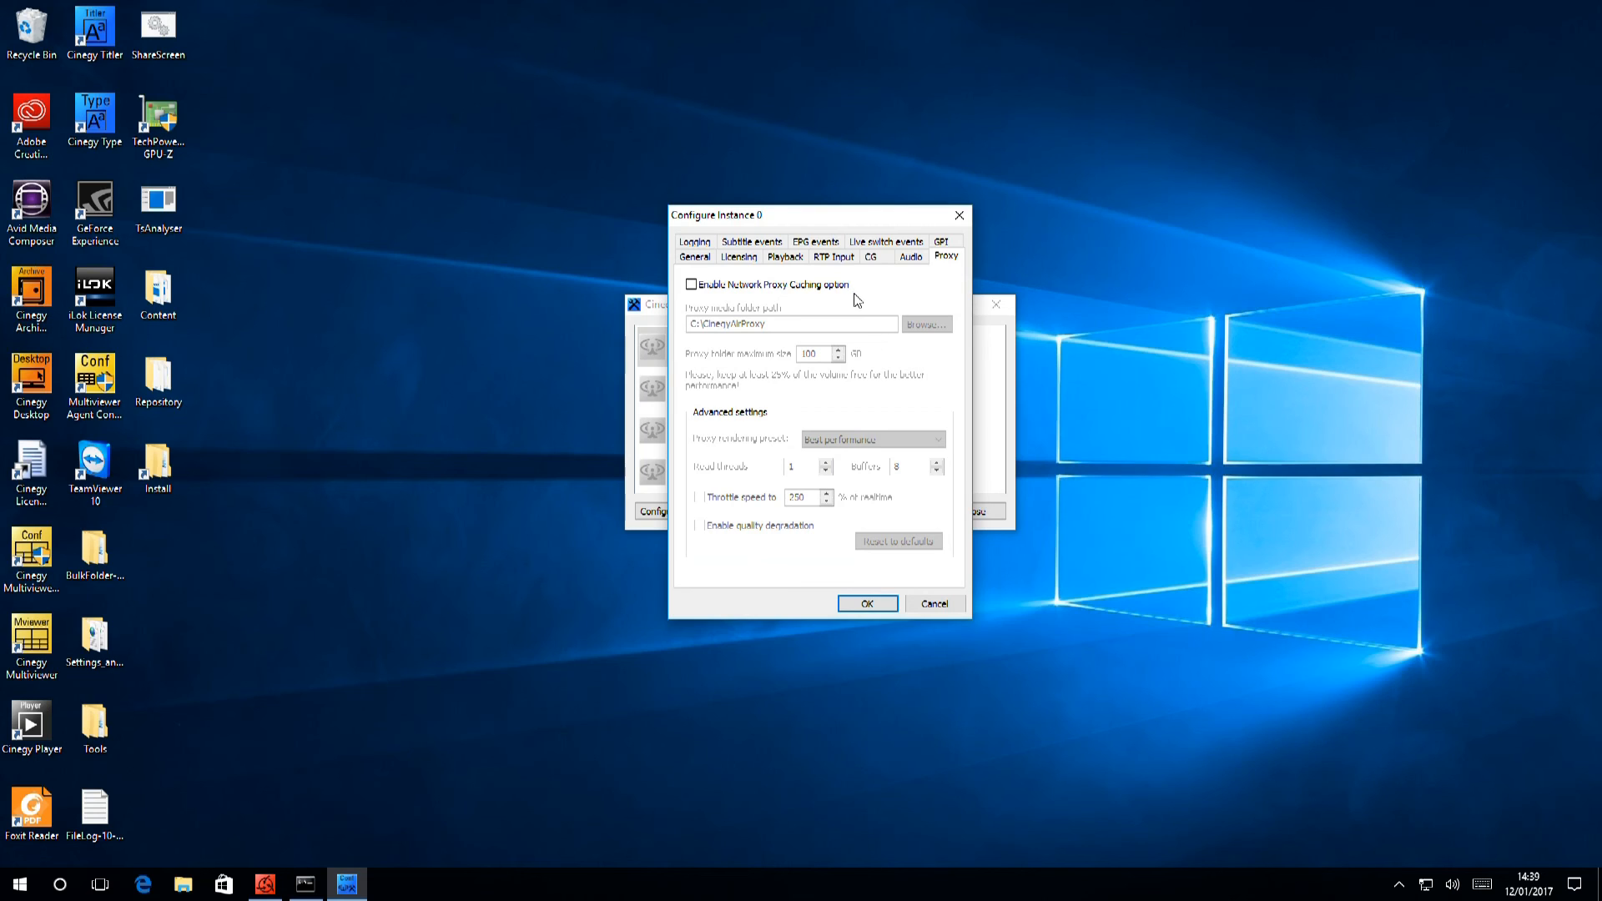
mouse_move(863, 297)
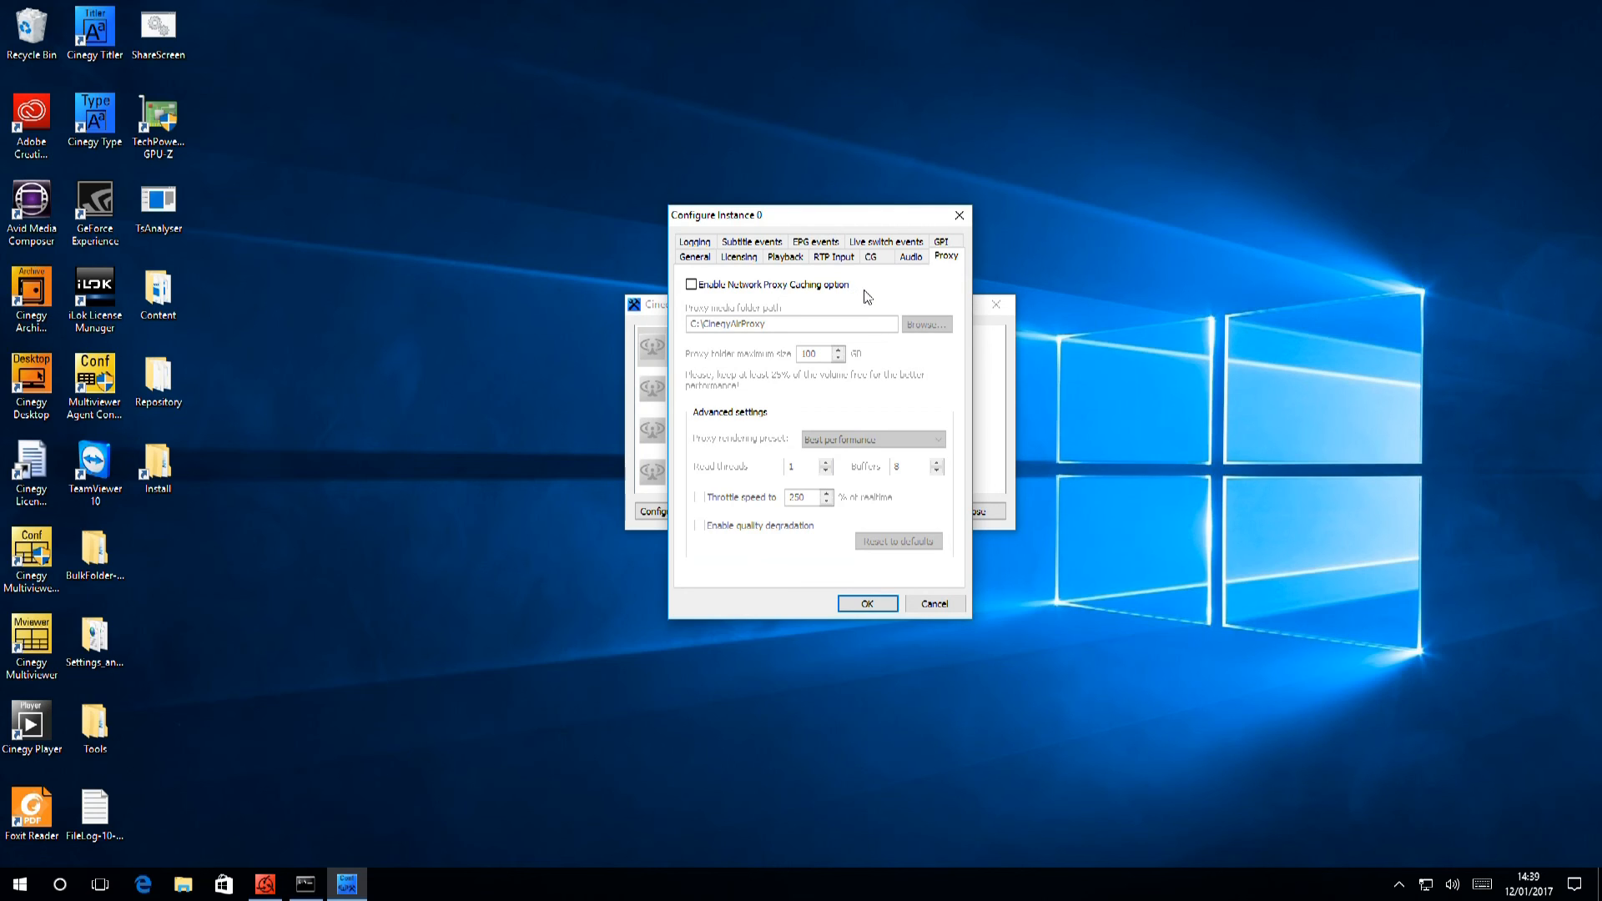
mouse_move(870, 297)
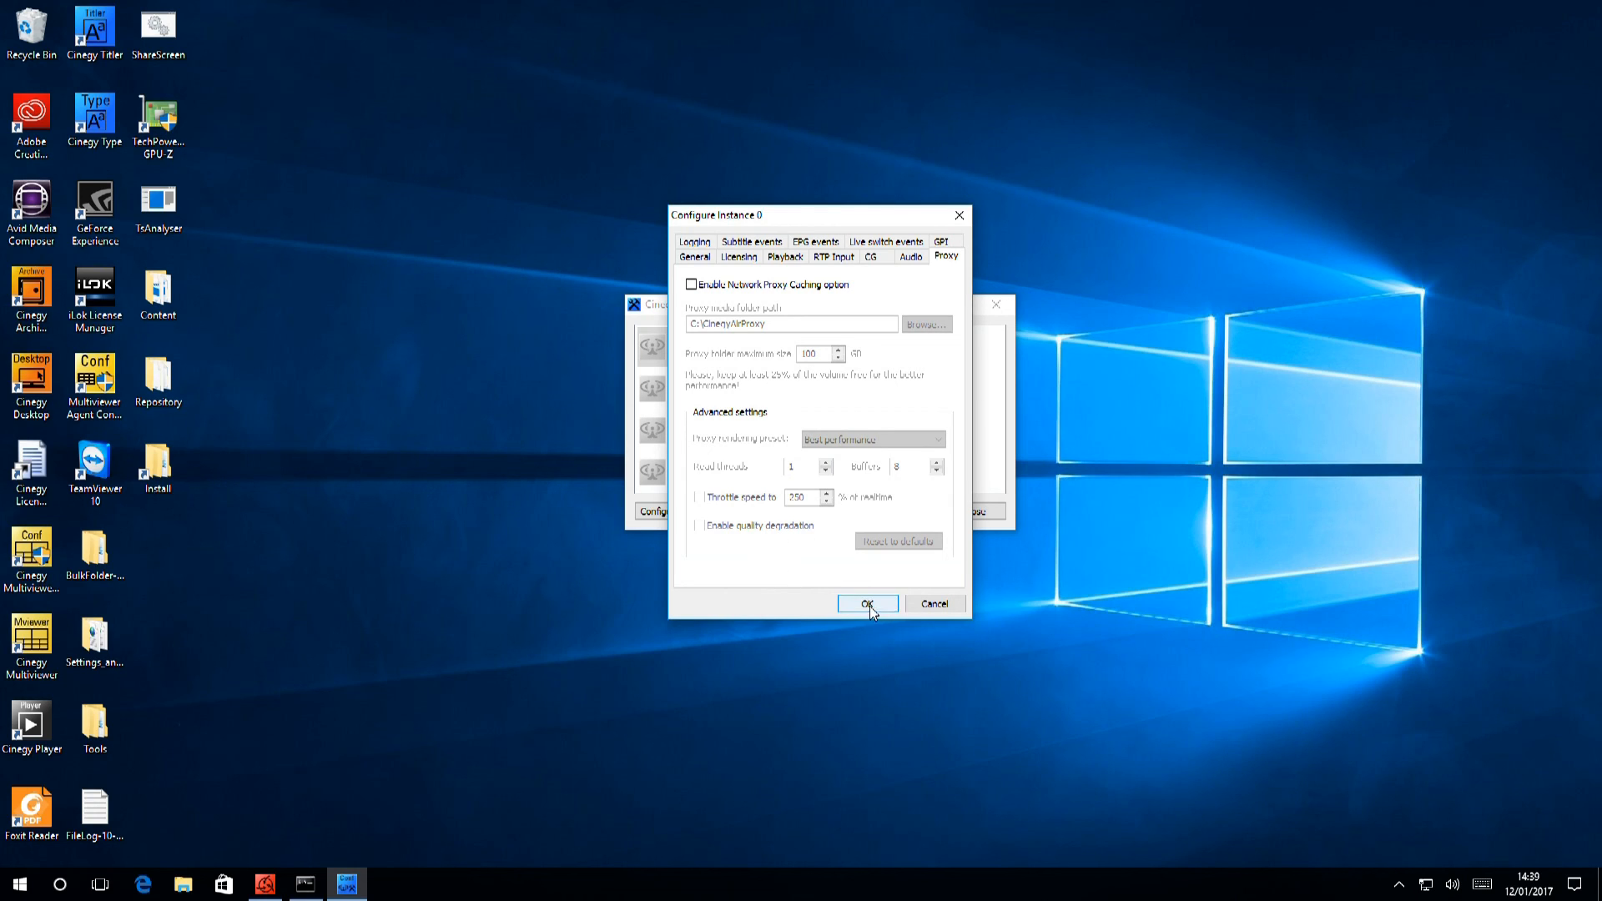
Step: Confirm instance 0's configuration so #0 Channel 1 shows Configured, and reveal the tray icons
click(868, 604)
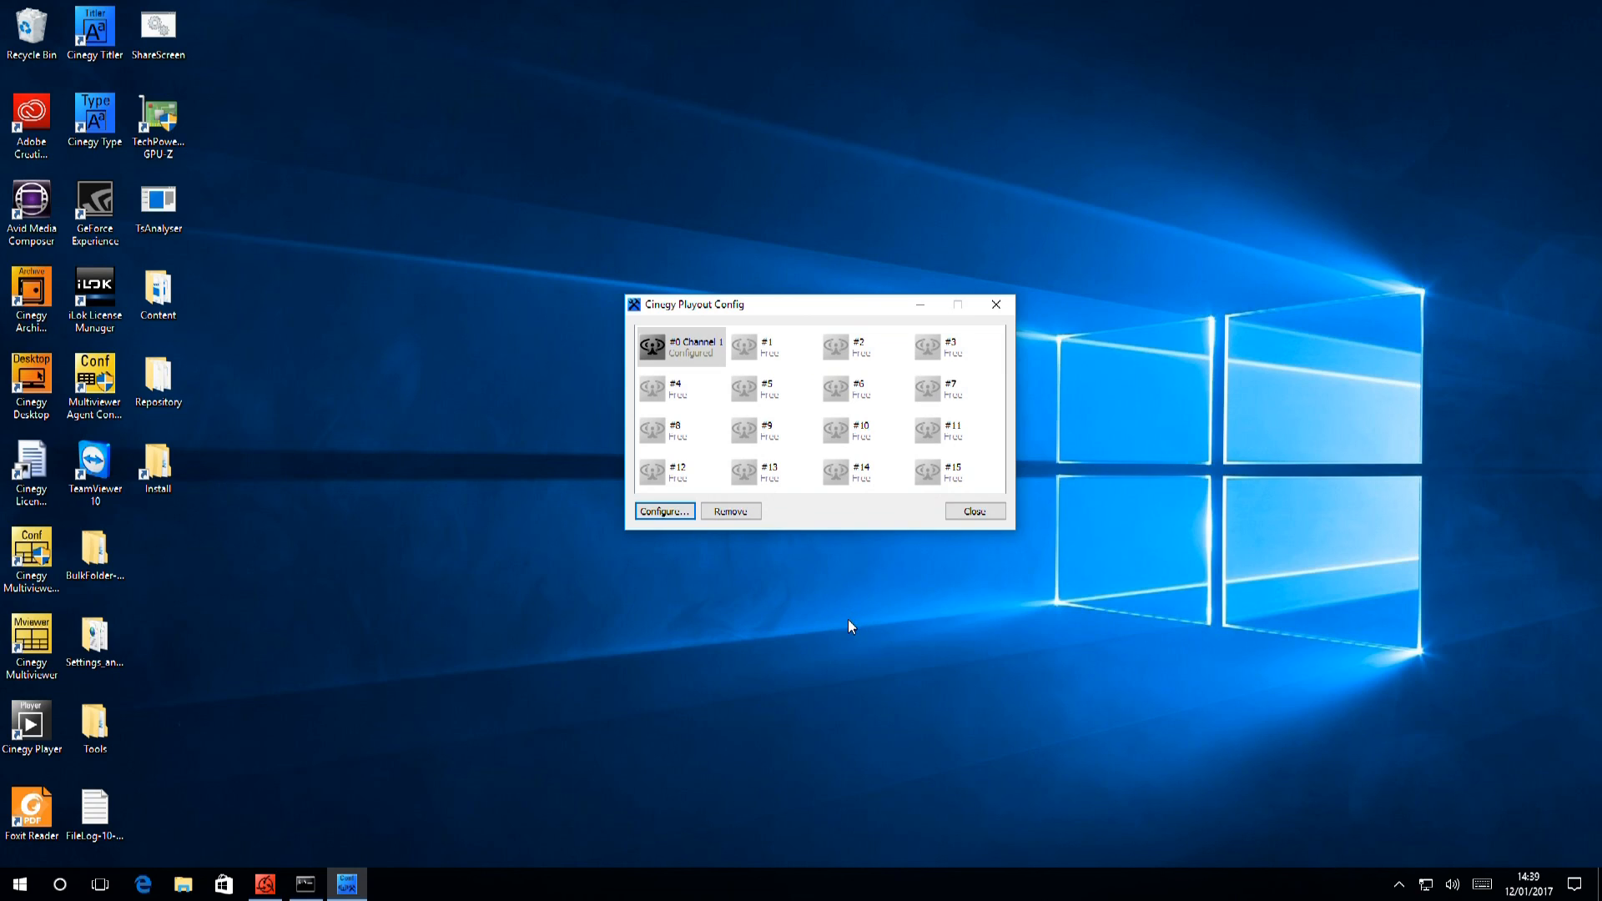
mouse_move(855, 634)
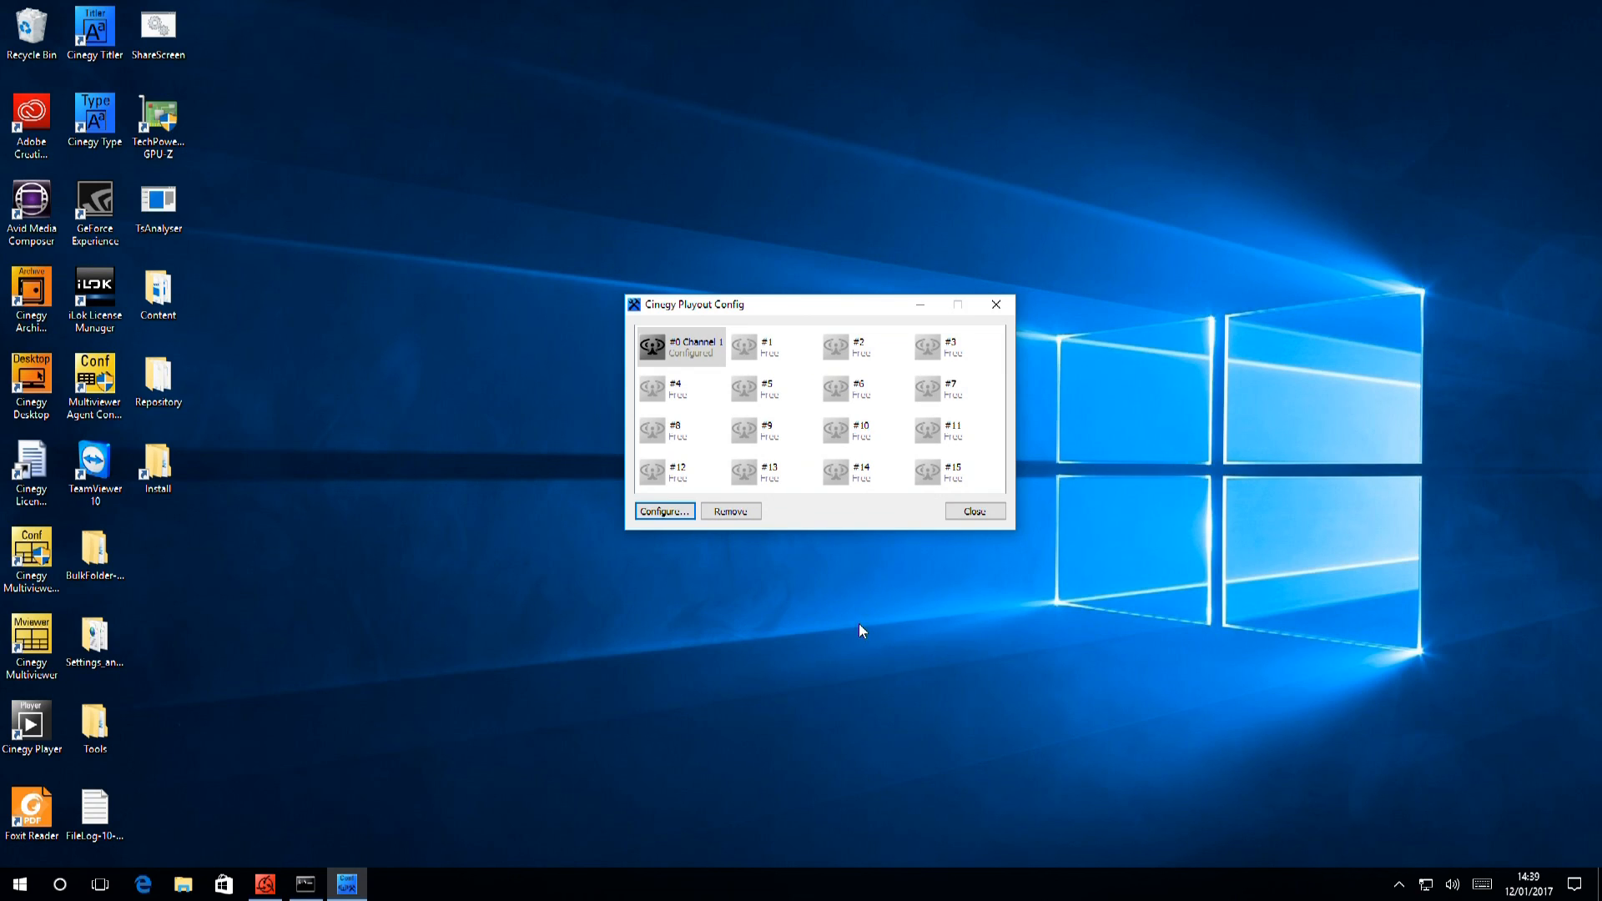
mouse_move(1153, 799)
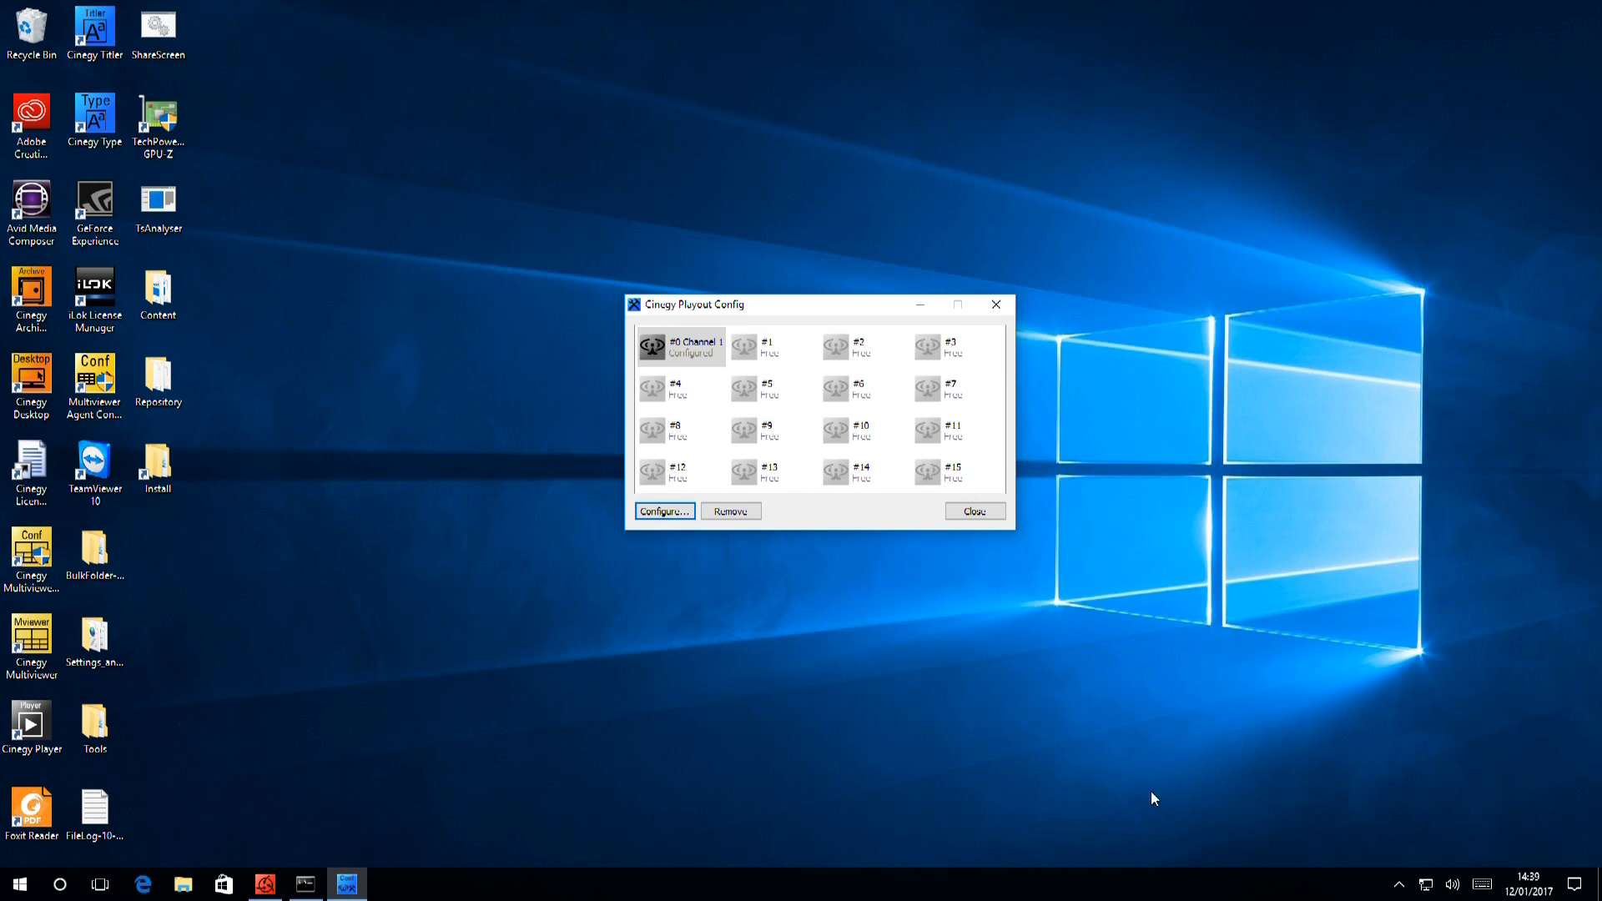
click(1398, 885)
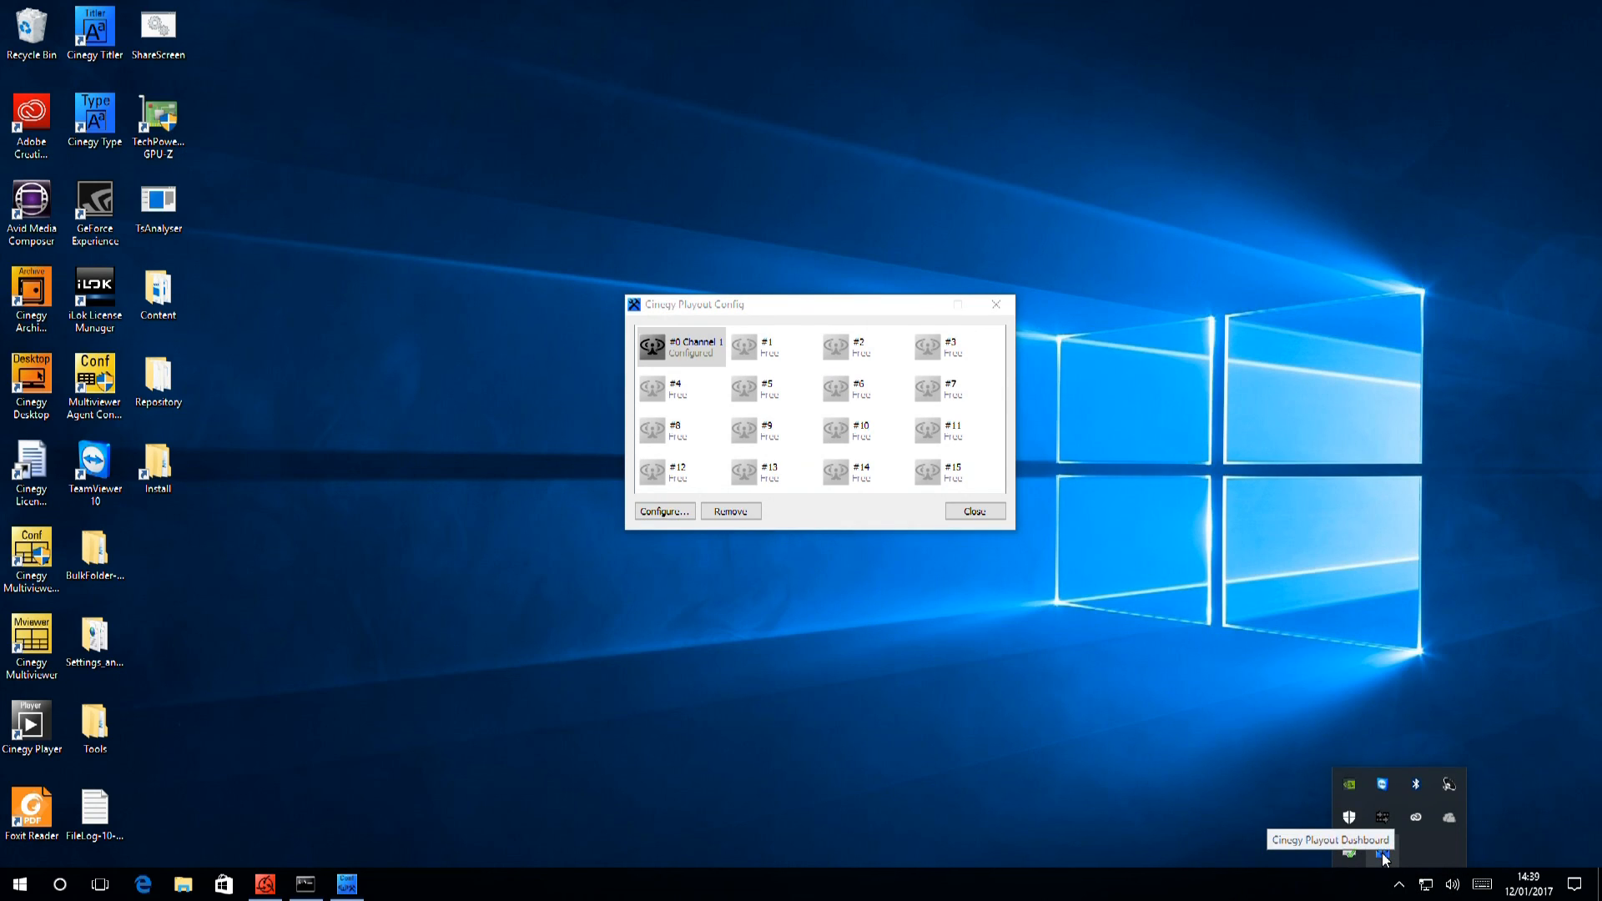
Step: Show the Playout Dashboard from its tray icon and start playout on #0 Channel 1
right_click(1381, 849)
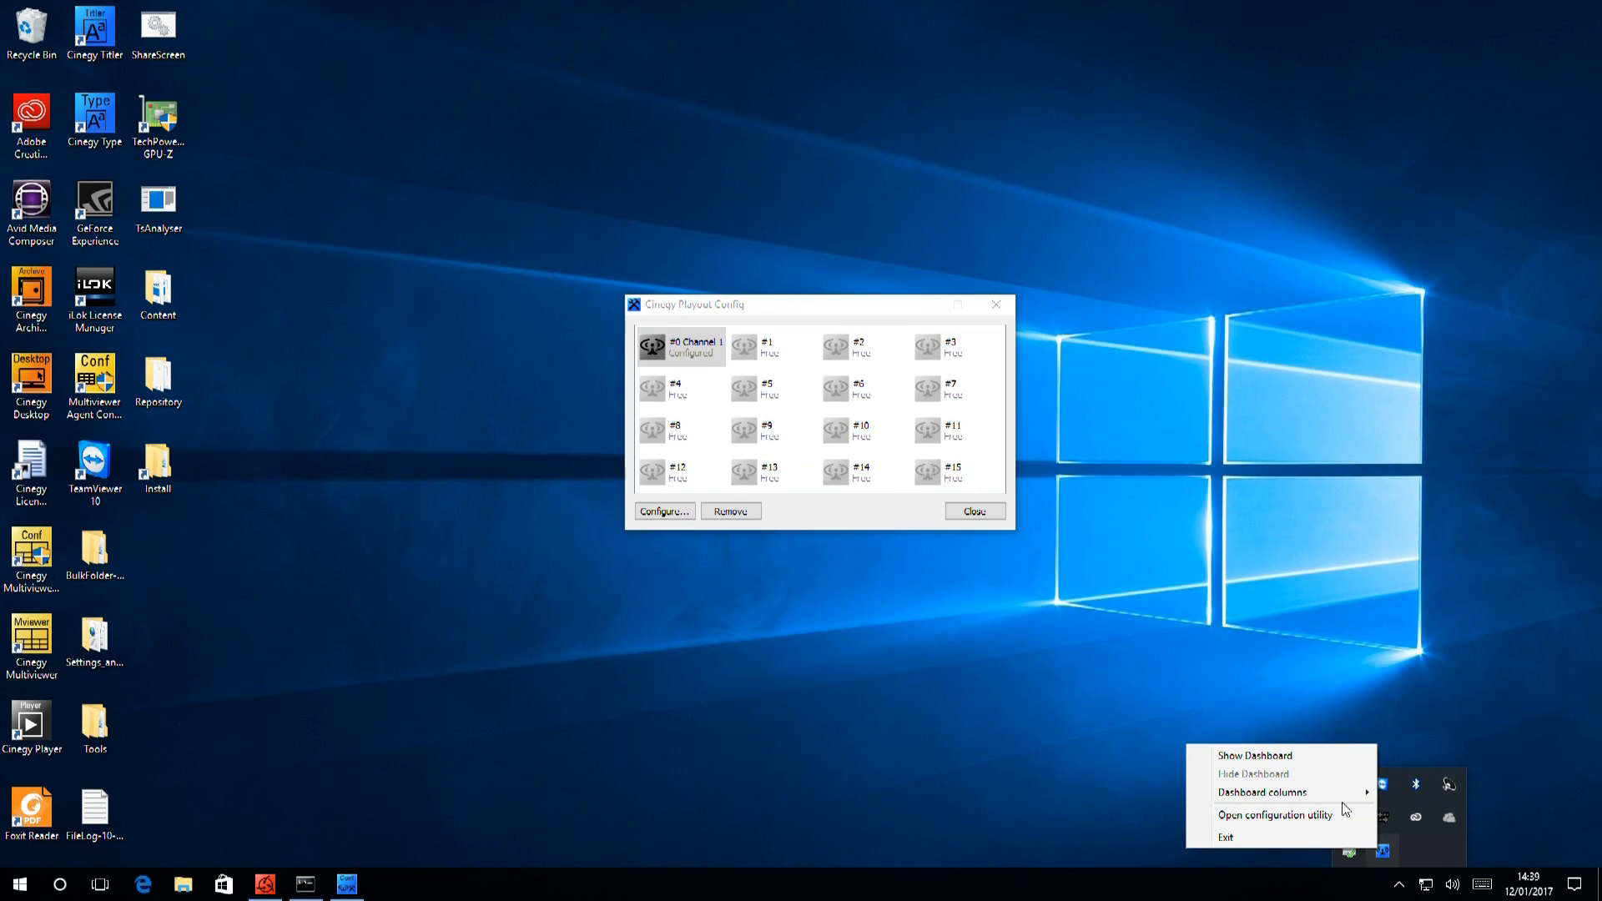
click(1255, 755)
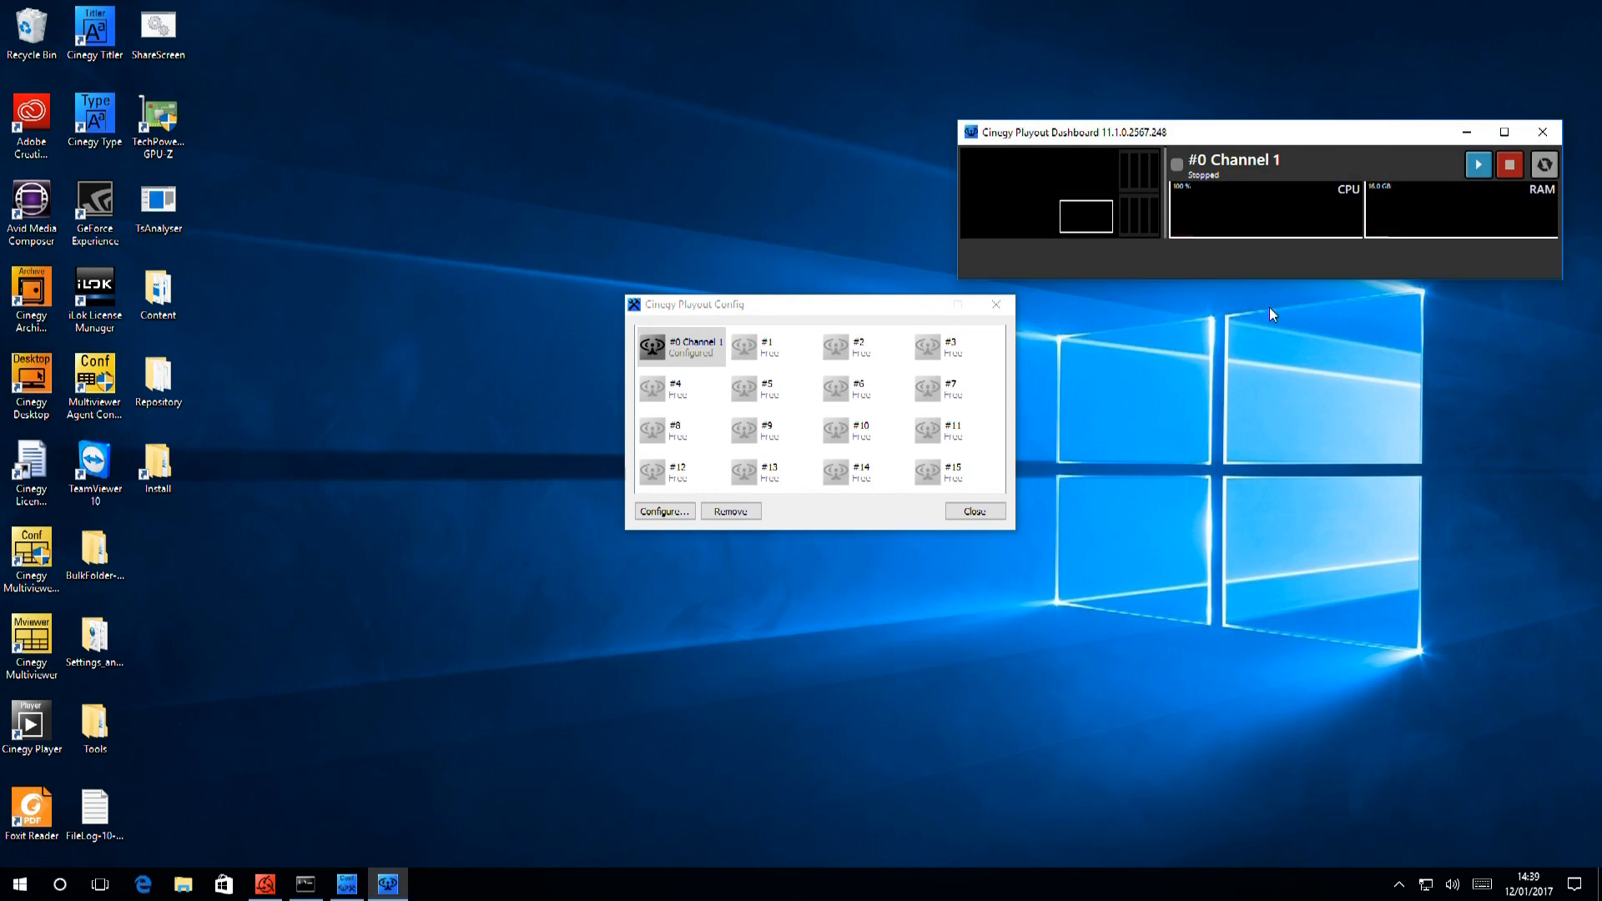
click(1476, 165)
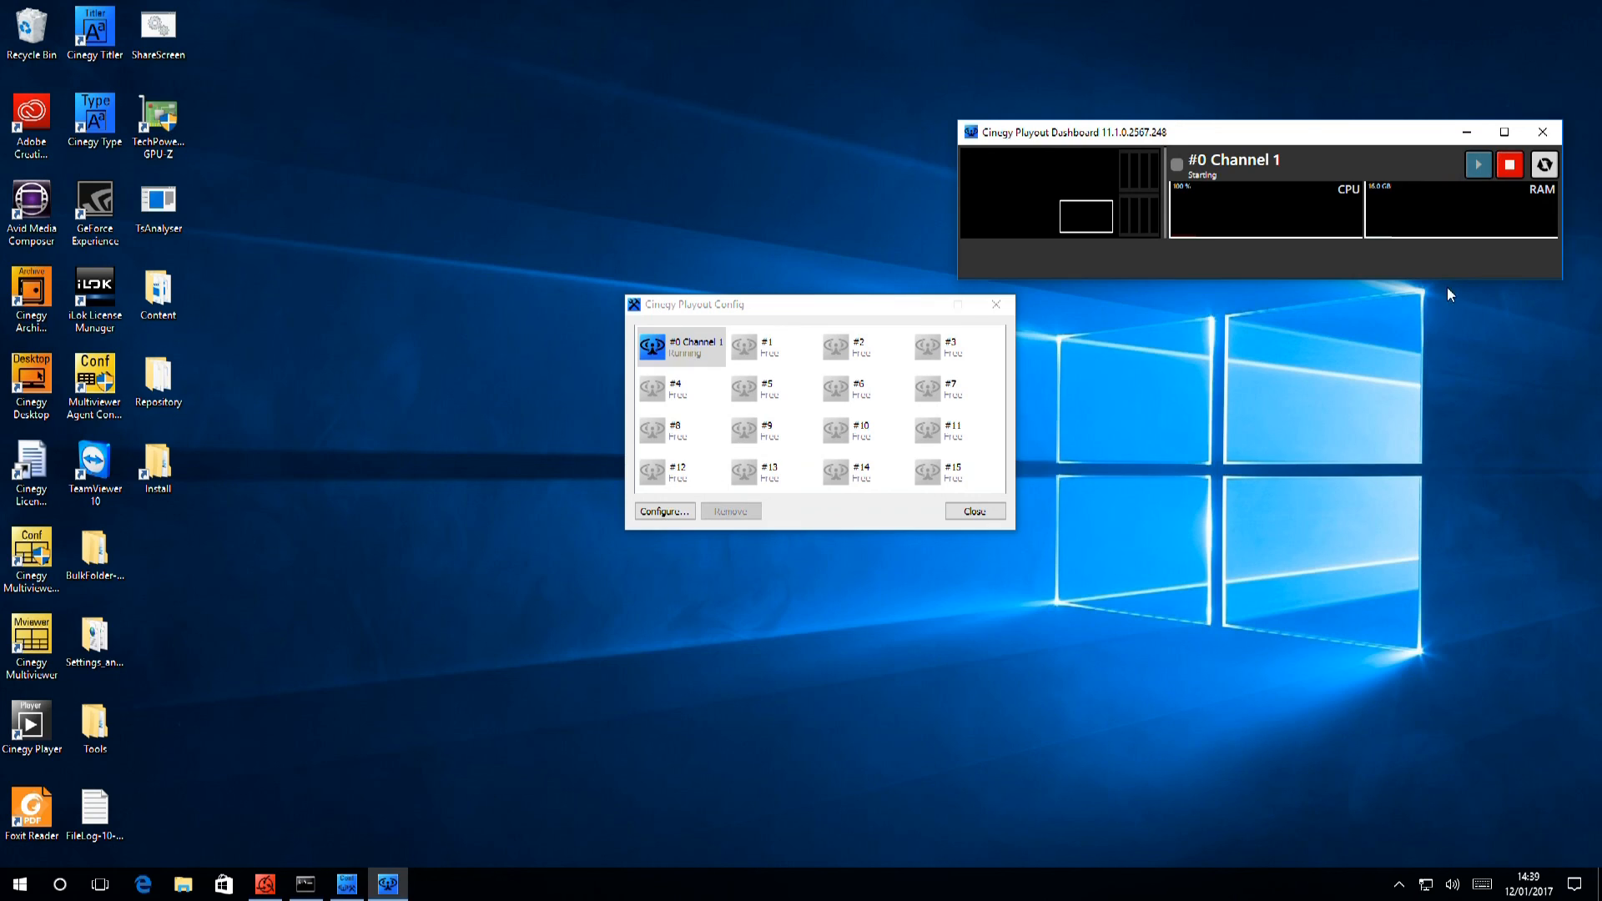